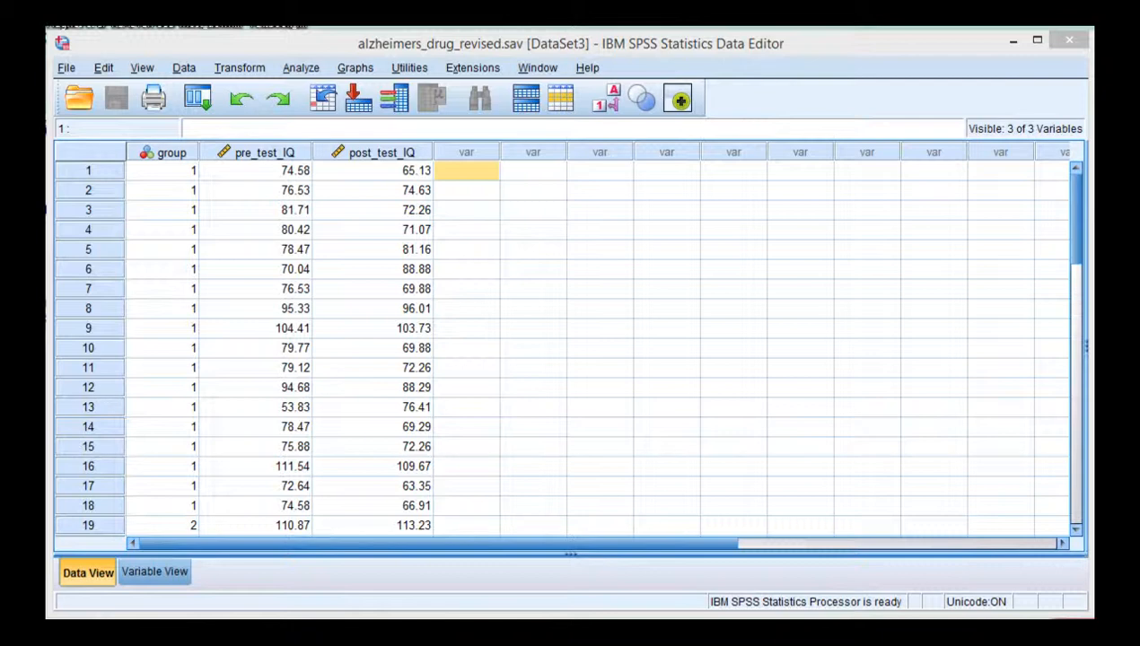
Review the pre-test and post-test IQ scores and the variable definitions in the data editor
left_click(260, 190)
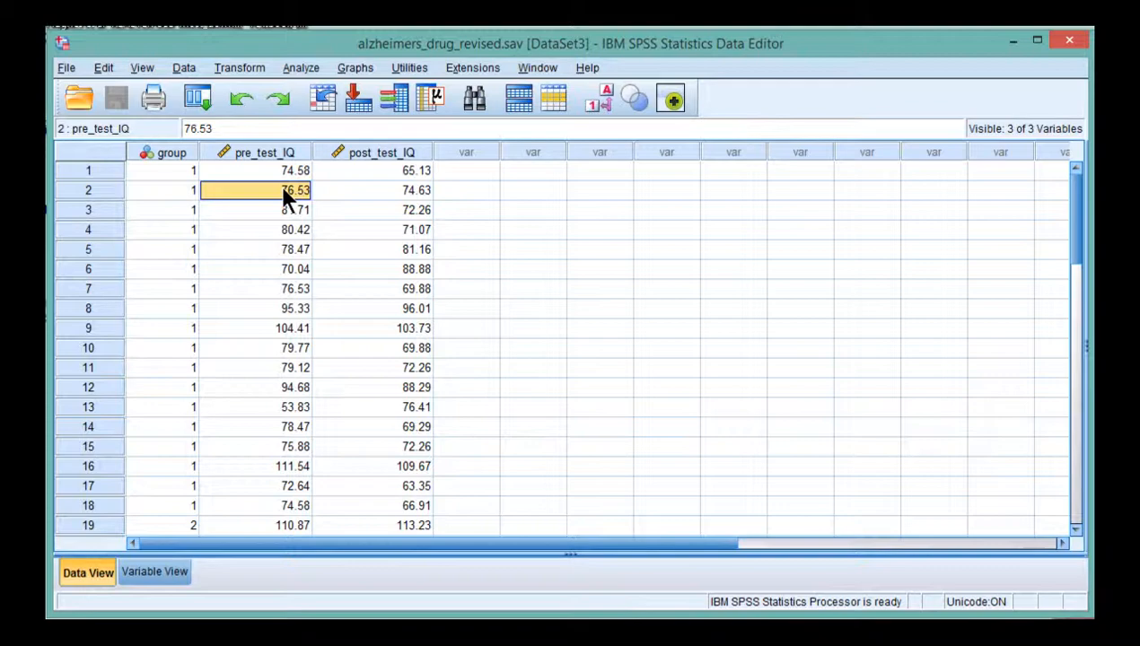
scroll("down", 3)
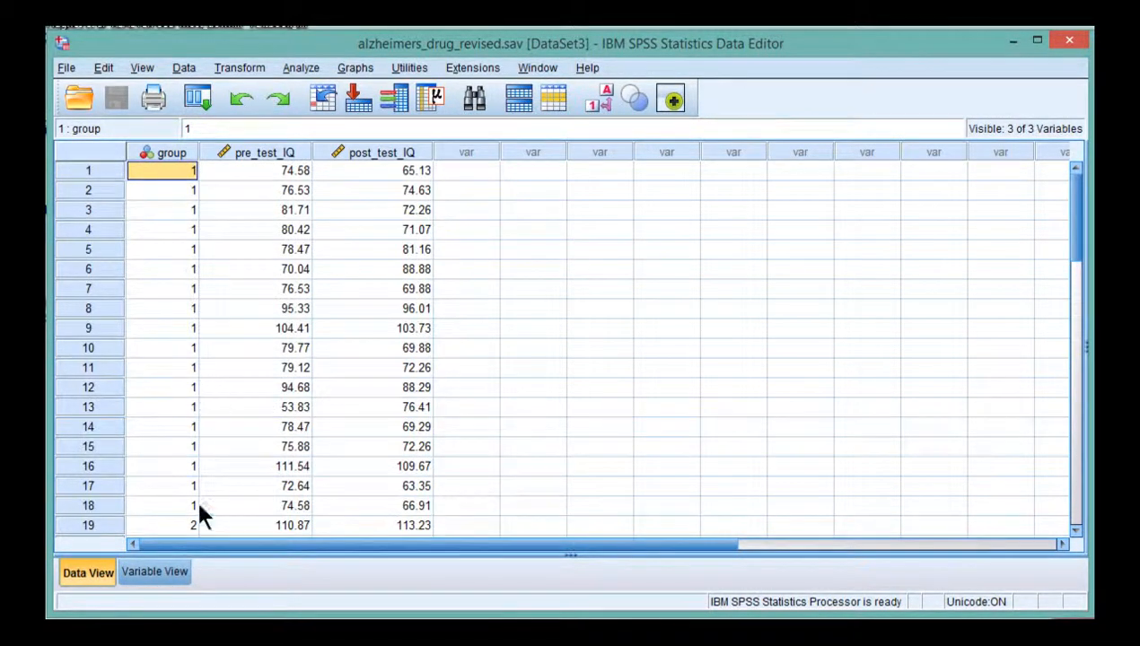
left_click(154, 570)
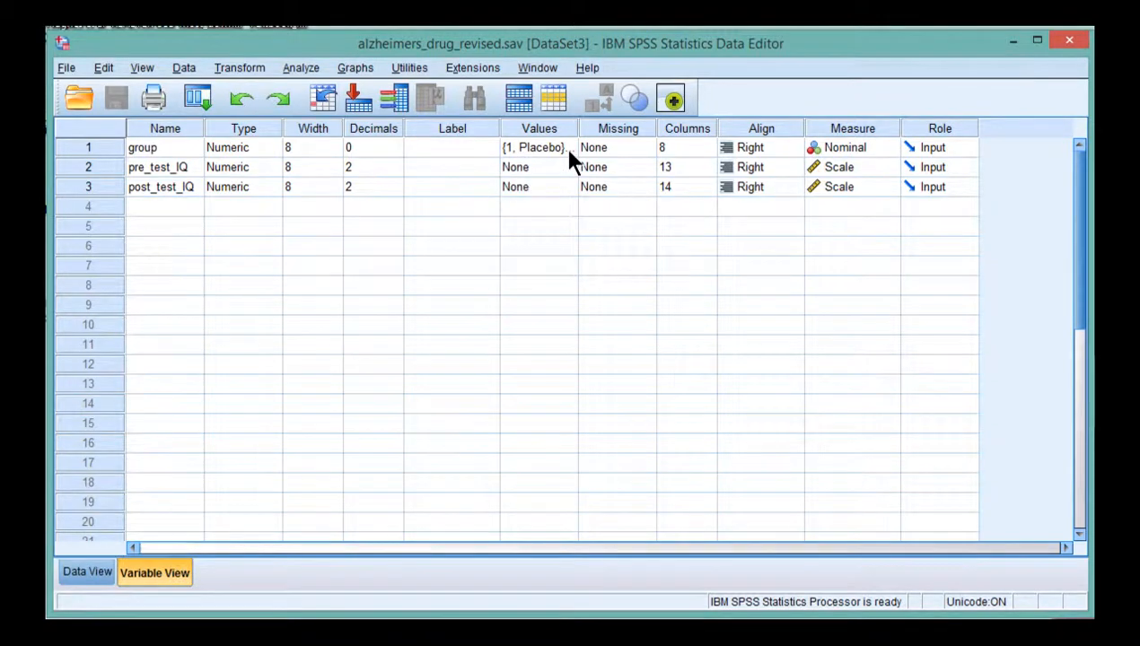
left_click(567, 147)
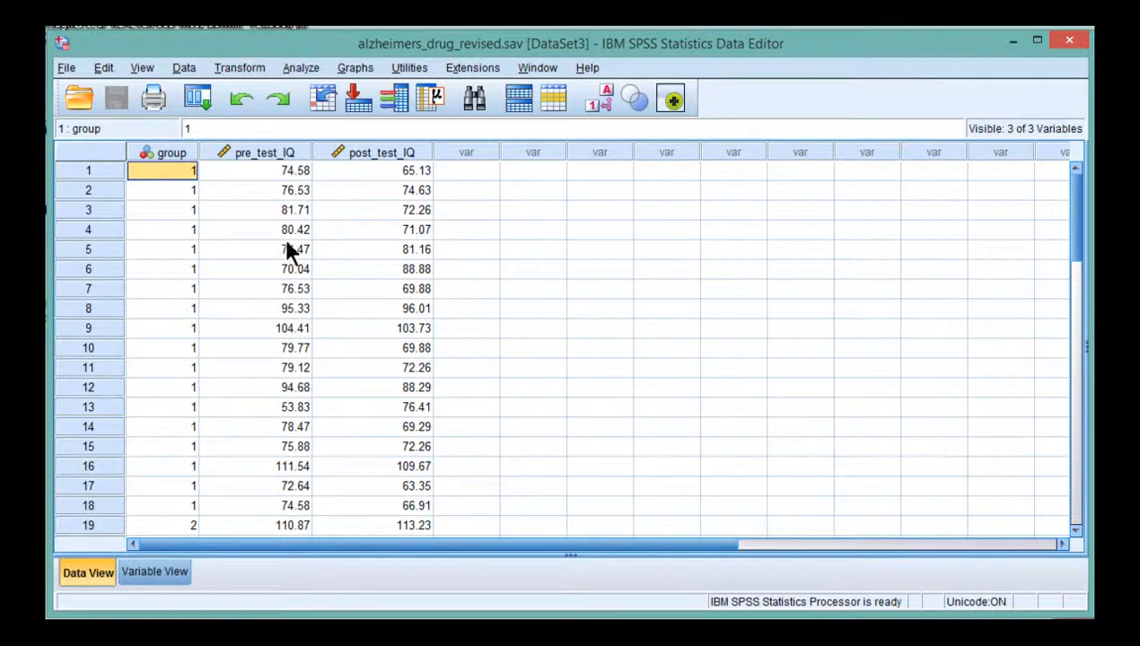
mouse_move(298, 229)
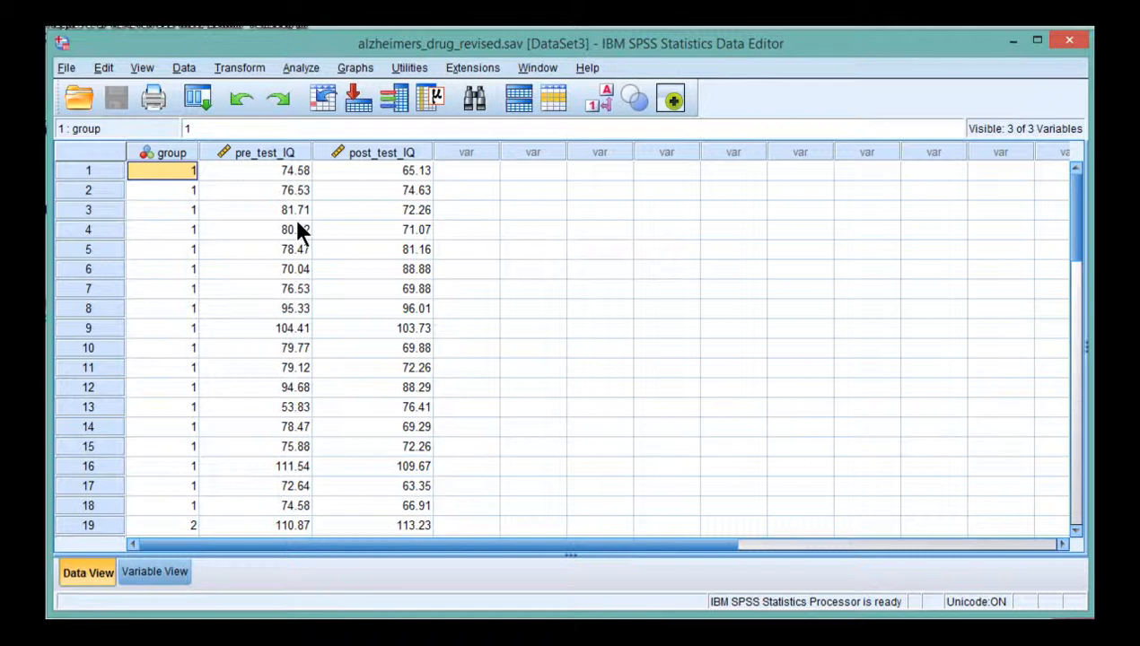
left_click(255, 168)
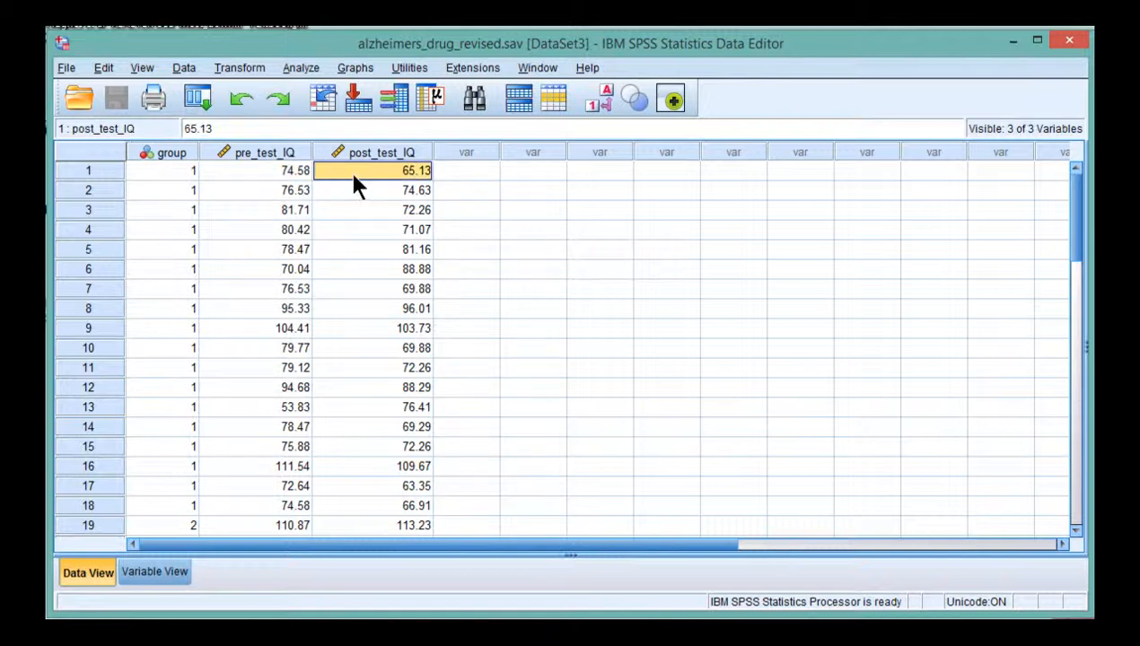
left_click(377, 190)
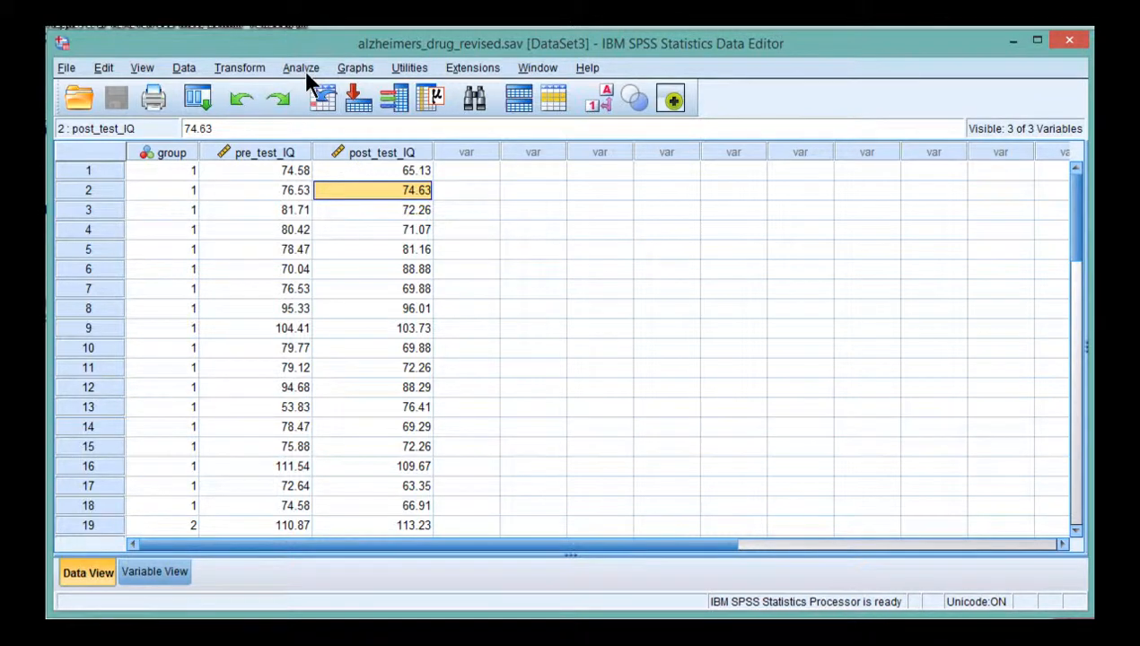
Start a Repeated Measures analysis and add a within-subject factor 'time' with 2 levels
left_click(300, 68)
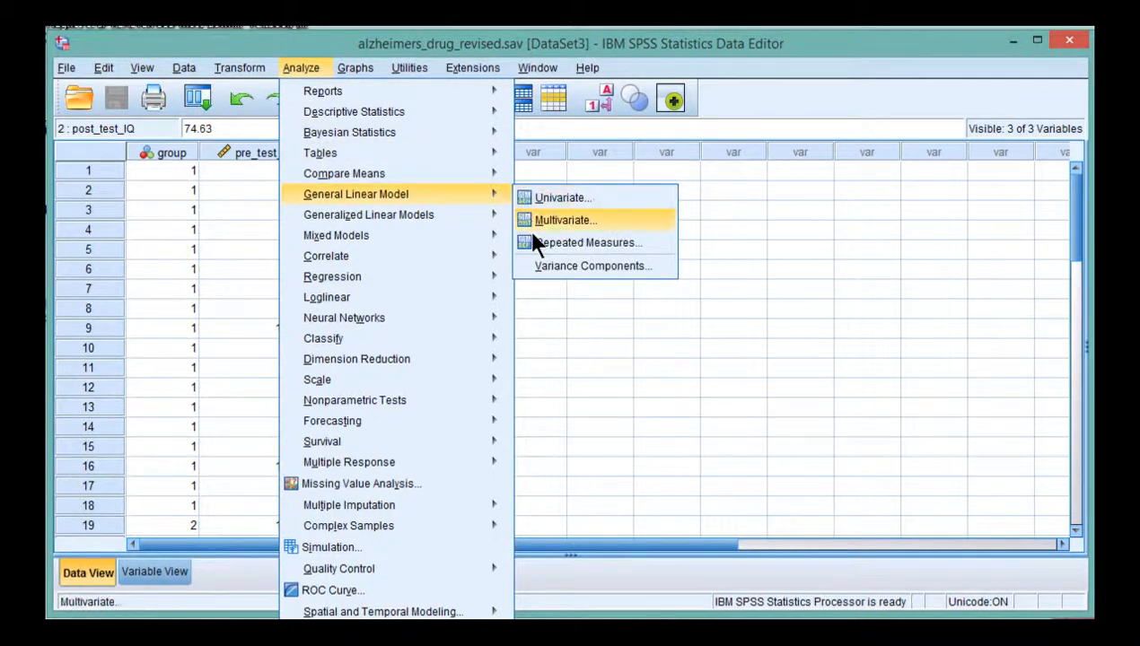
left_click(585, 243)
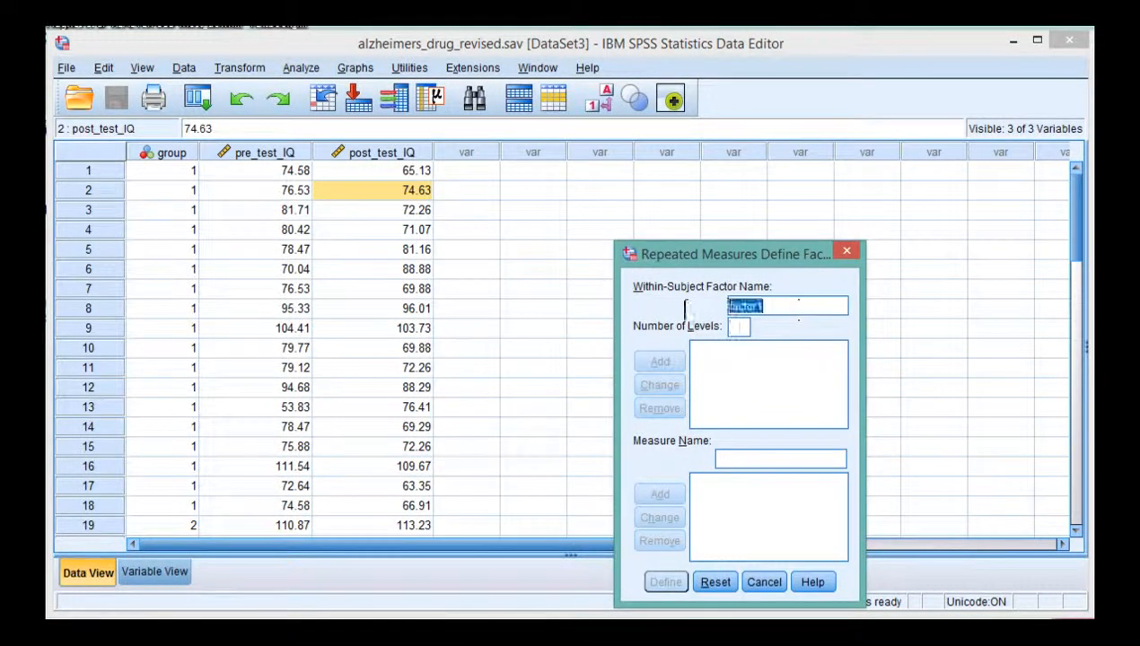
type("time")
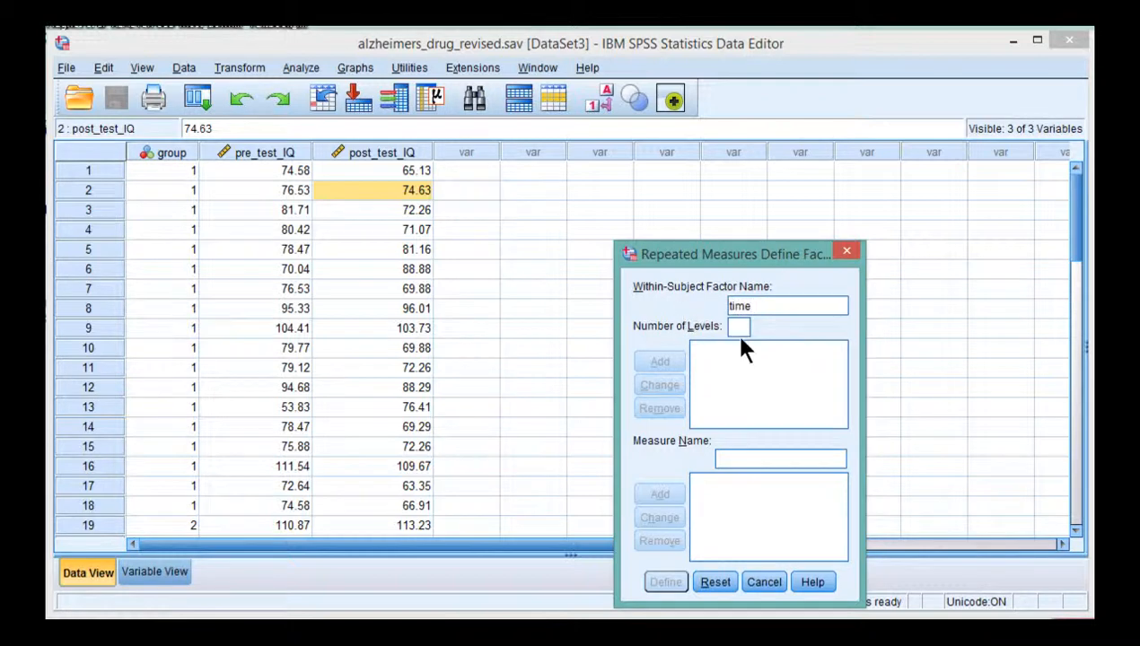
type("2")
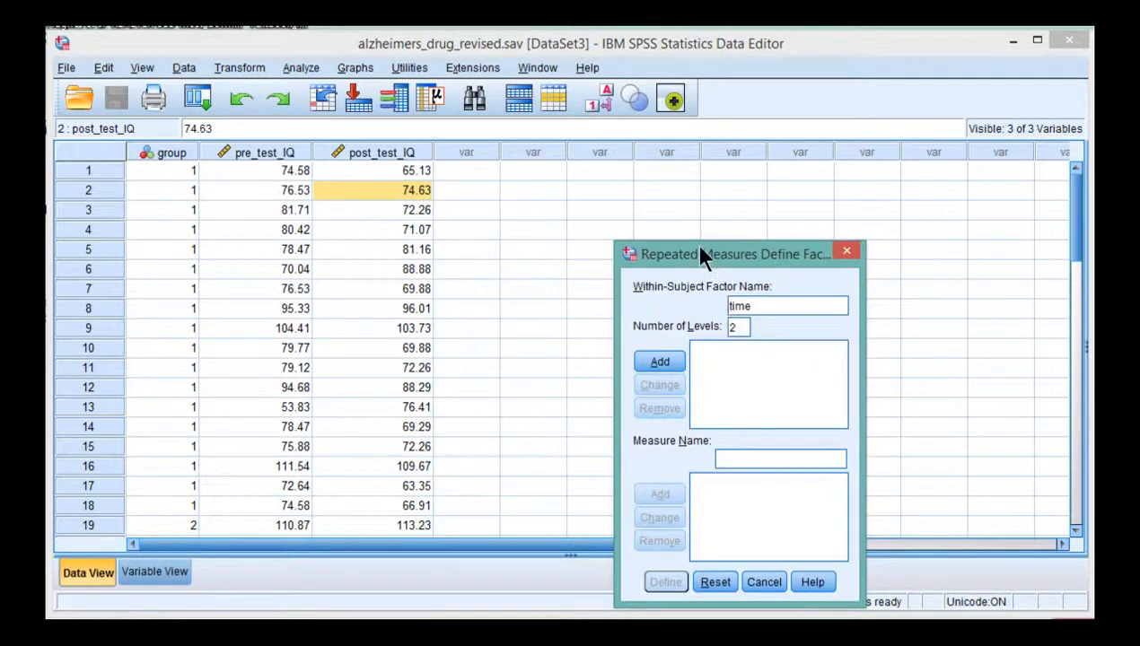
left_click(660, 360)
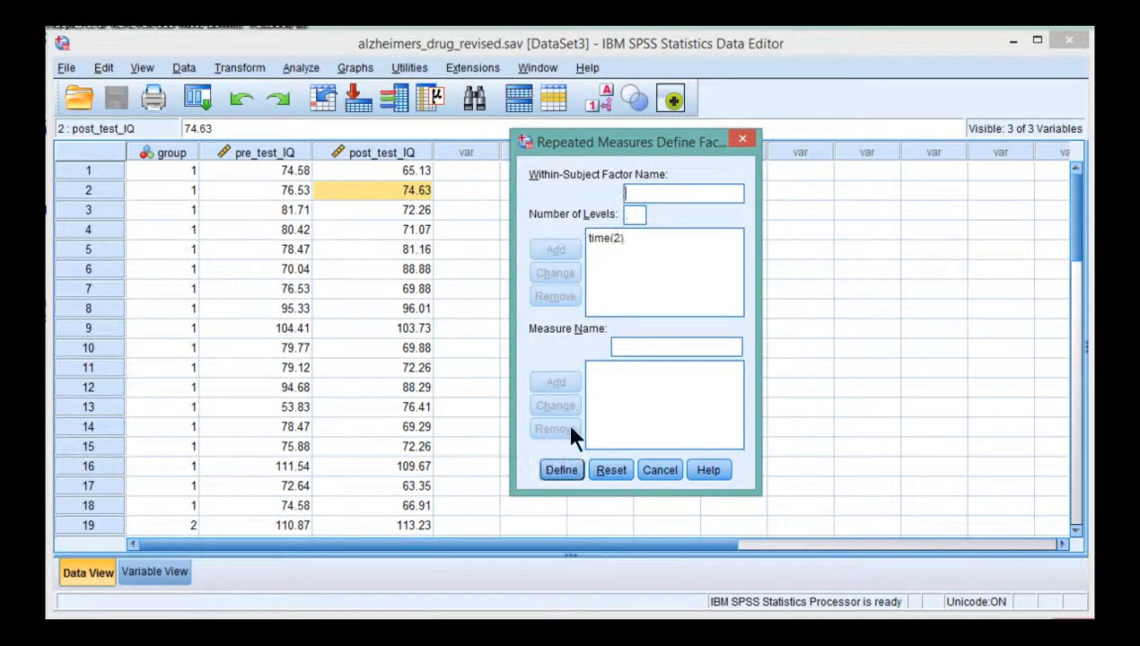
Assign pre_test_IQ and post_test_IQ as the time levels and group as the between-subjects factor
left_click(560, 471)
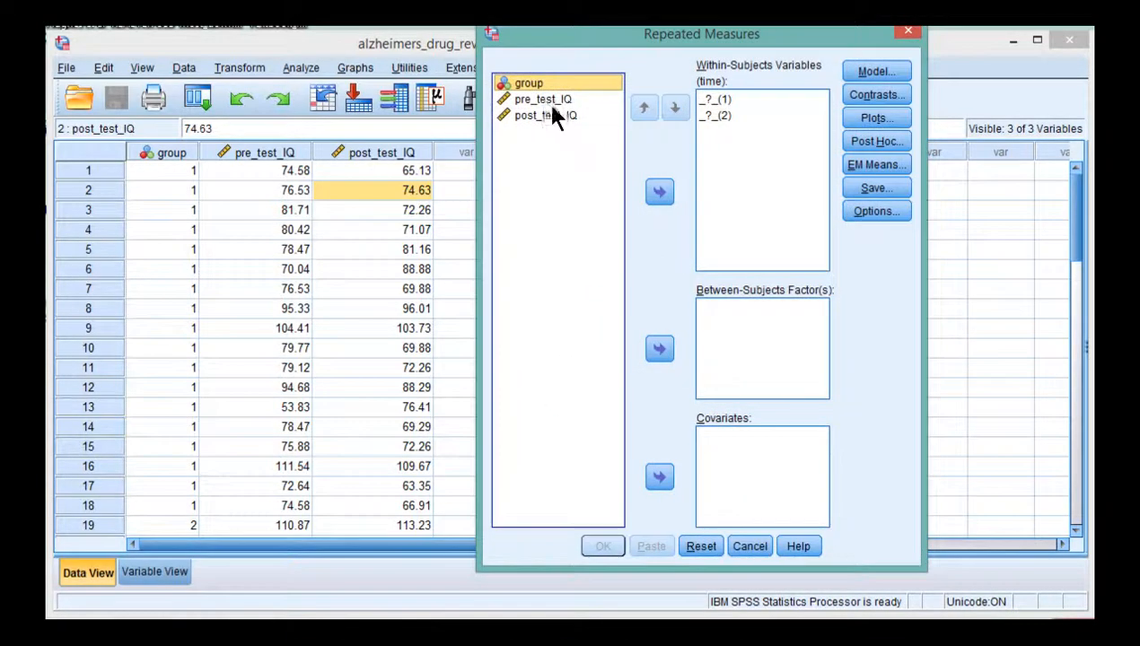
left_click(659, 191)
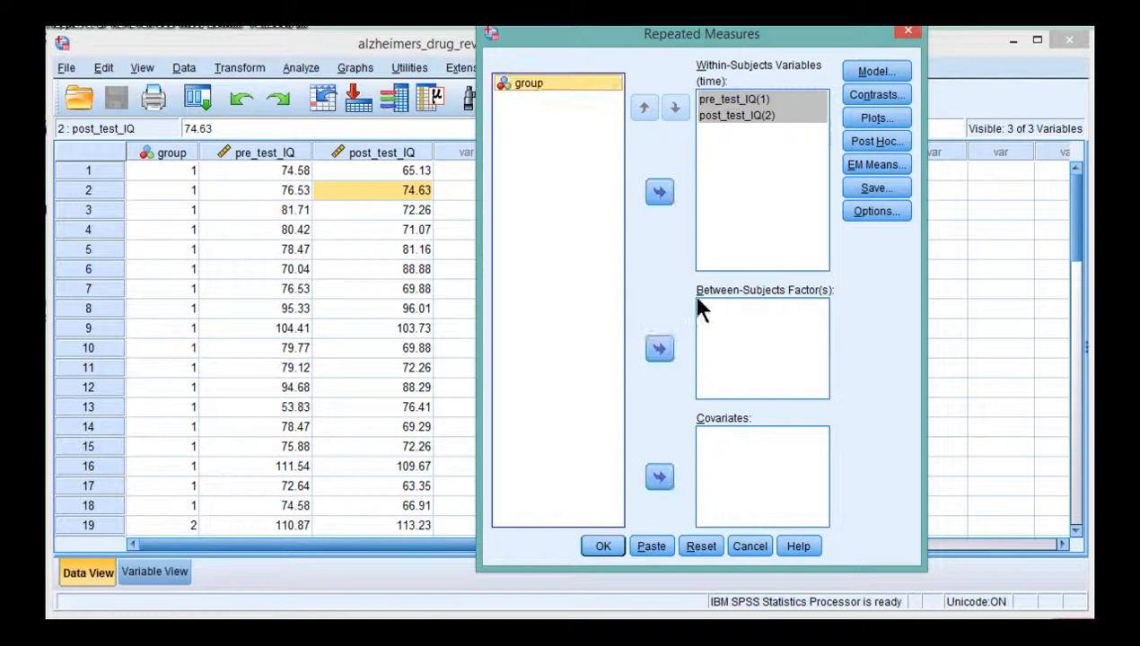
left_click(661, 348)
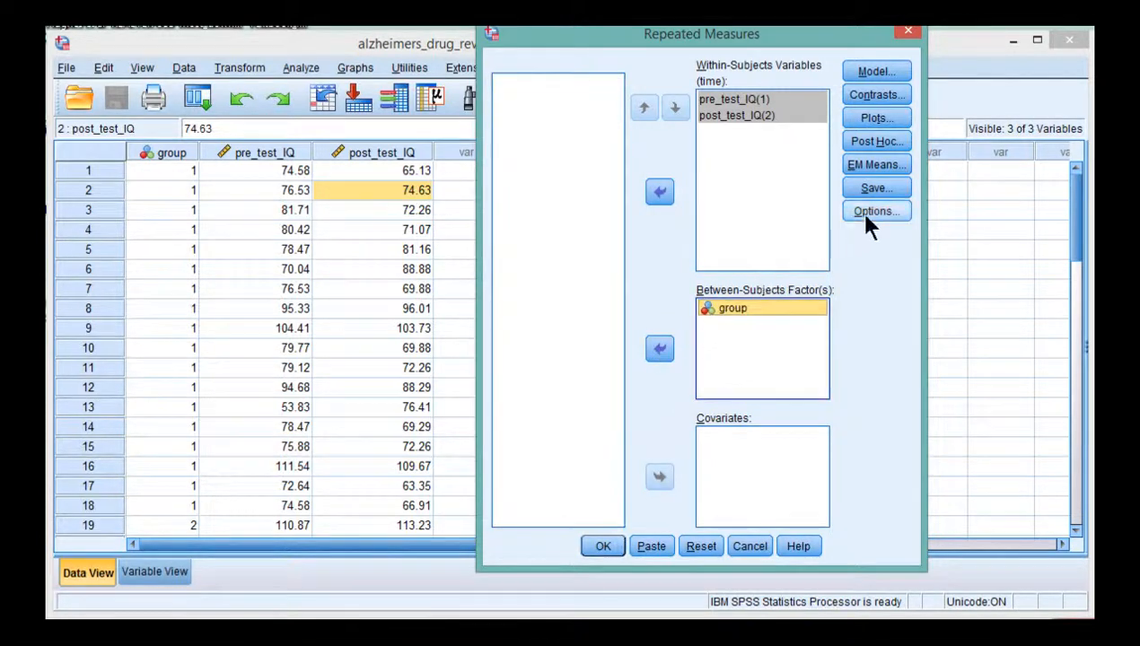
Request descriptive statistics, effect size estimates and homogeneity of variance tests
left_click(876, 212)
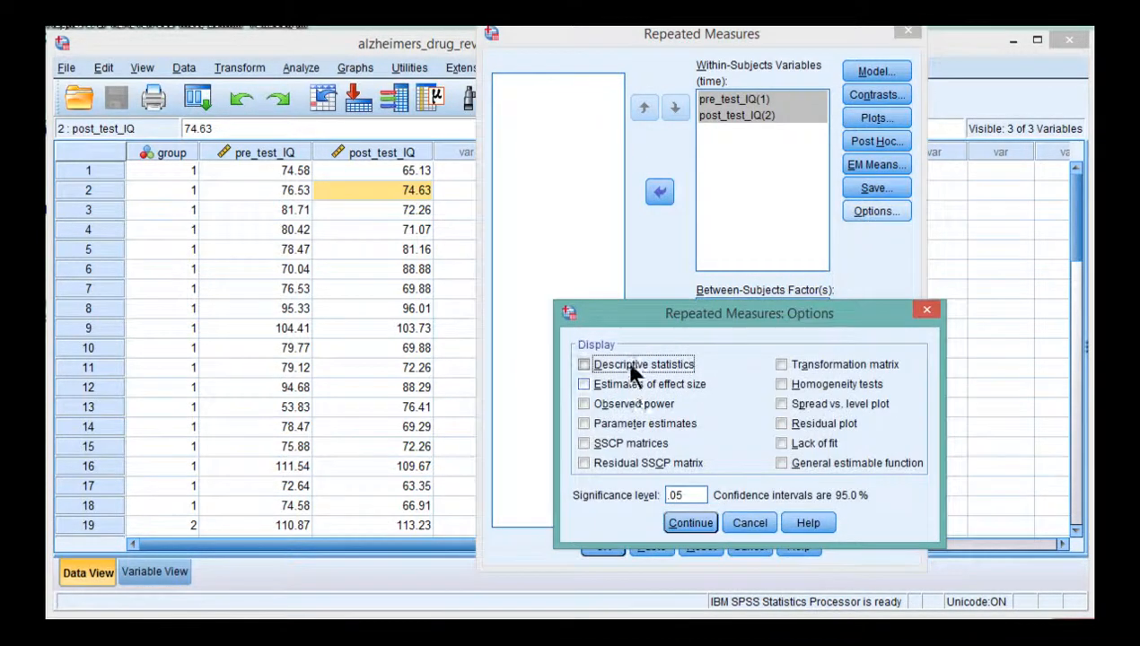
left_click(585, 384)
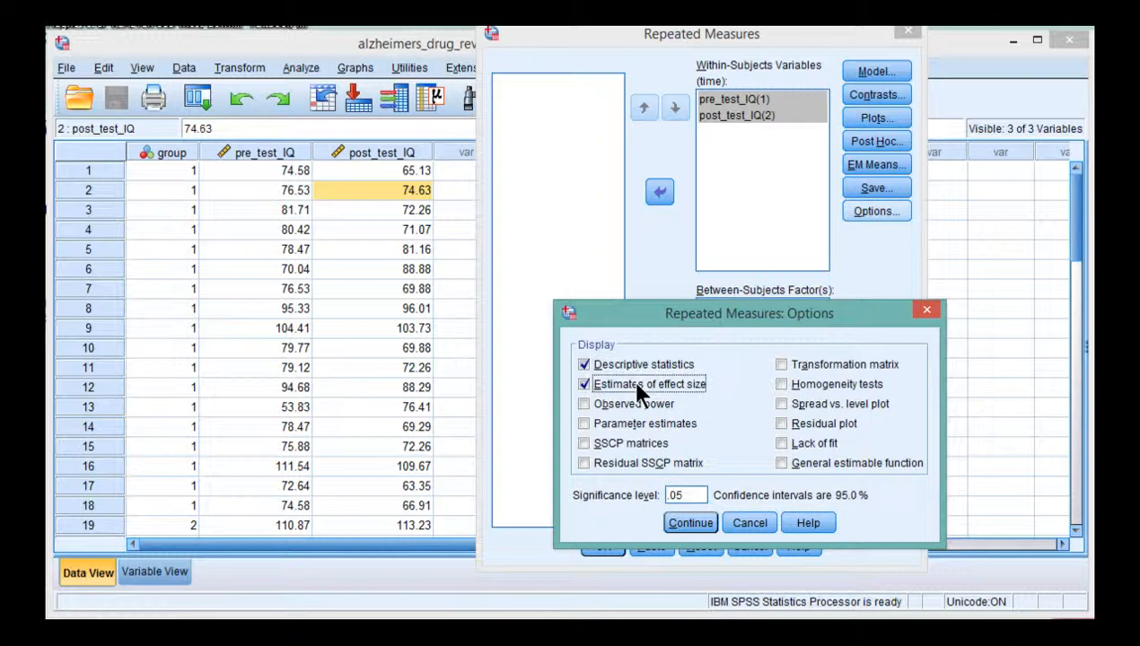
left_click(783, 384)
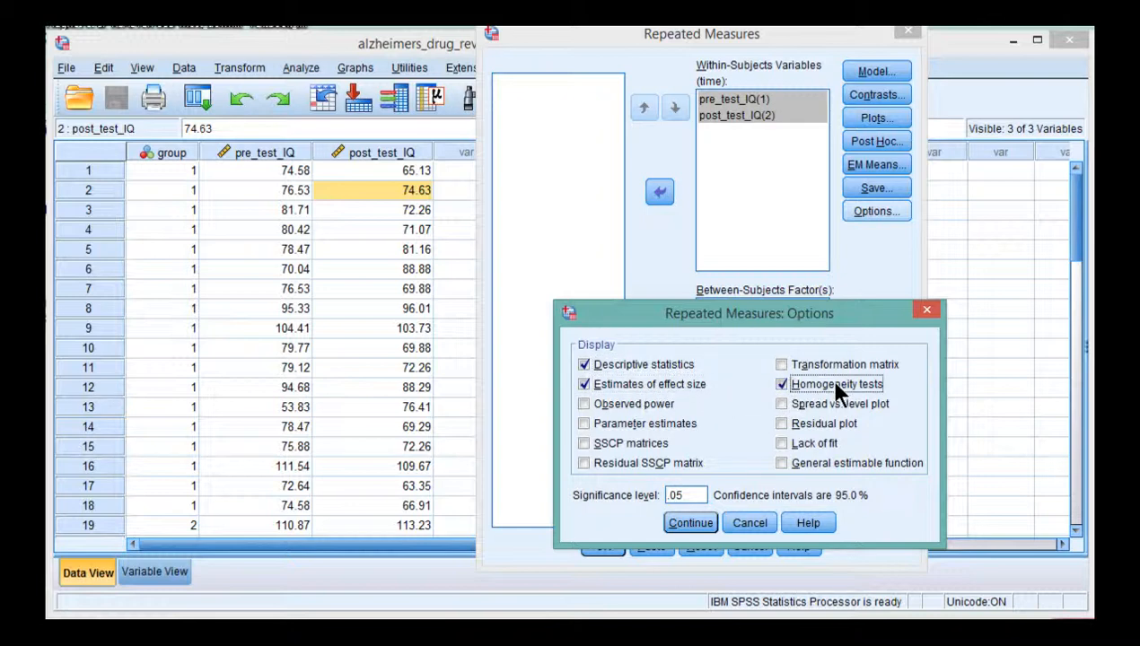
left_click(689, 522)
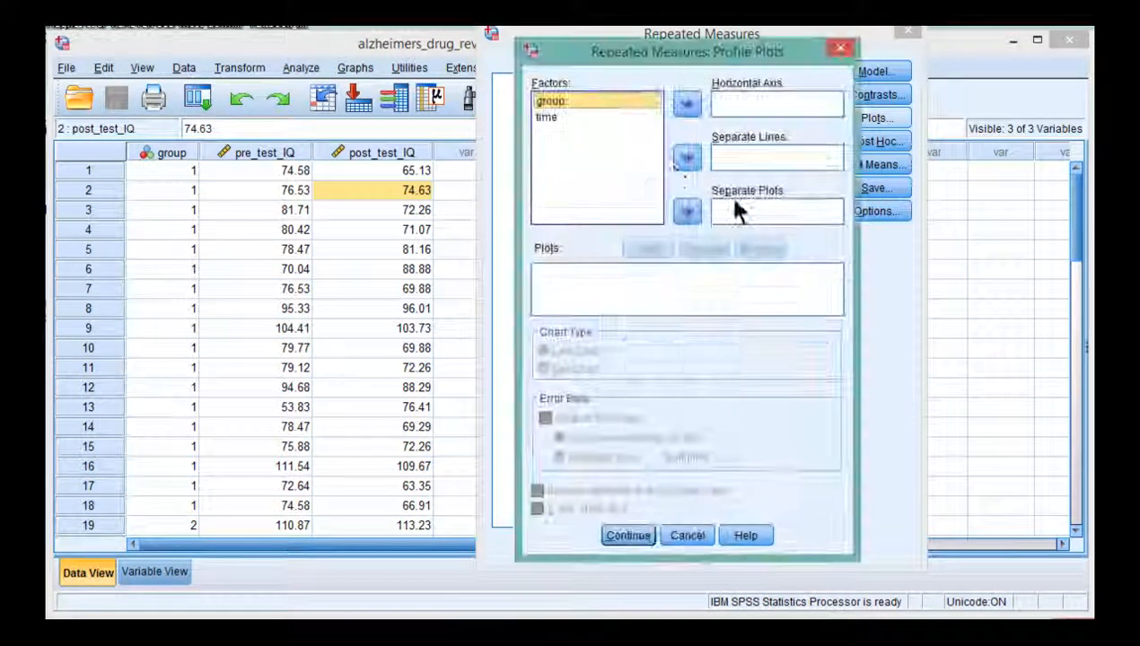
Add a time*group profile plot with separate lines for each group
left_click(685, 158)
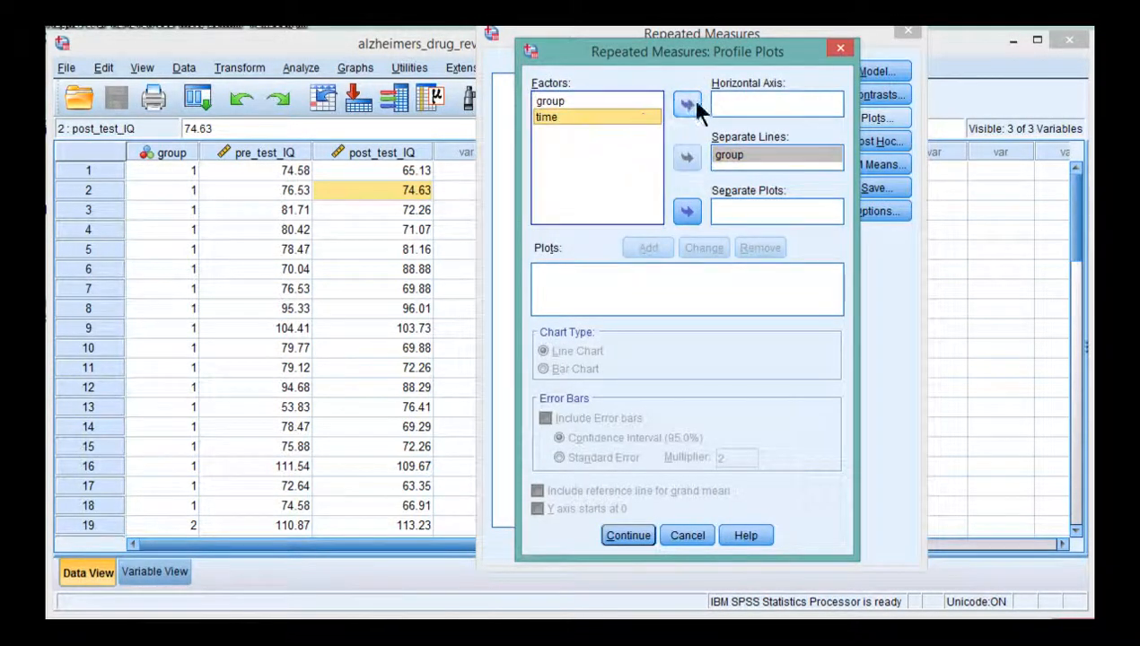
left_click(646, 248)
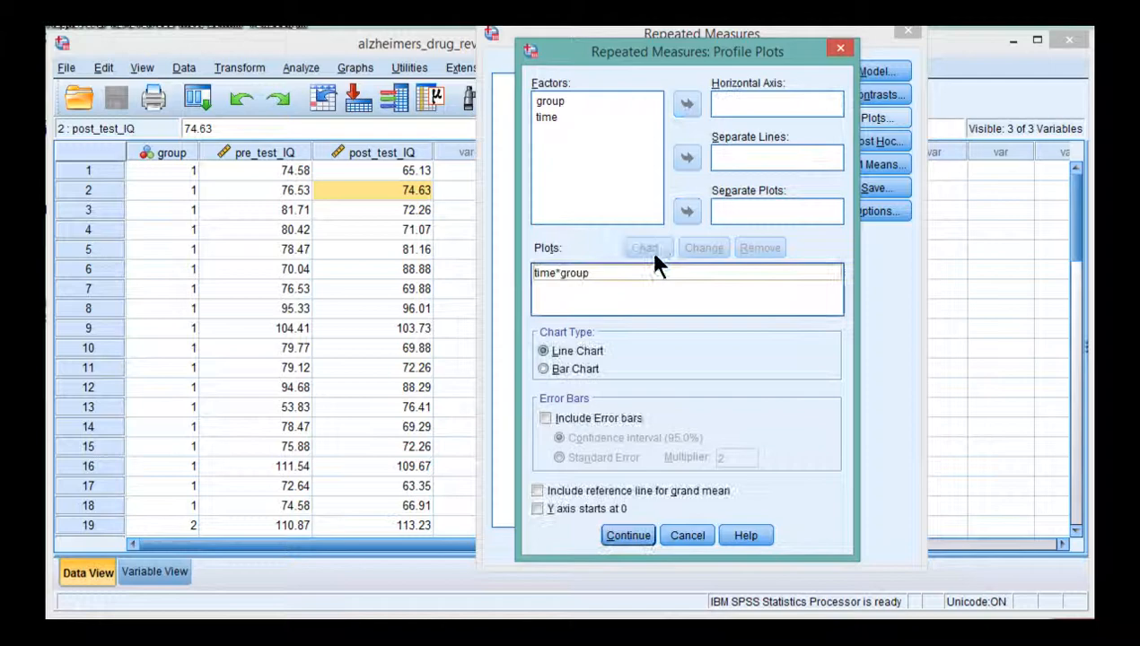
left_click(628, 535)
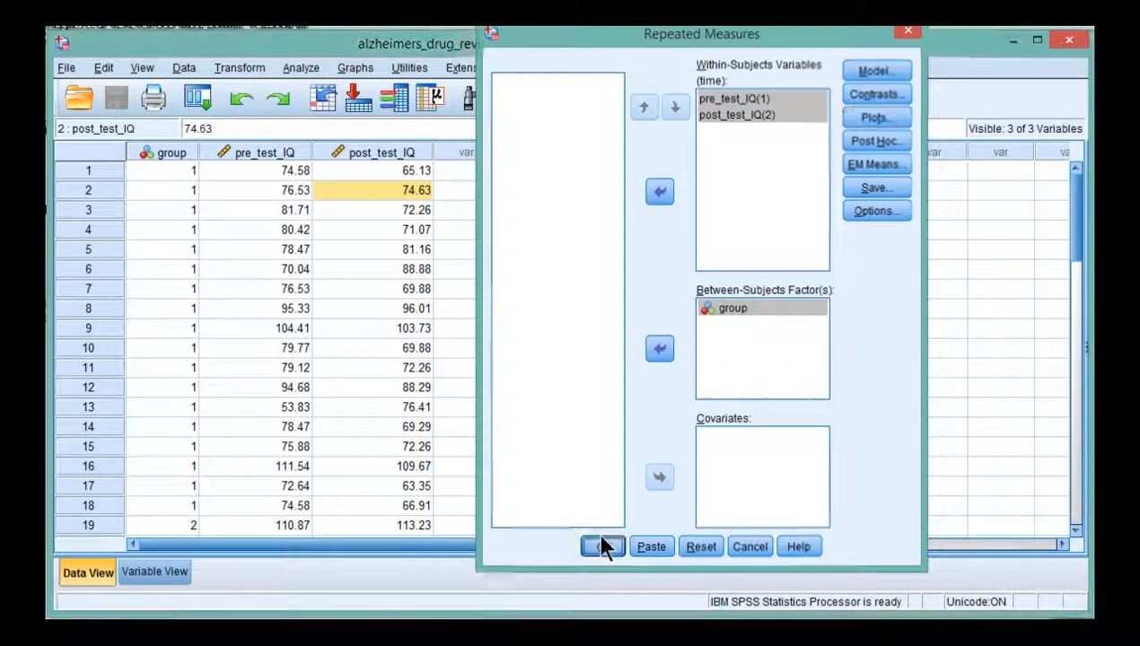
left_click(601, 545)
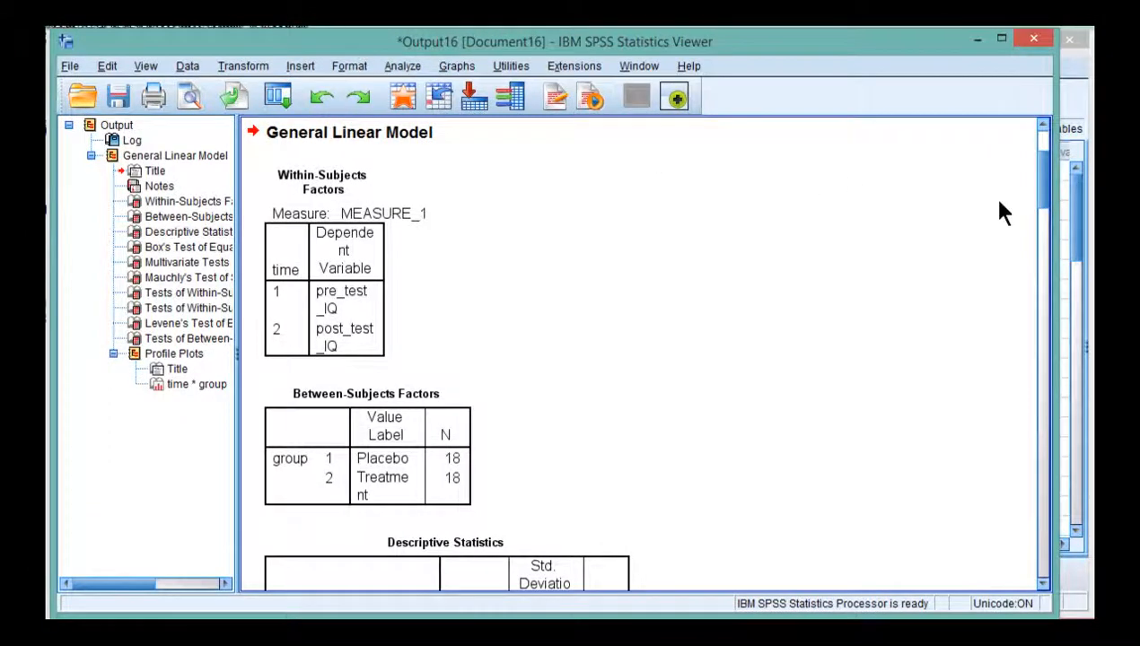
scroll("down", 3)
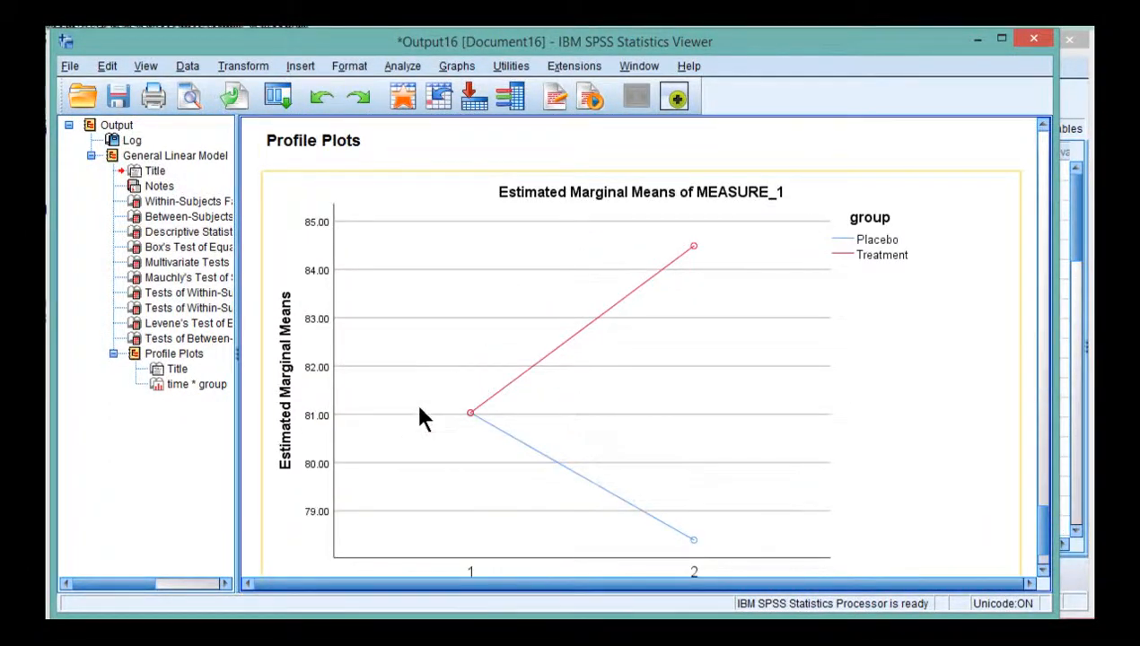
mouse_move(475, 421)
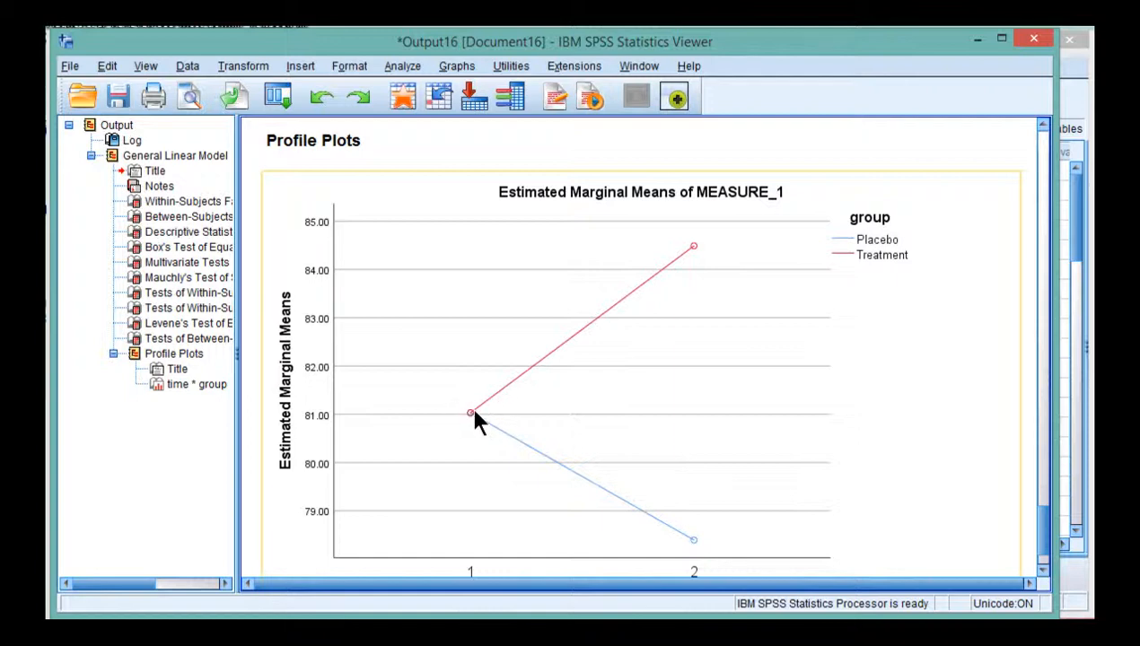
scroll("down", 3)
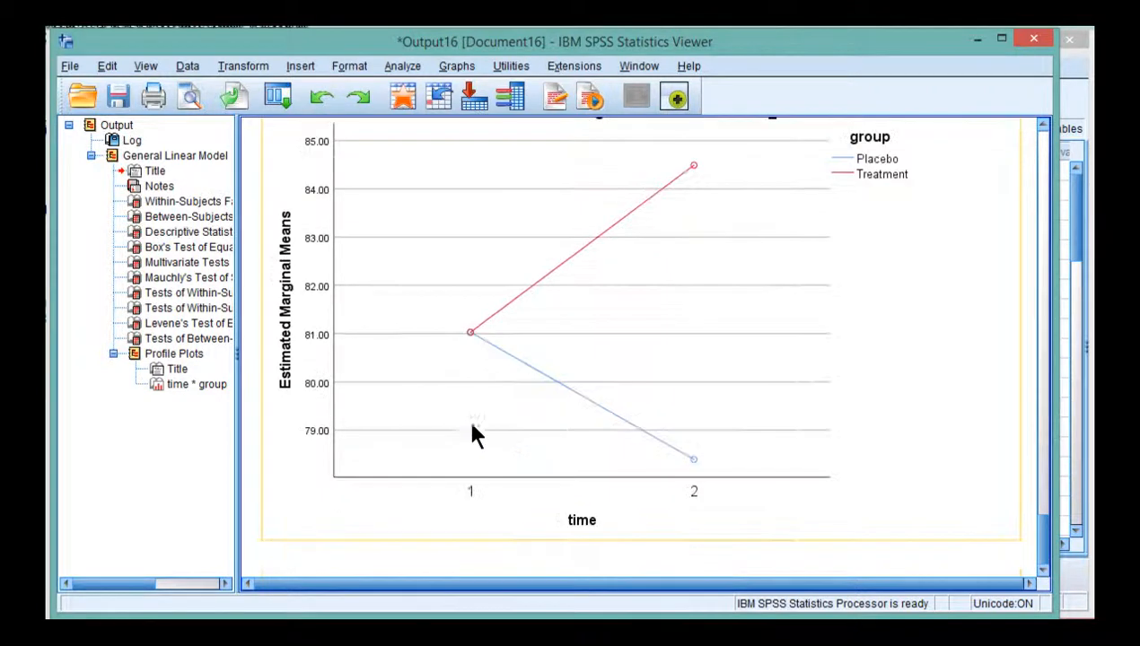
mouse_move(475, 344)
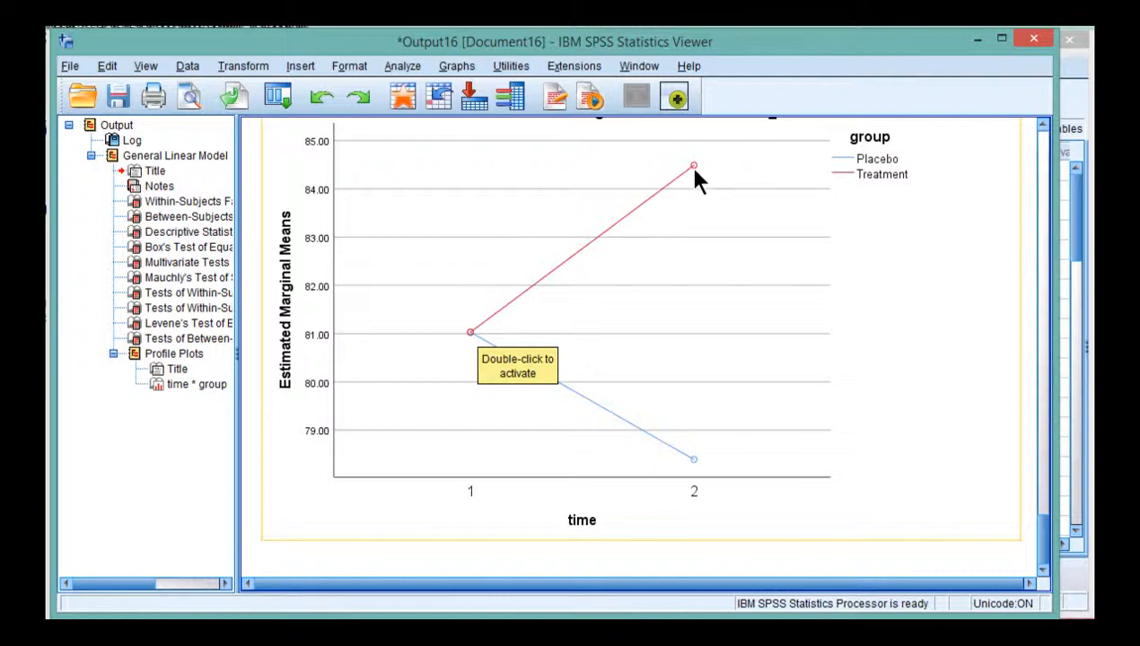
mouse_move(484, 345)
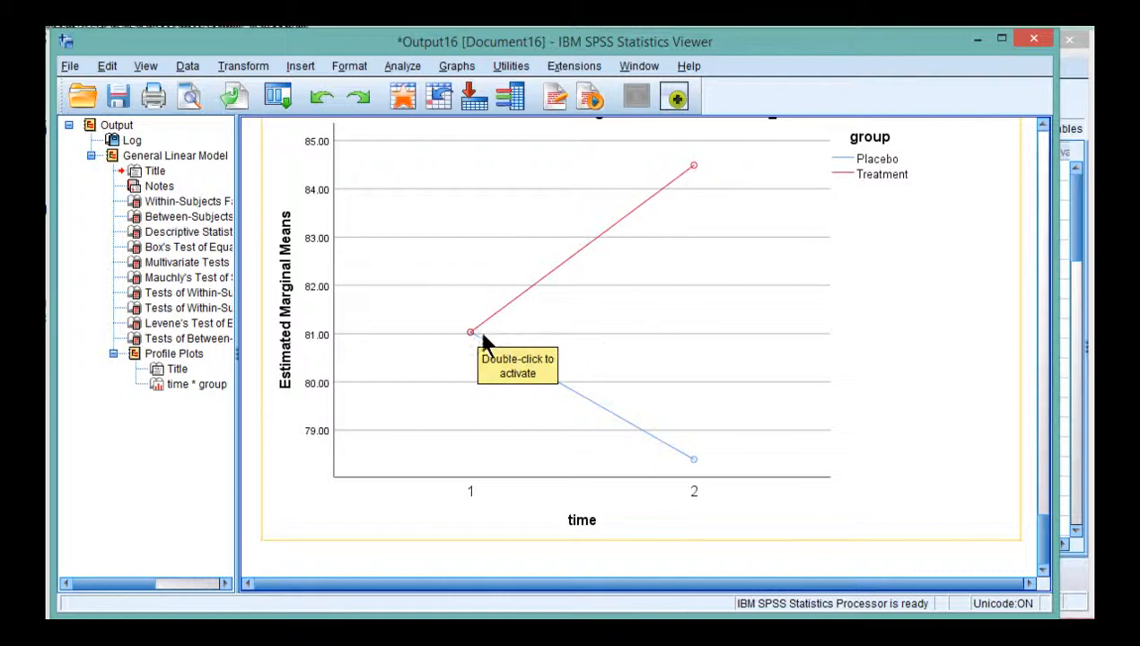
mouse_move(474, 339)
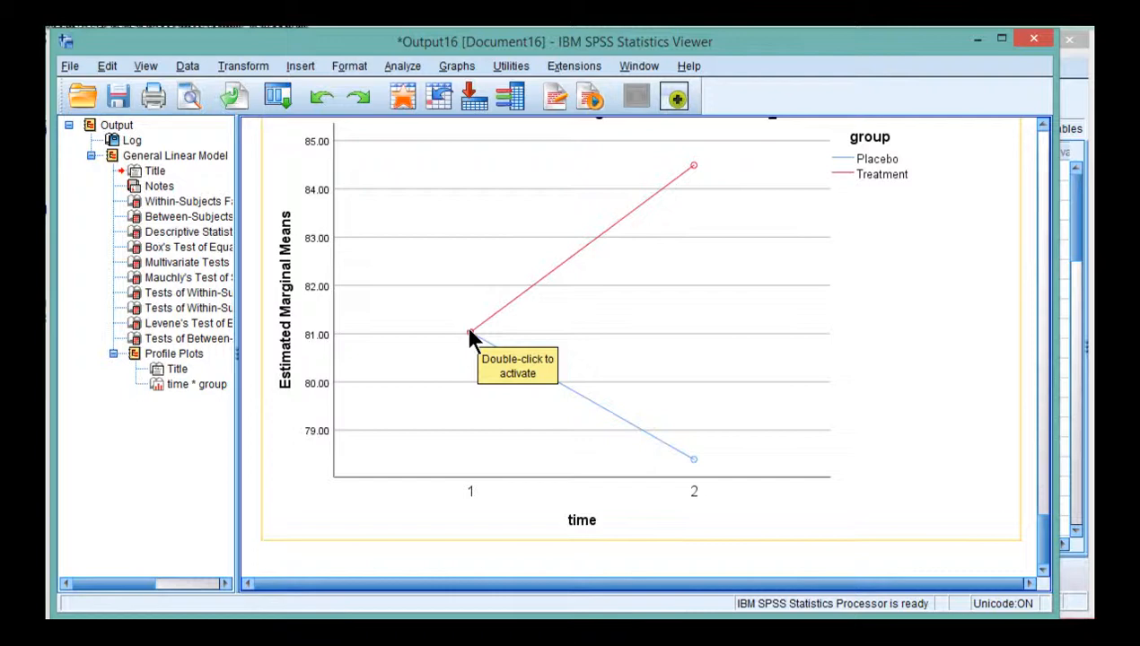
mouse_move(901, 484)
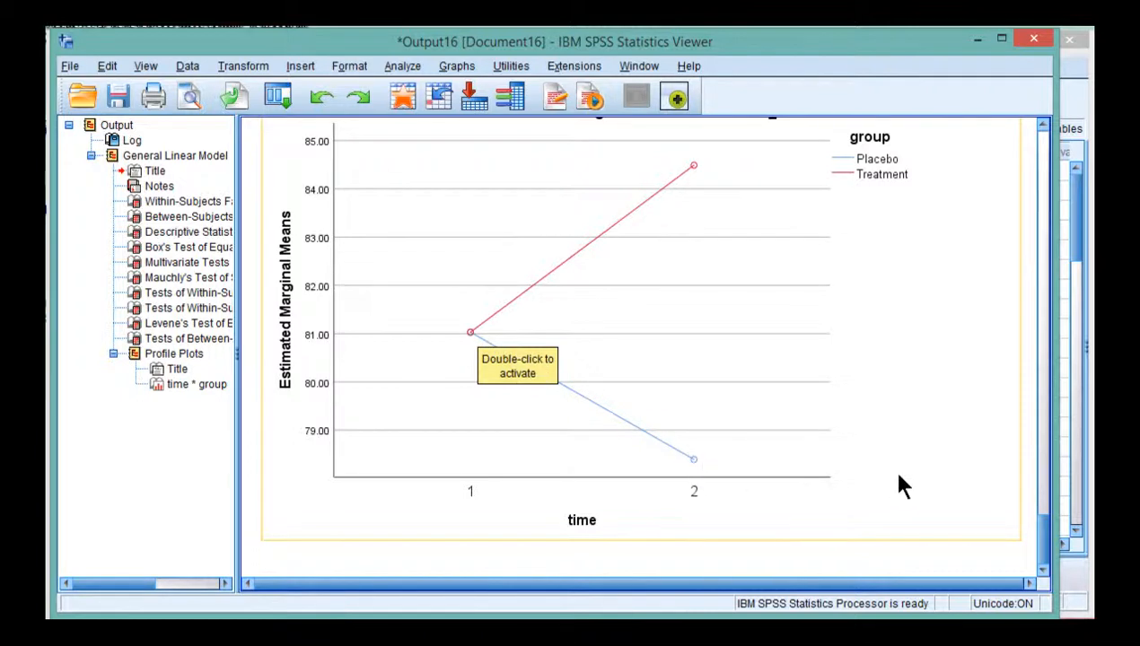
mouse_move(972, 459)
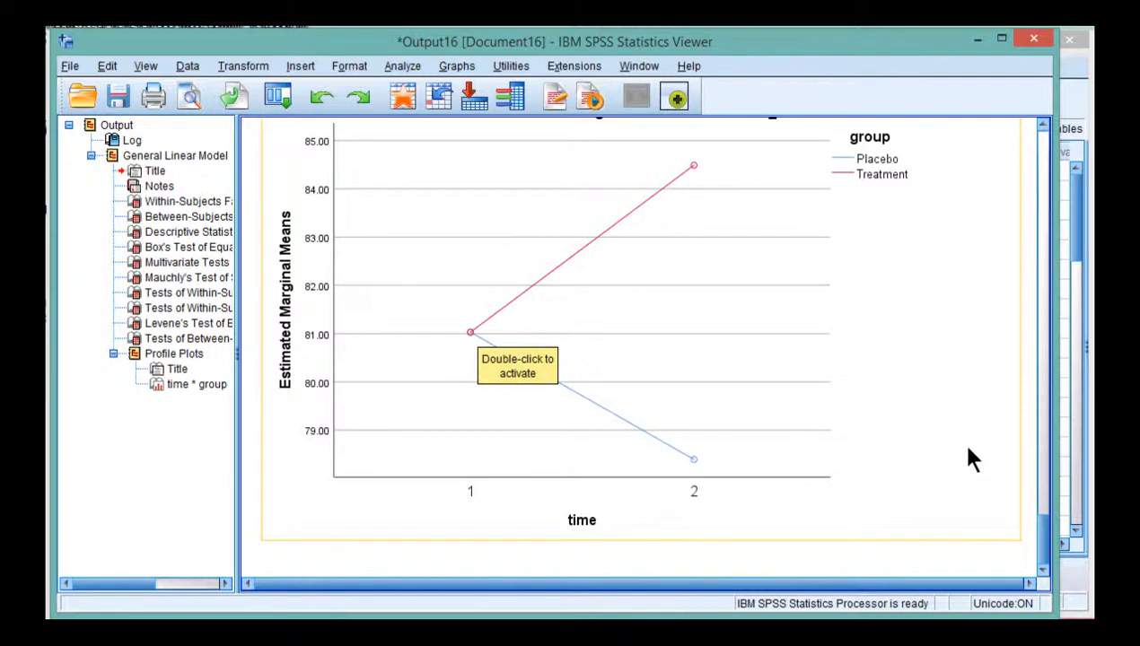
scroll("down", 3)
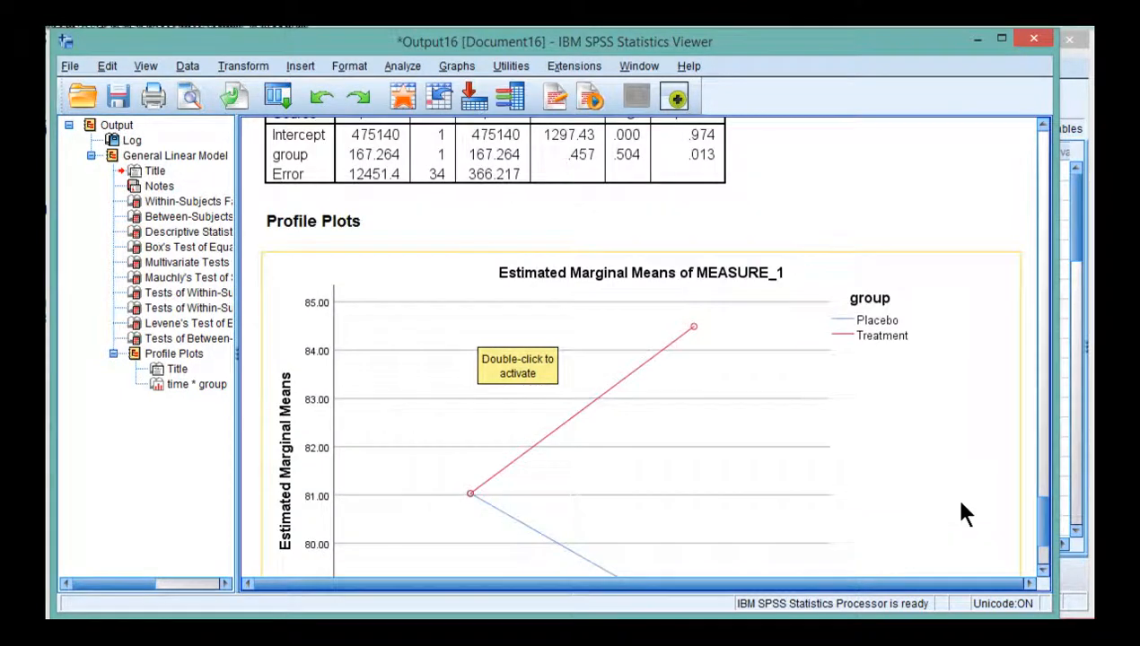
scroll("down", 3)
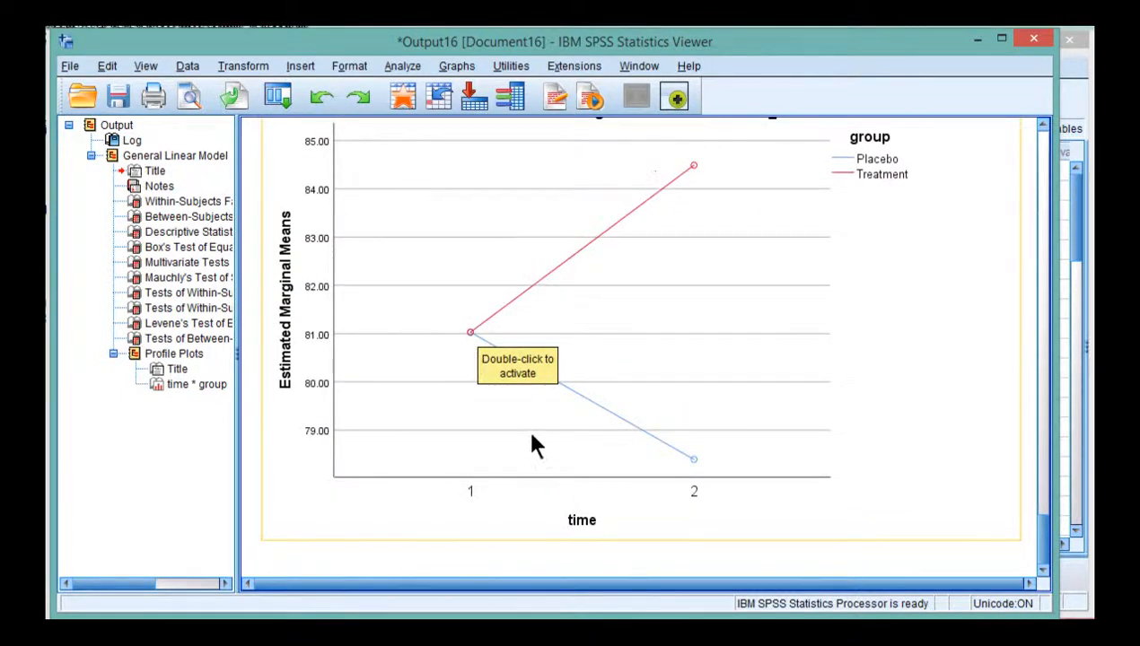
mouse_move(660, 169)
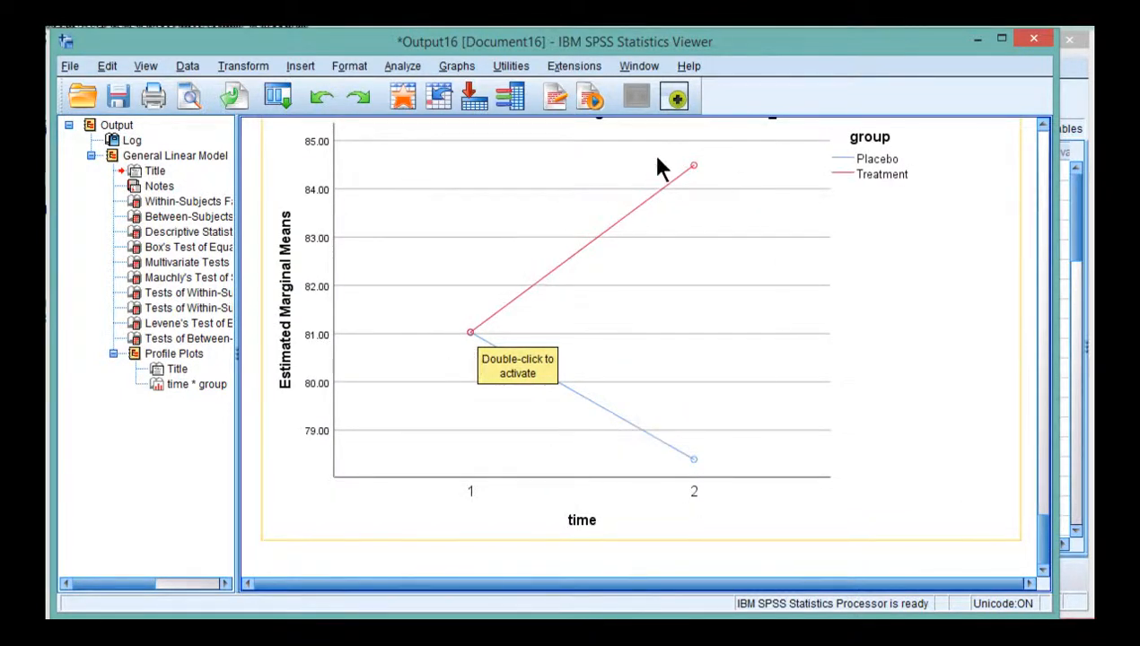
mouse_move(601, 427)
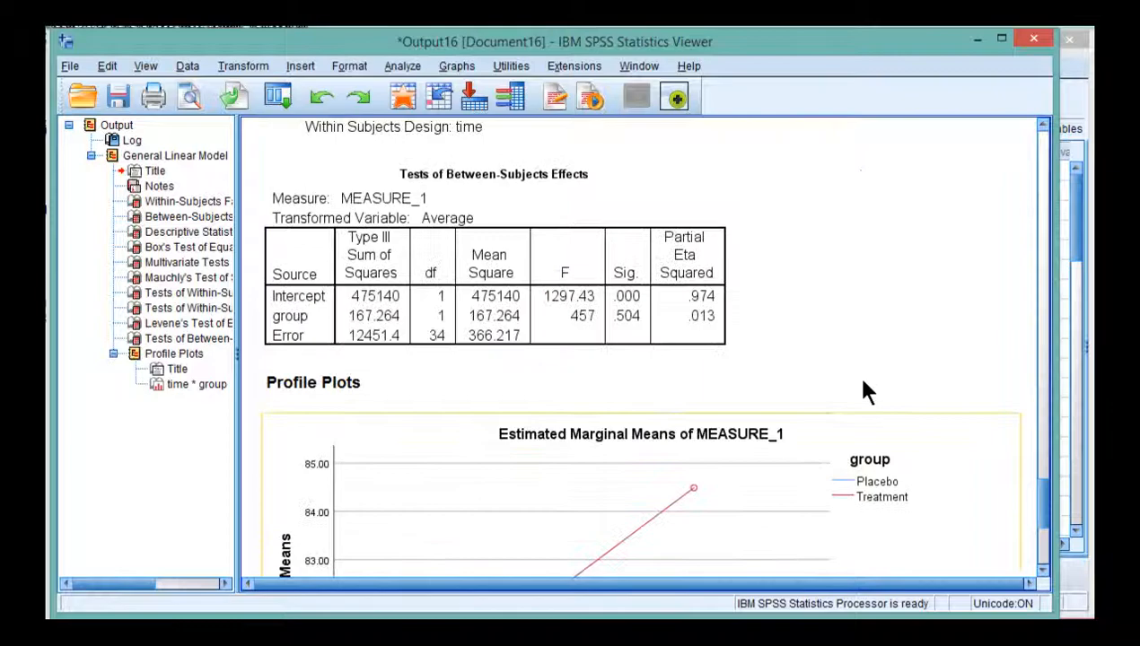
scroll("down", 3)
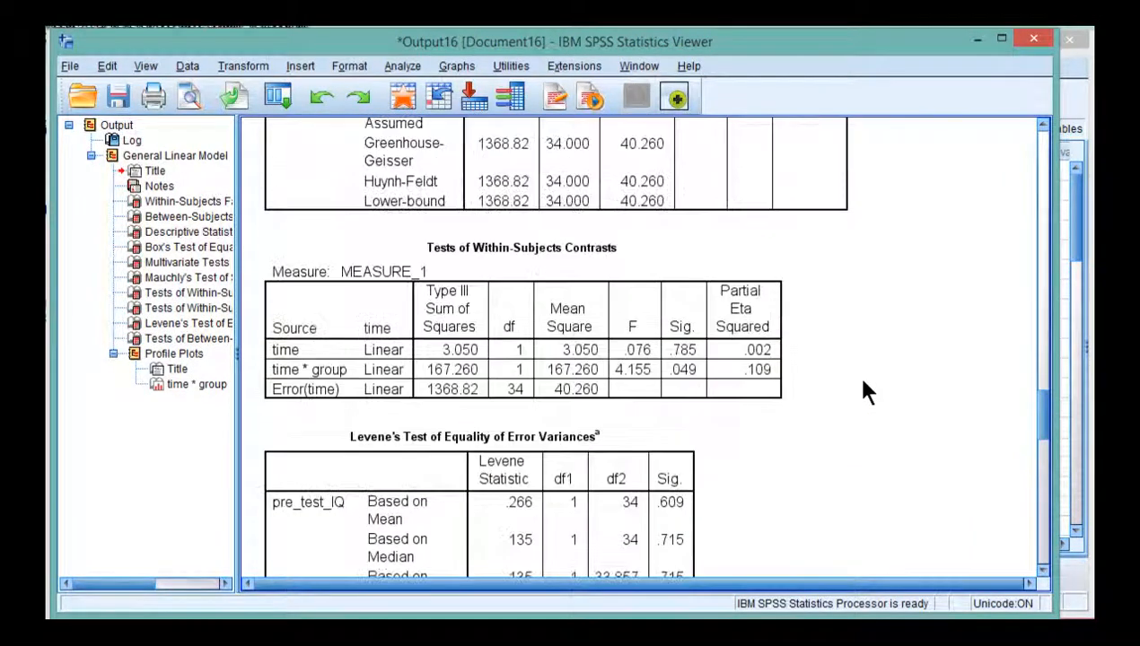
scroll("down", 3)
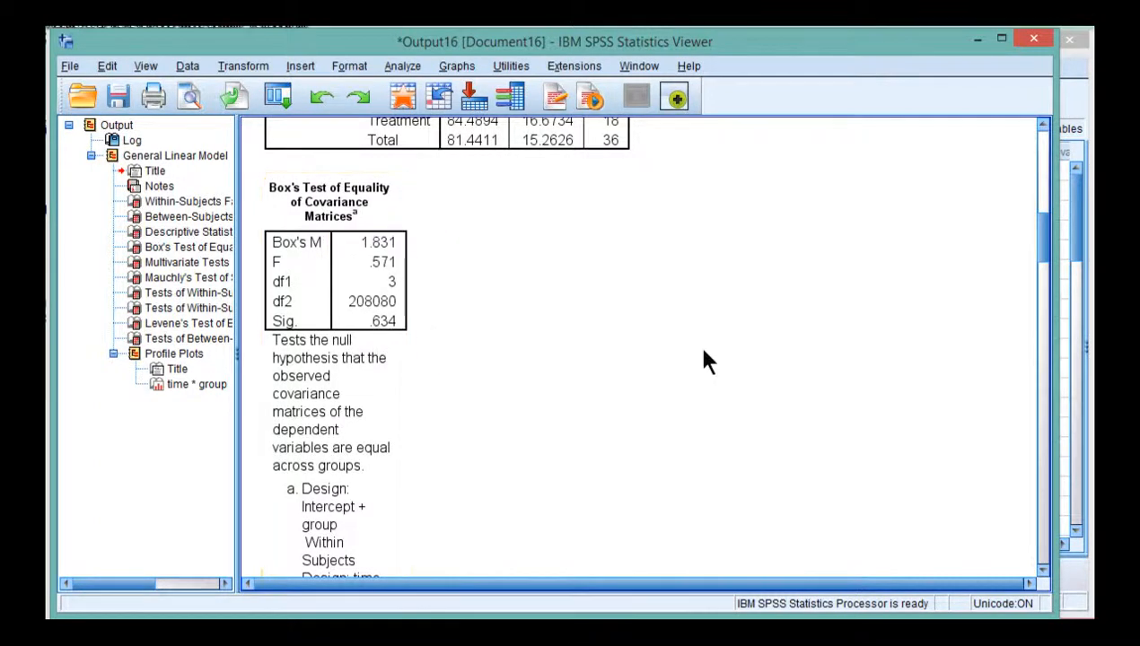
mouse_move(725, 359)
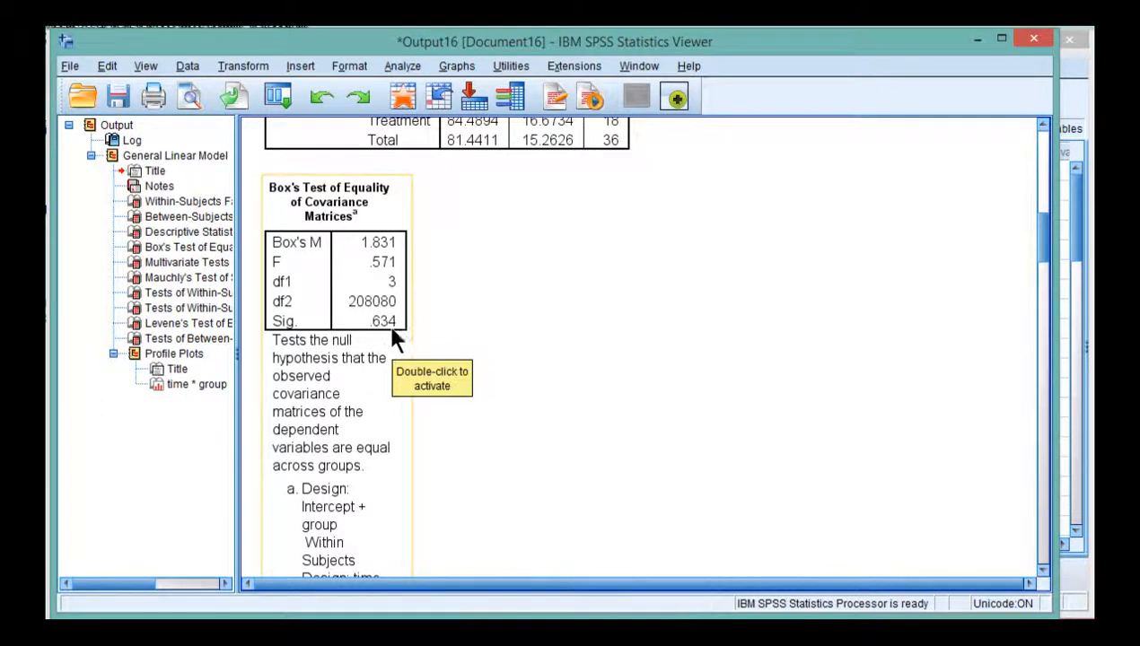
scroll("down", 3)
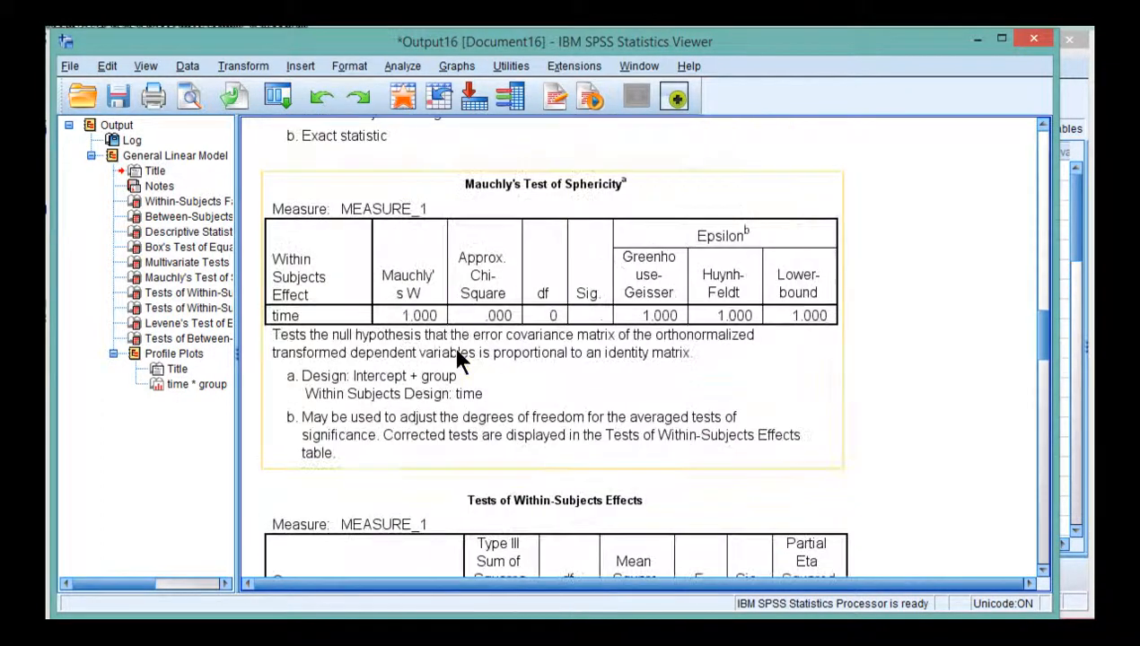
scroll("down", 3)
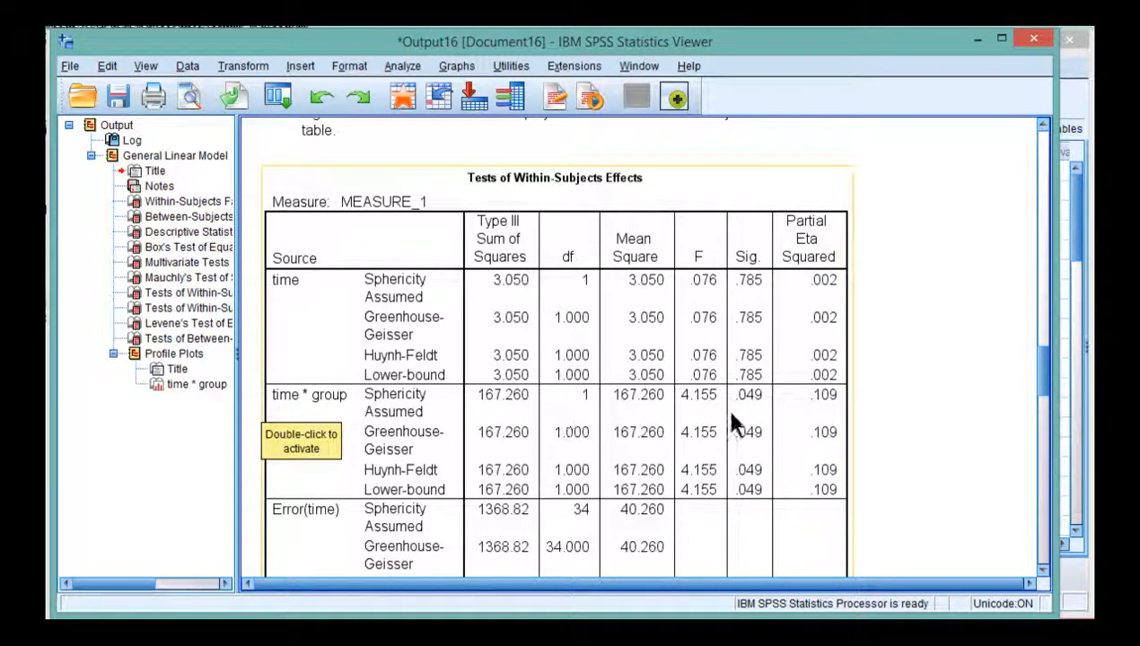
mouse_move(736, 404)
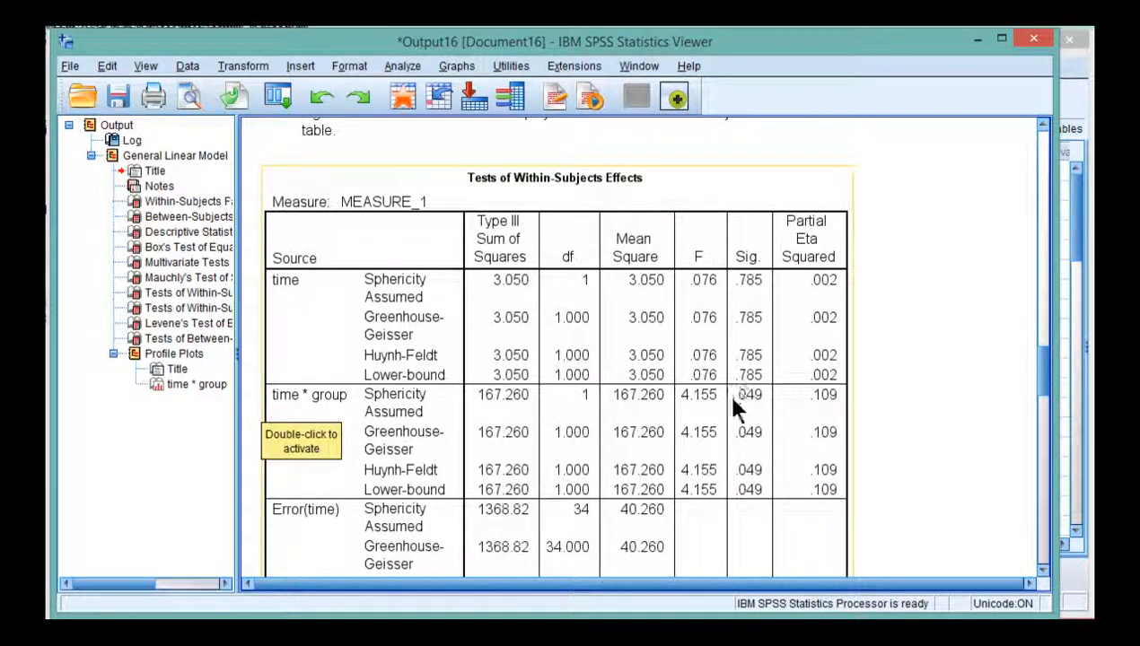
mouse_move(700, 409)
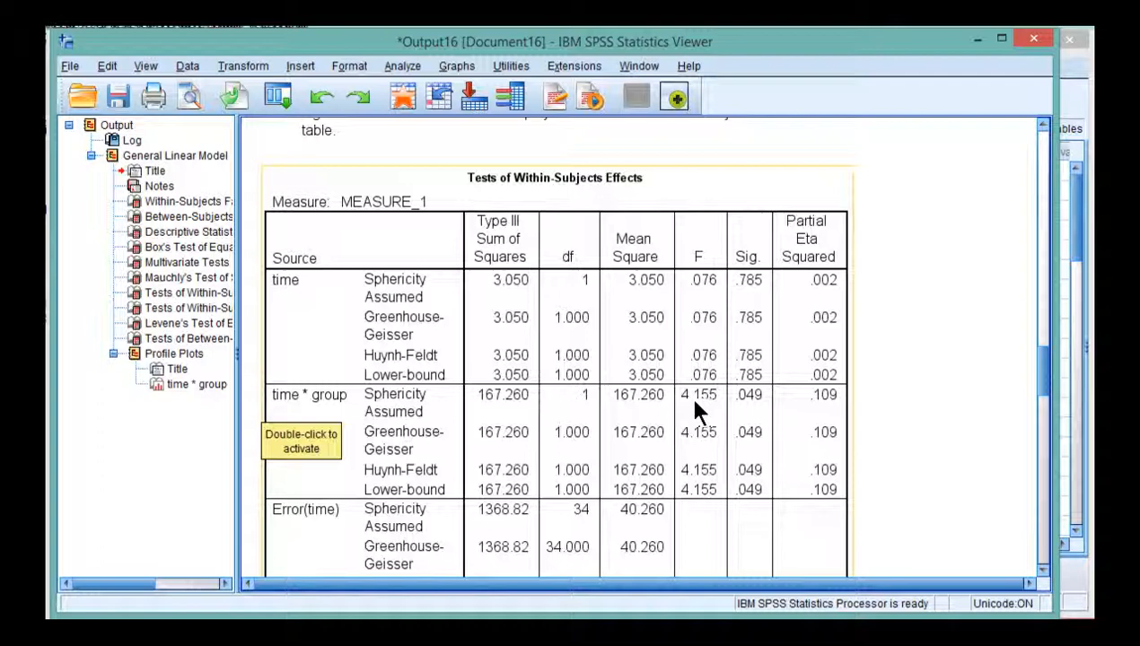
mouse_move(752, 412)
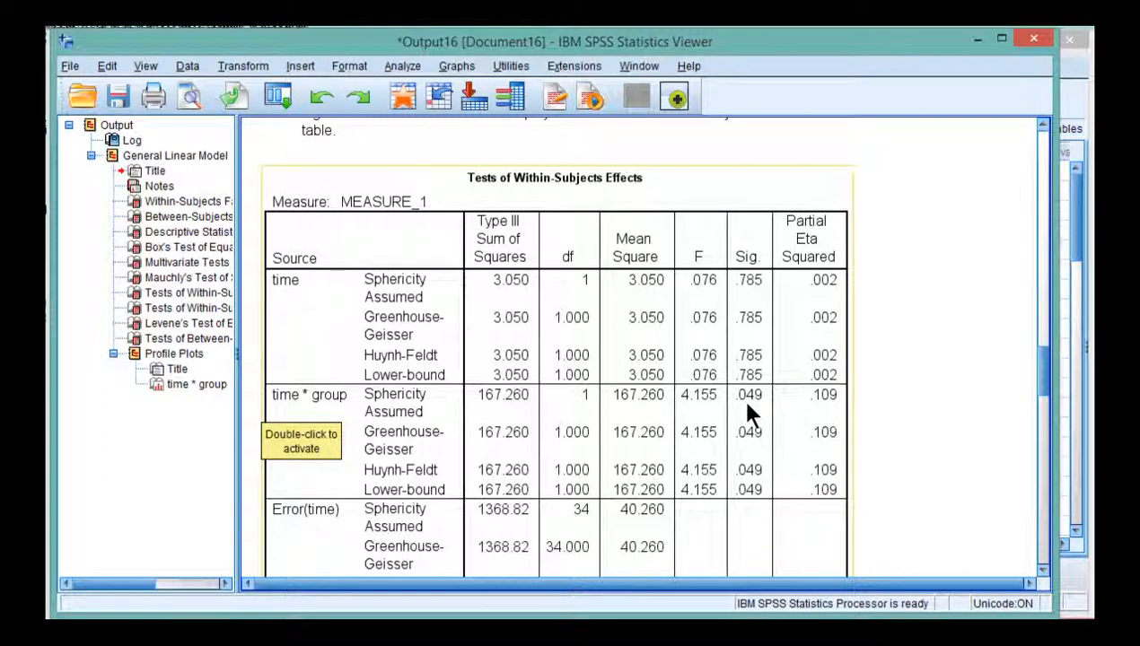
mouse_move(824, 413)
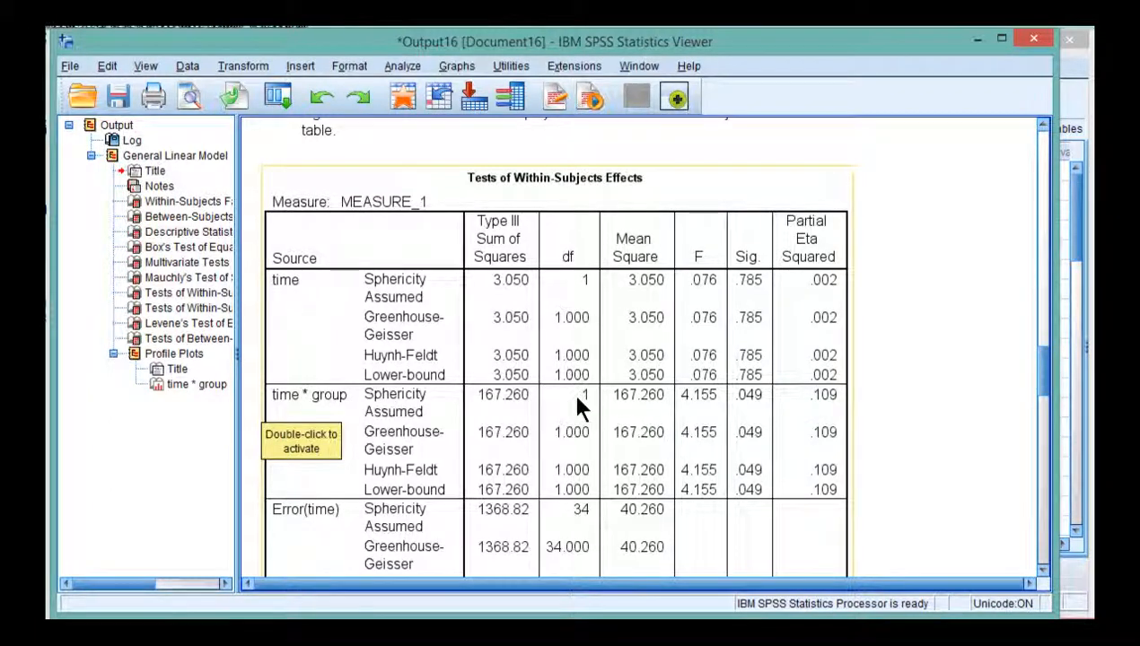
mouse_move(575, 516)
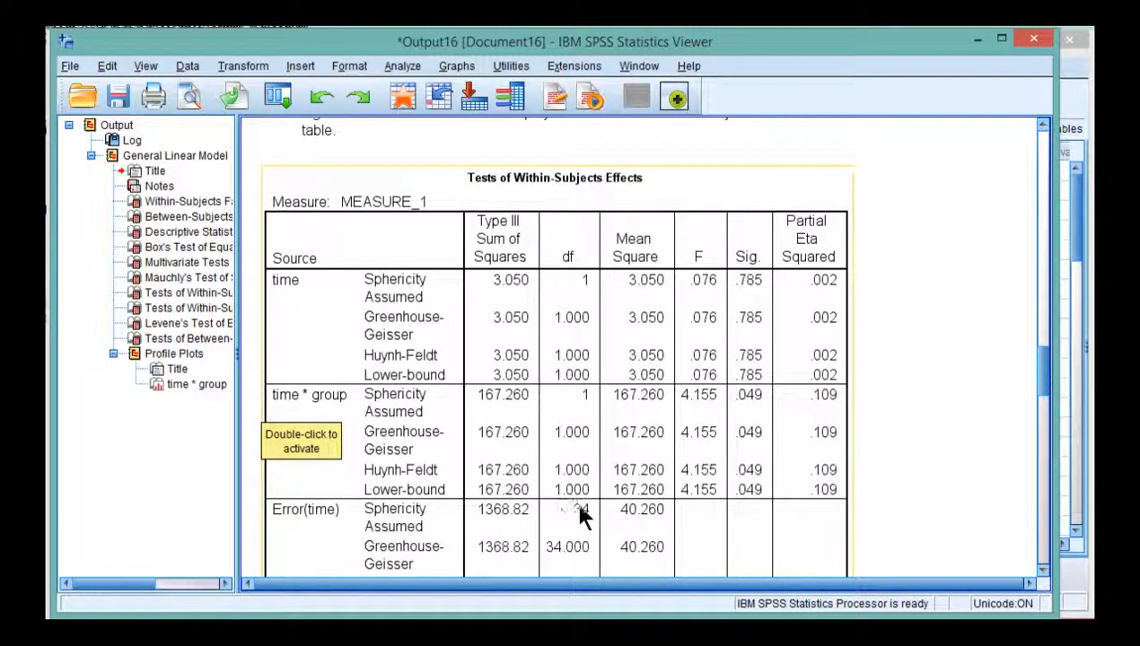
mouse_move(768, 417)
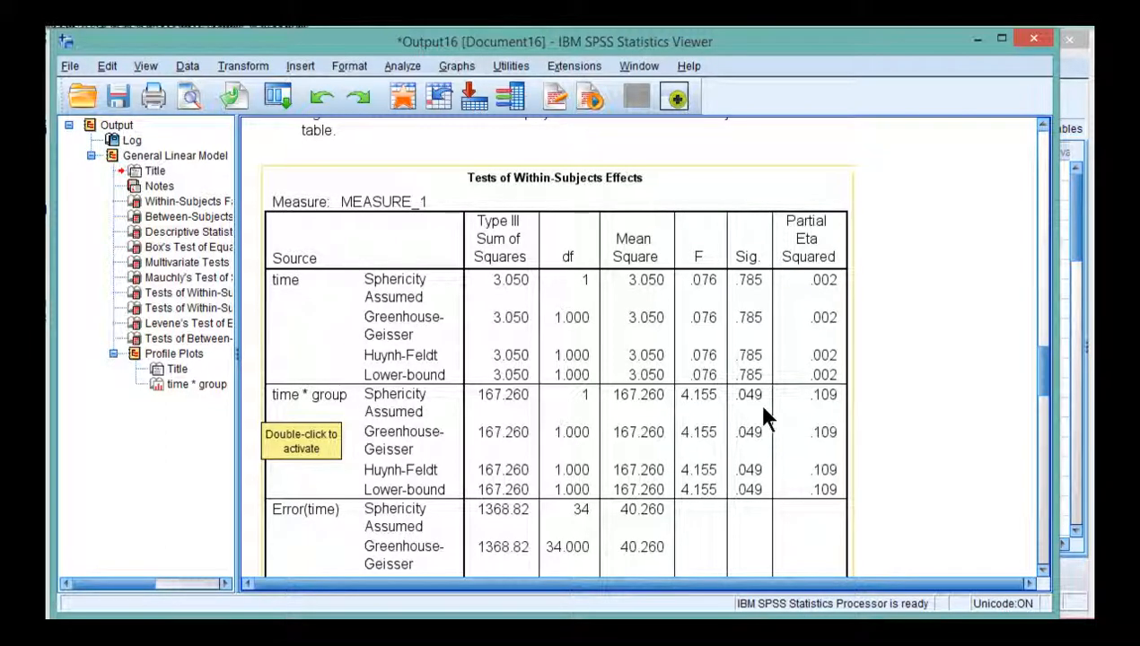
mouse_move(578, 524)
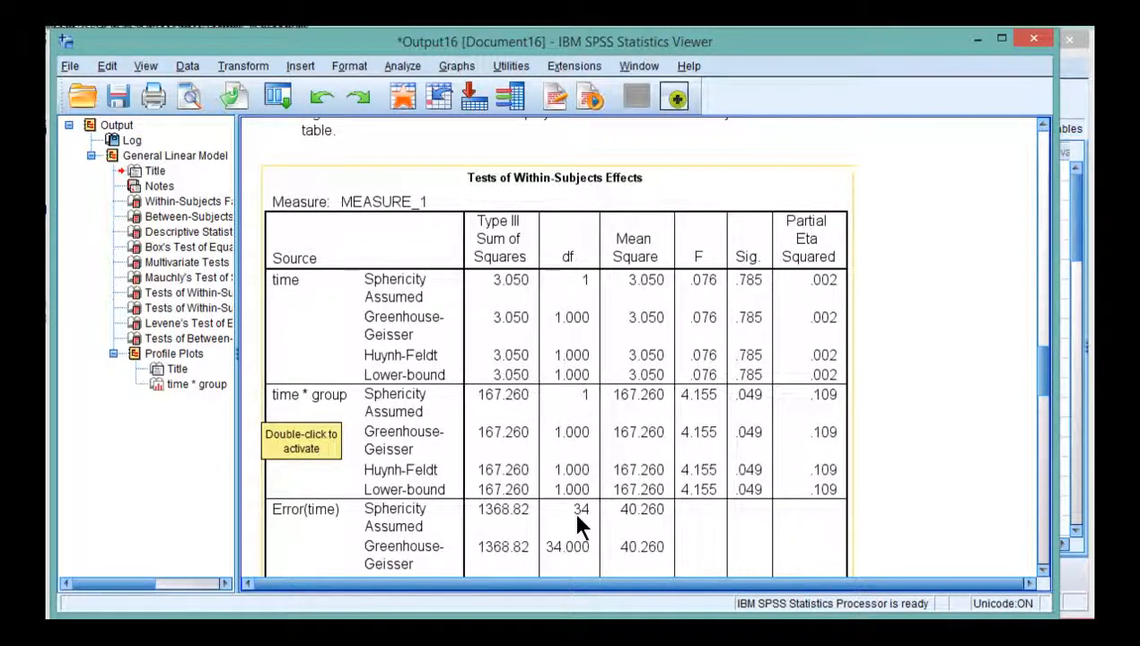
mouse_move(696, 416)
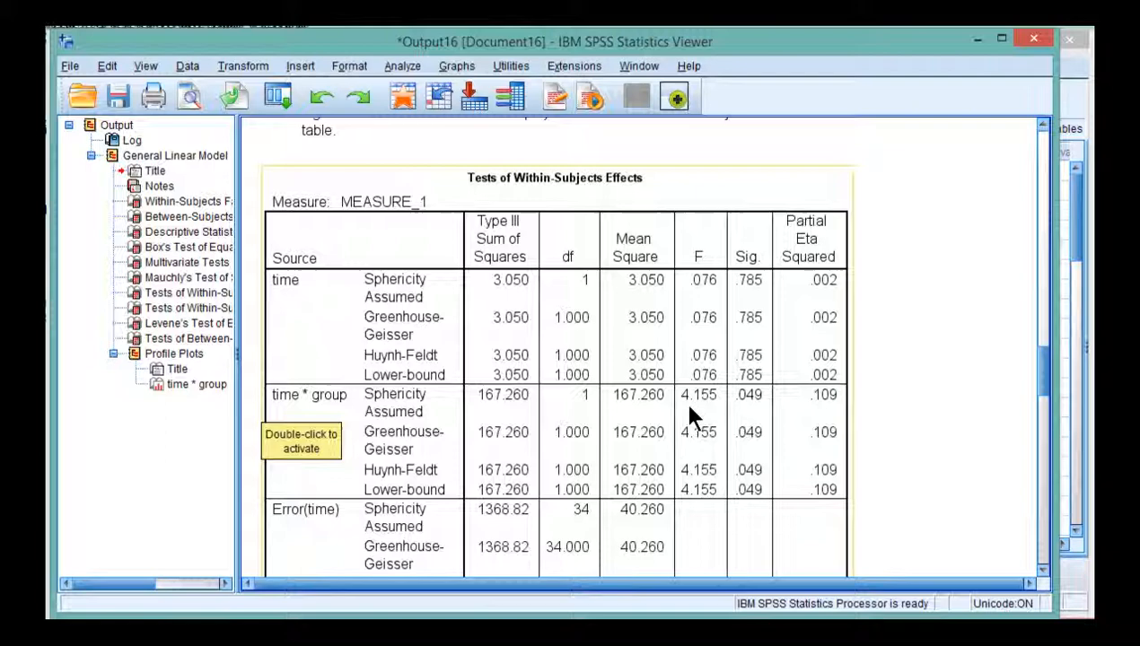
scroll("down", 3)
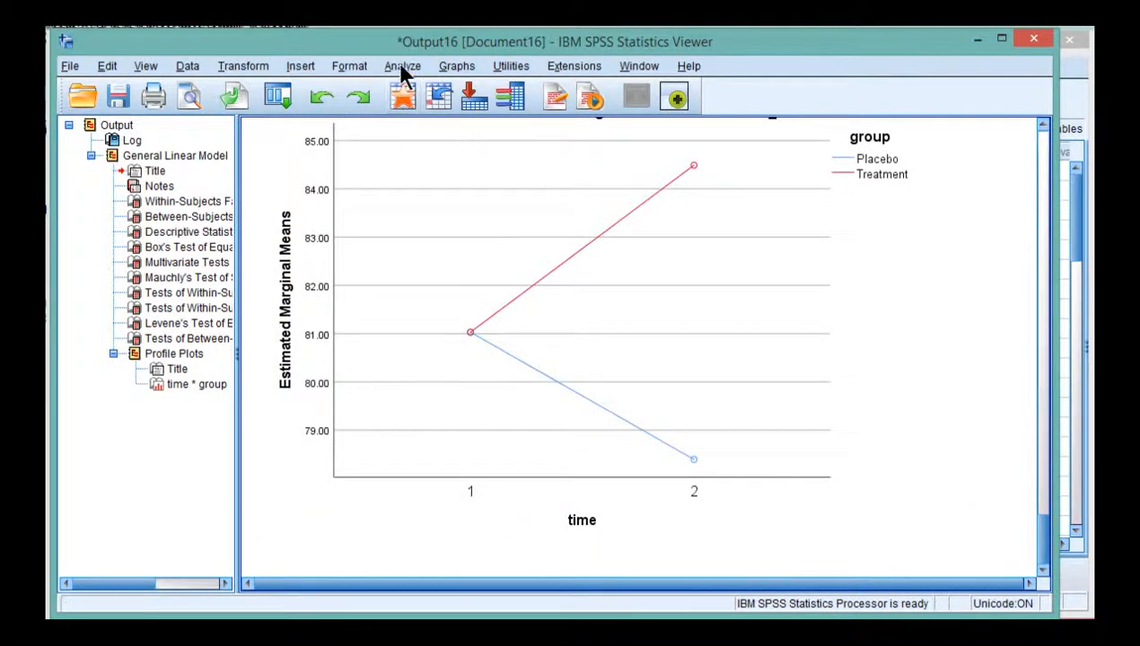
Set up a Univariate GLM with post_test_IQ dependent, group fixed factor and pre_test_IQ covariate
left_click(402, 65)
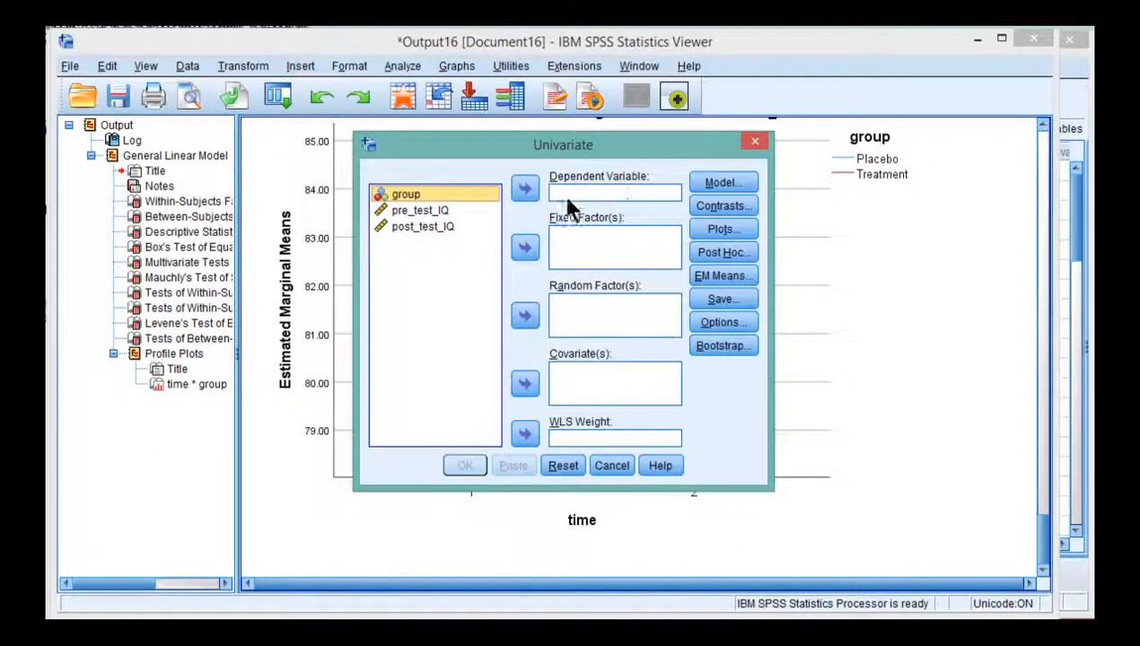
left_click(524, 248)
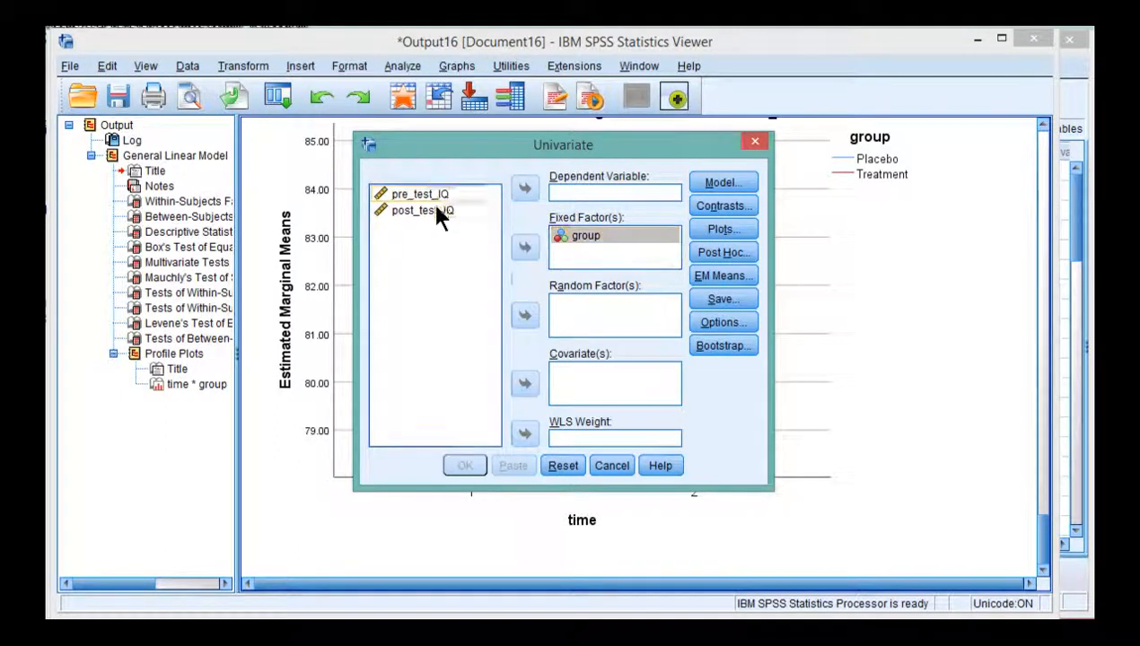
left_click(524, 188)
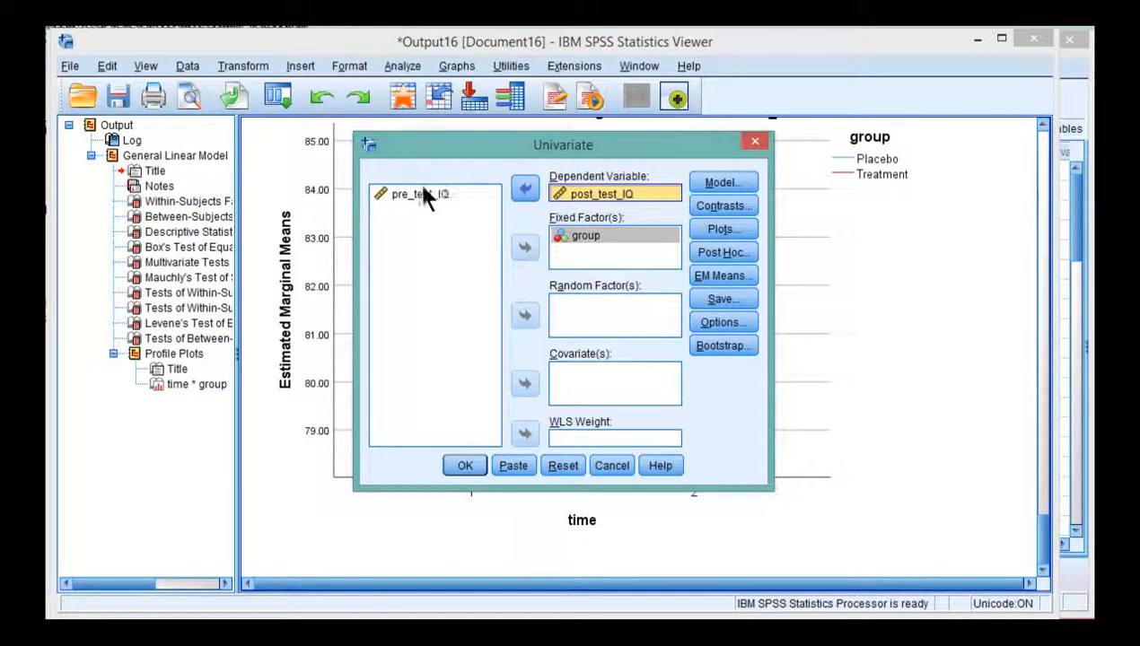
left_click(524, 384)
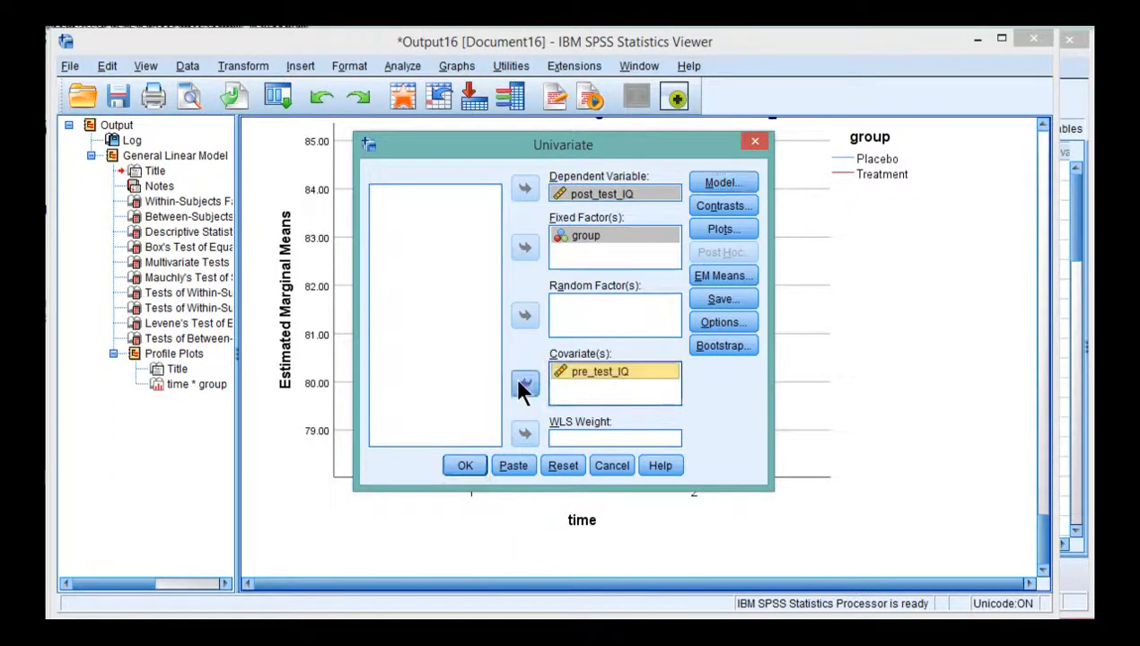
Request effect size estimates and descriptive statistics for the analysis
left_click(721, 323)
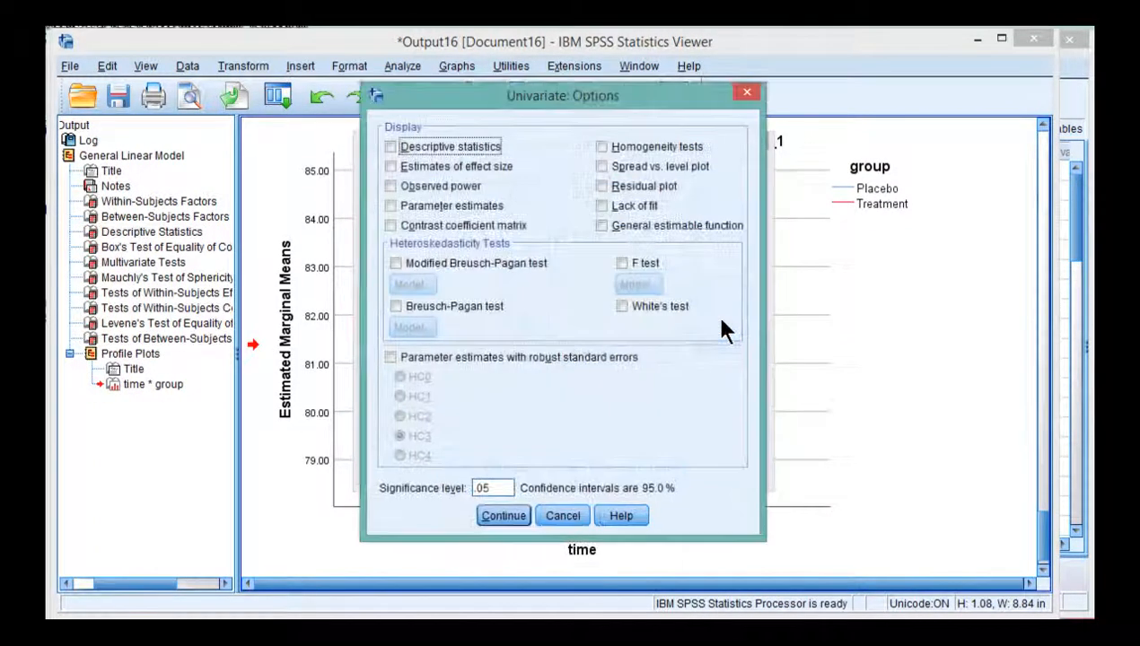
left_click(391, 165)
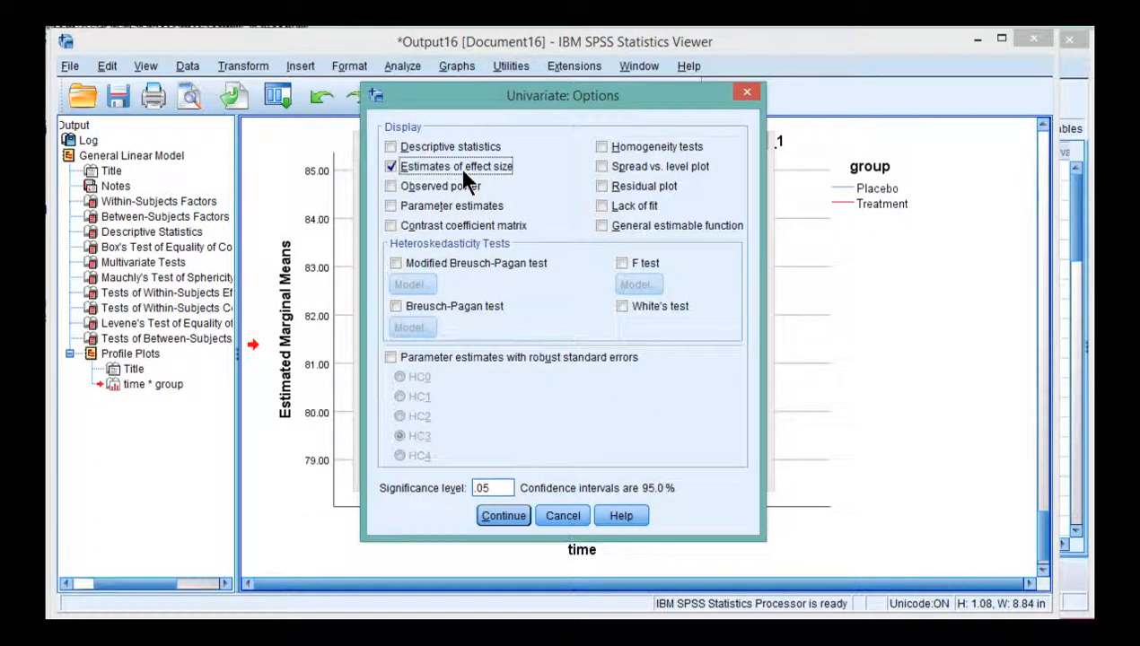
left_click(391, 147)
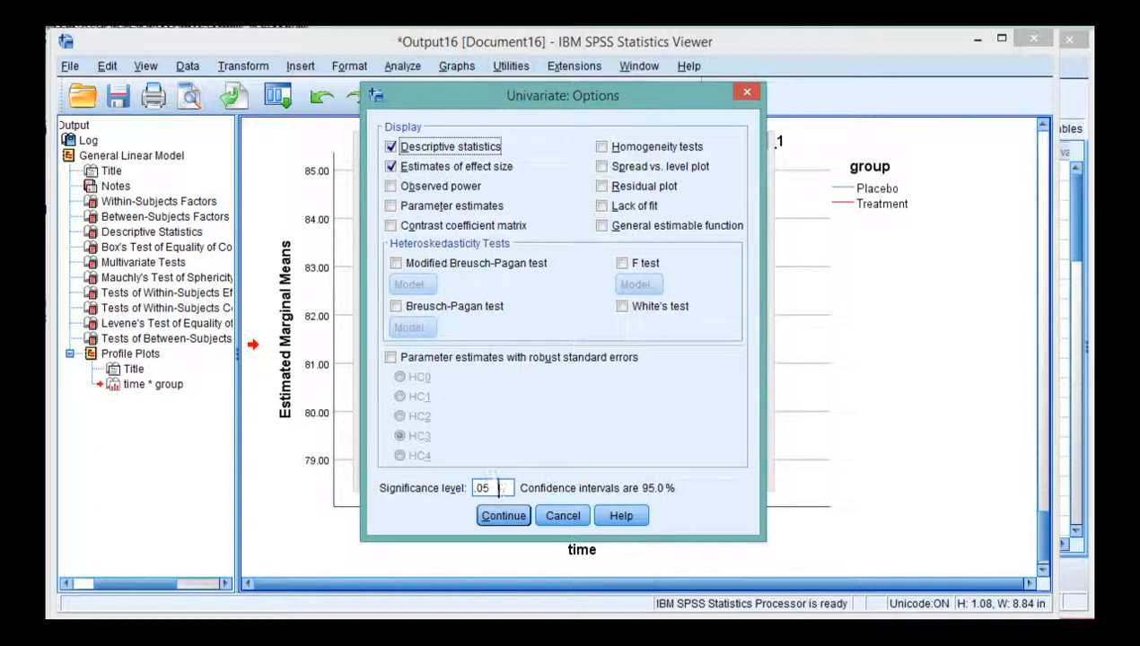
left_click(503, 515)
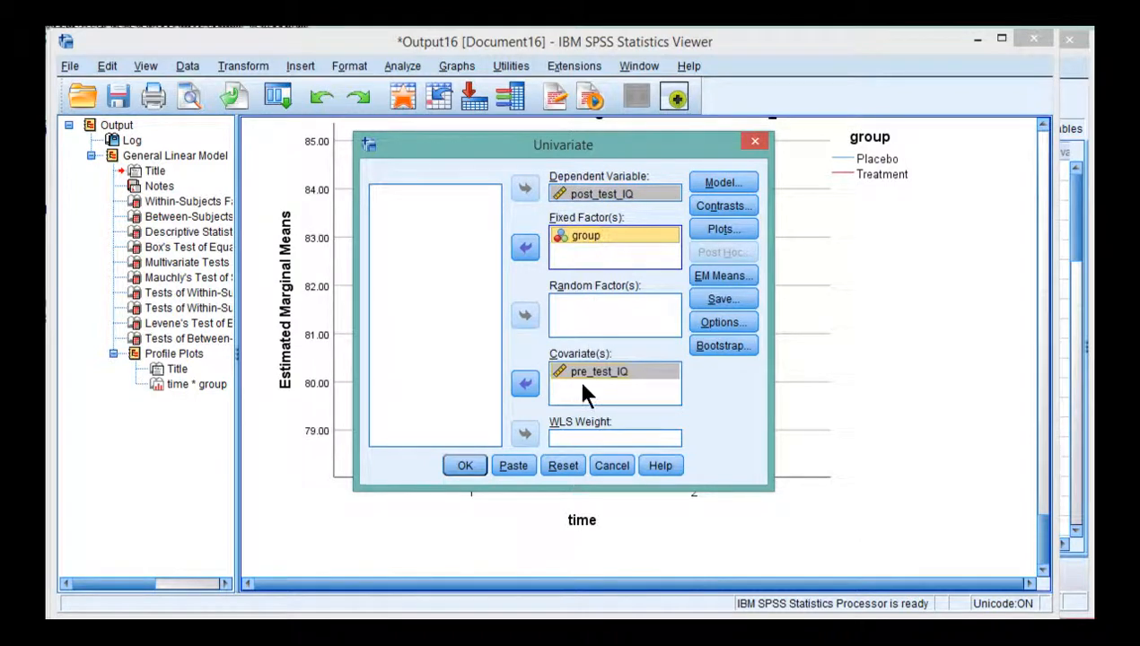
mouse_move(592, 387)
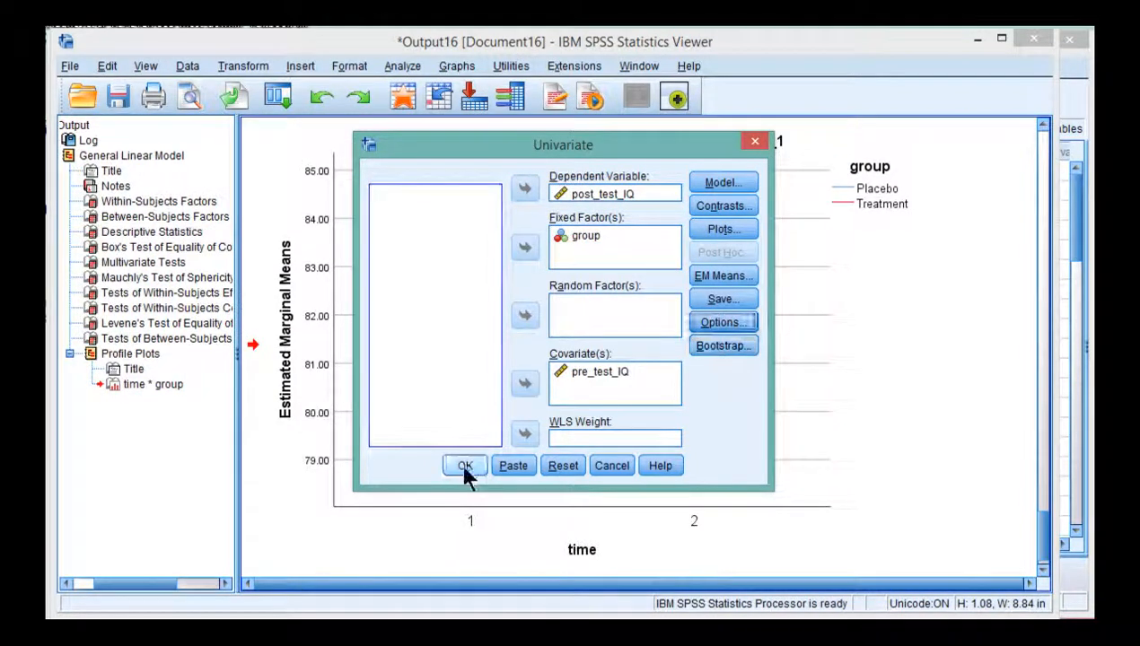
Run the ANCOVA and review the between-subjects effects, group F = 4.085, Sig. .051
left_click(465, 464)
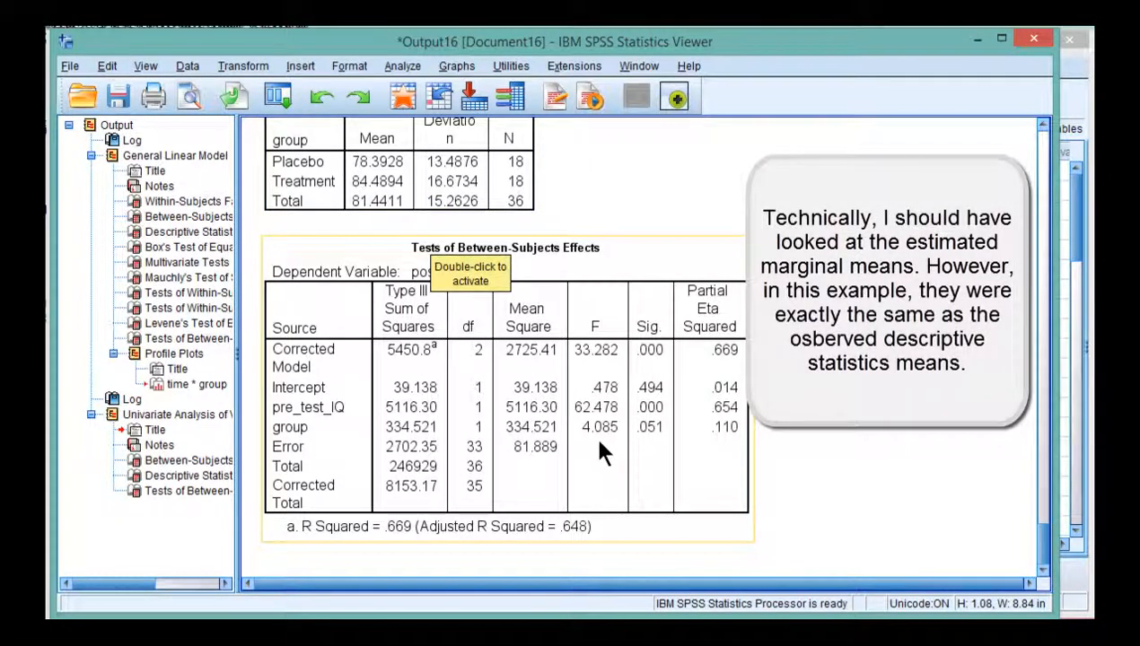
scroll("down", 3)
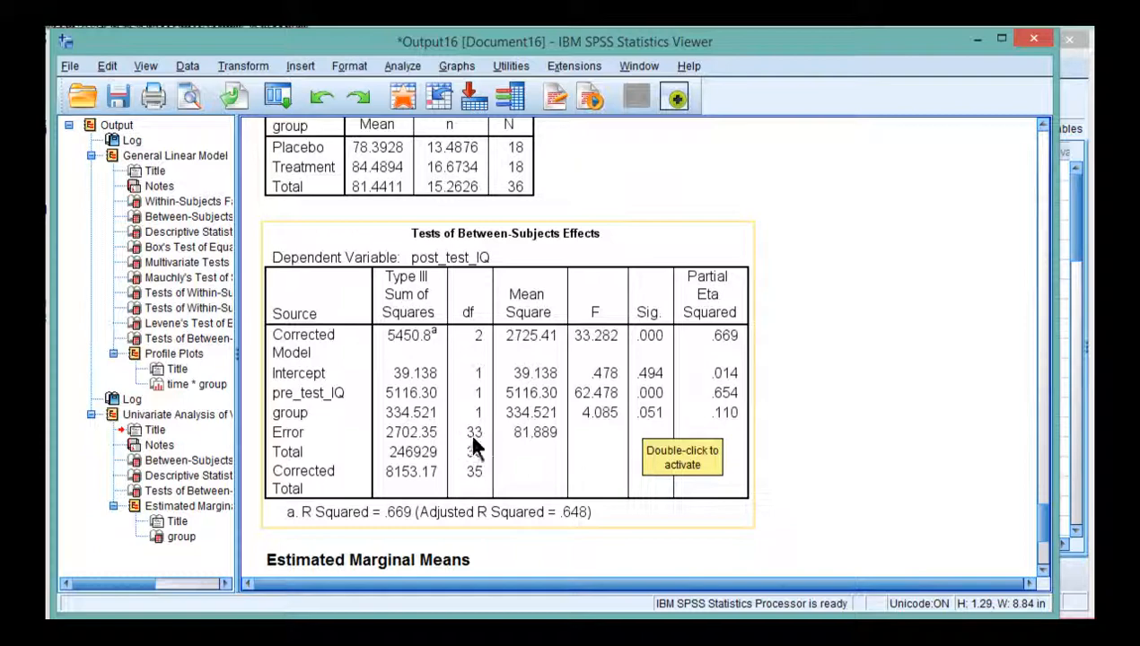
scroll("down", 3)
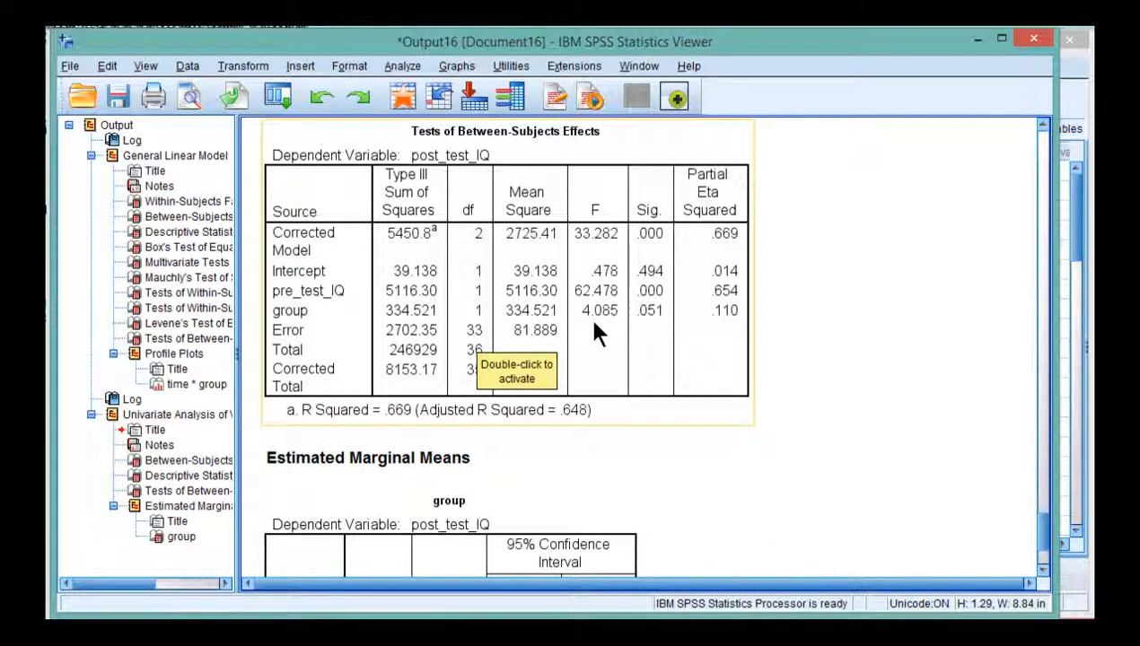
mouse_move(725, 332)
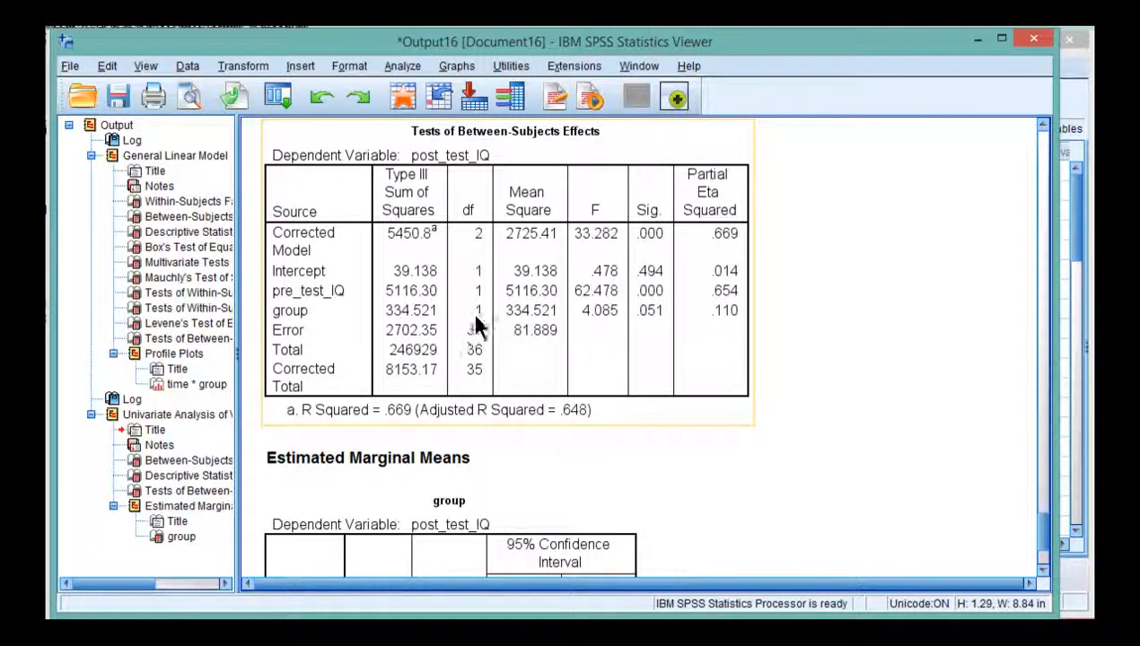
mouse_move(474, 330)
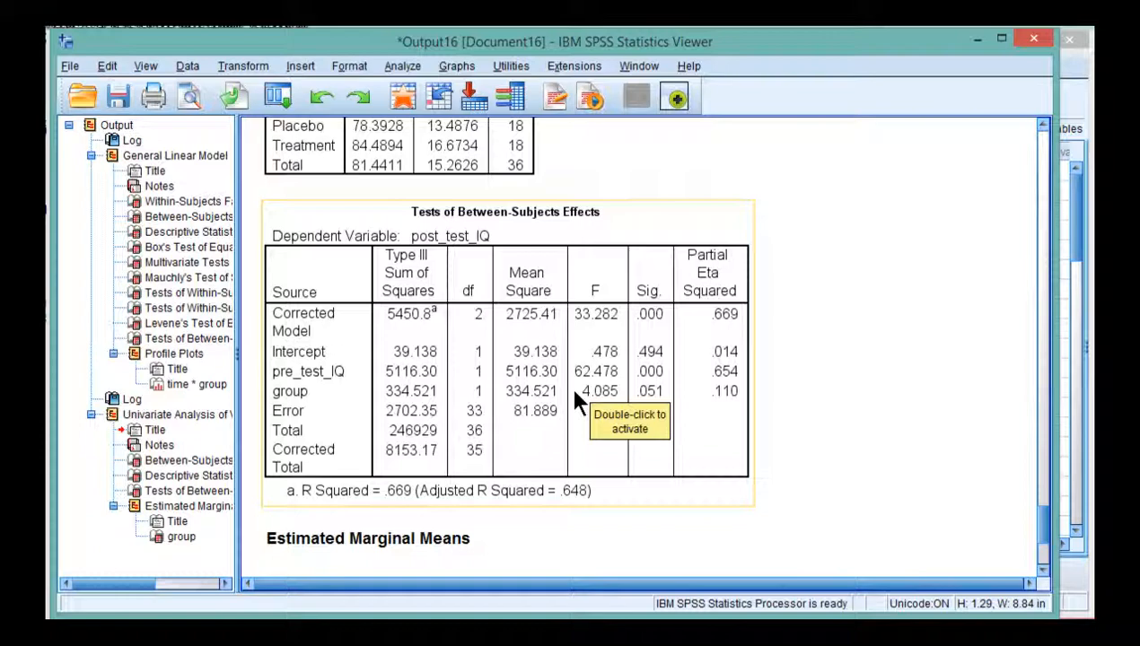
mouse_move(599, 420)
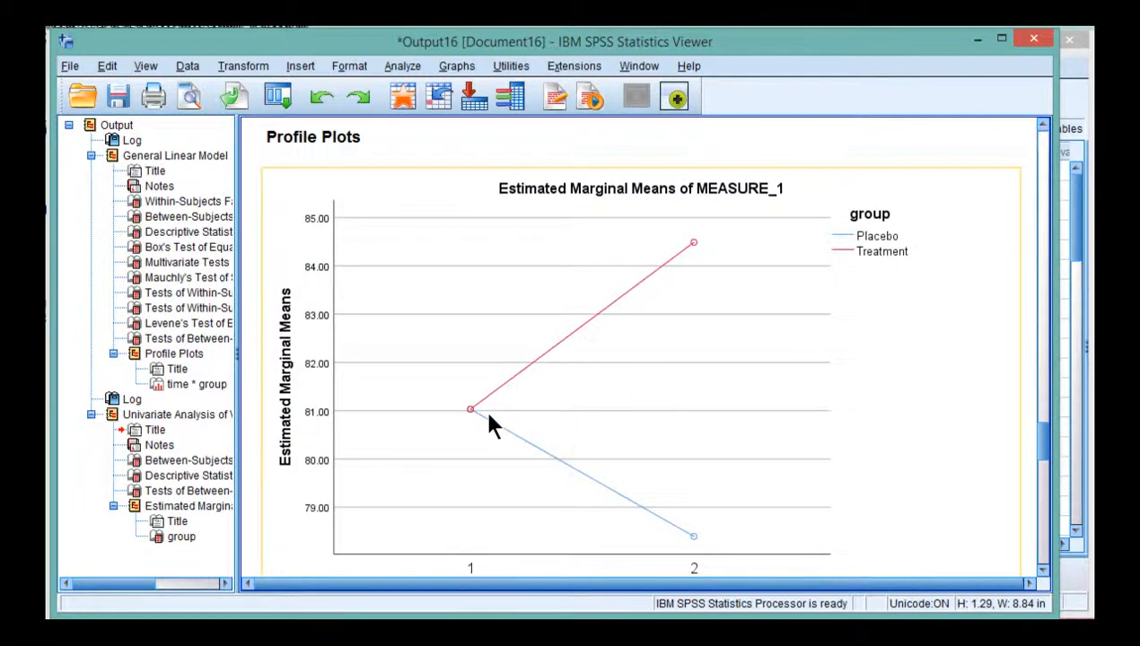
mouse_move(475, 380)
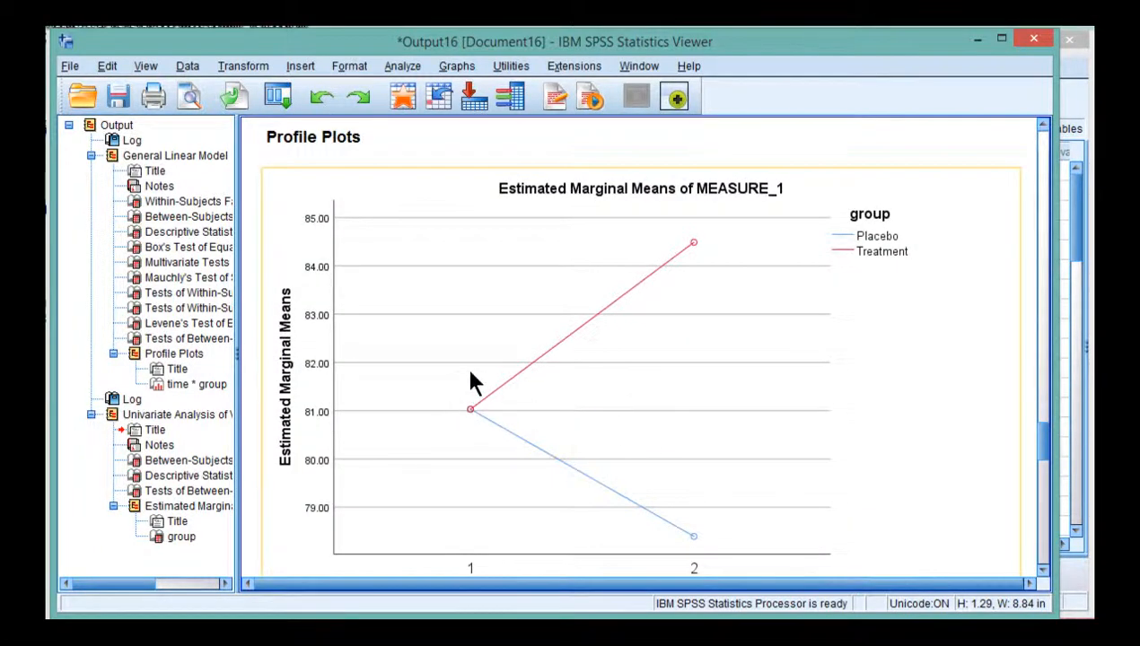
mouse_move(491, 420)
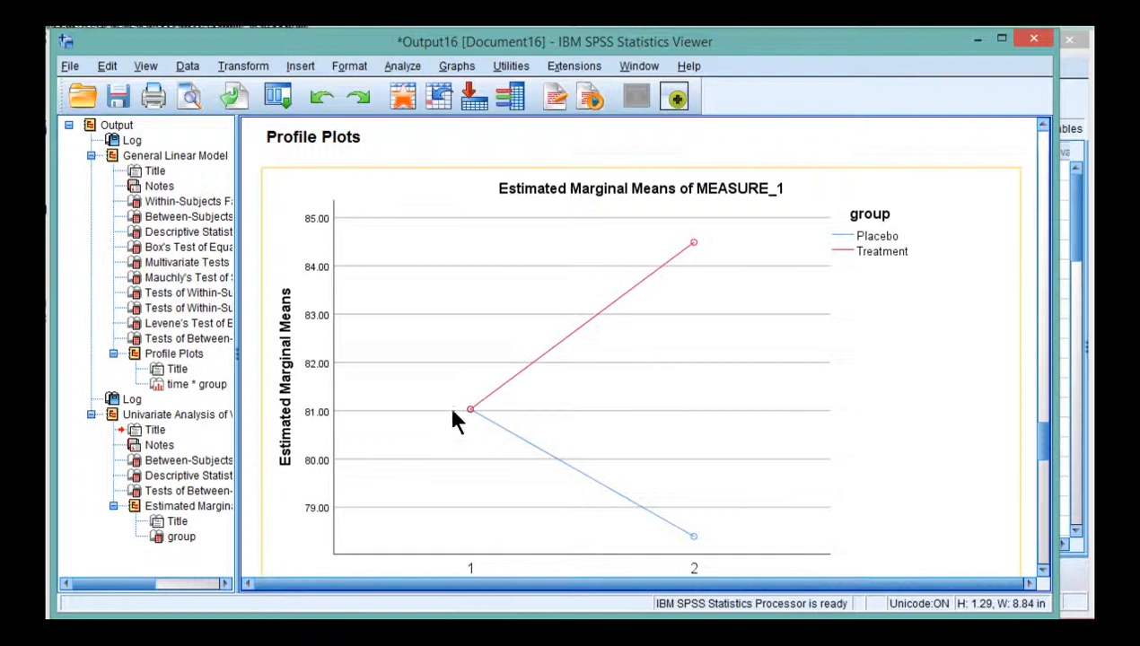
mouse_move(463, 422)
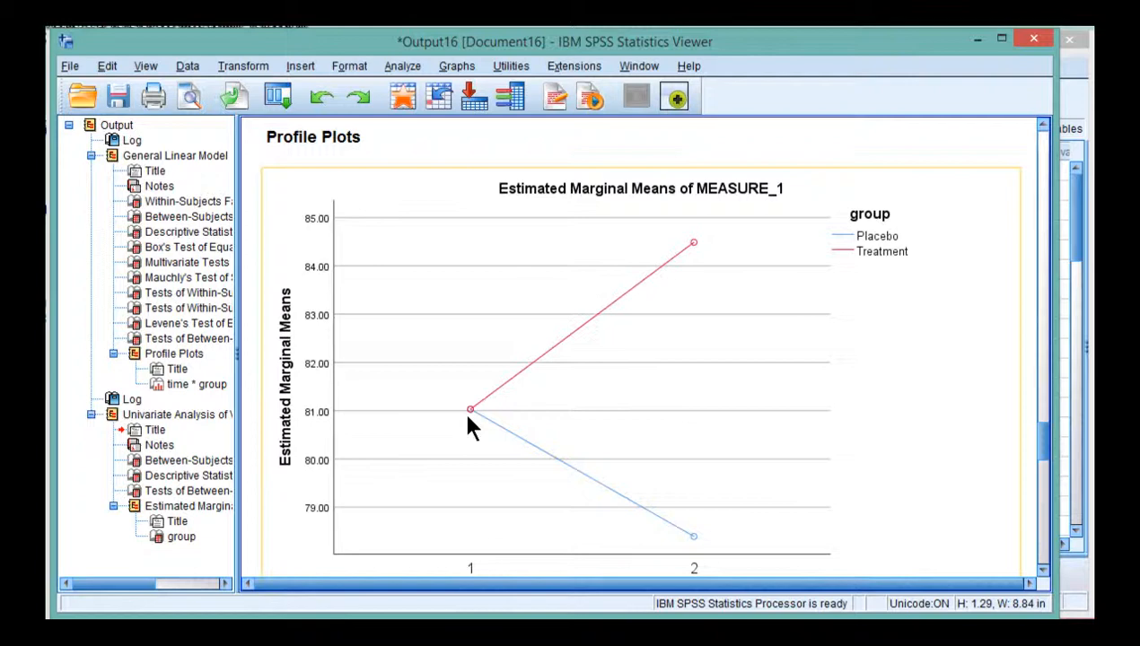
mouse_move(469, 429)
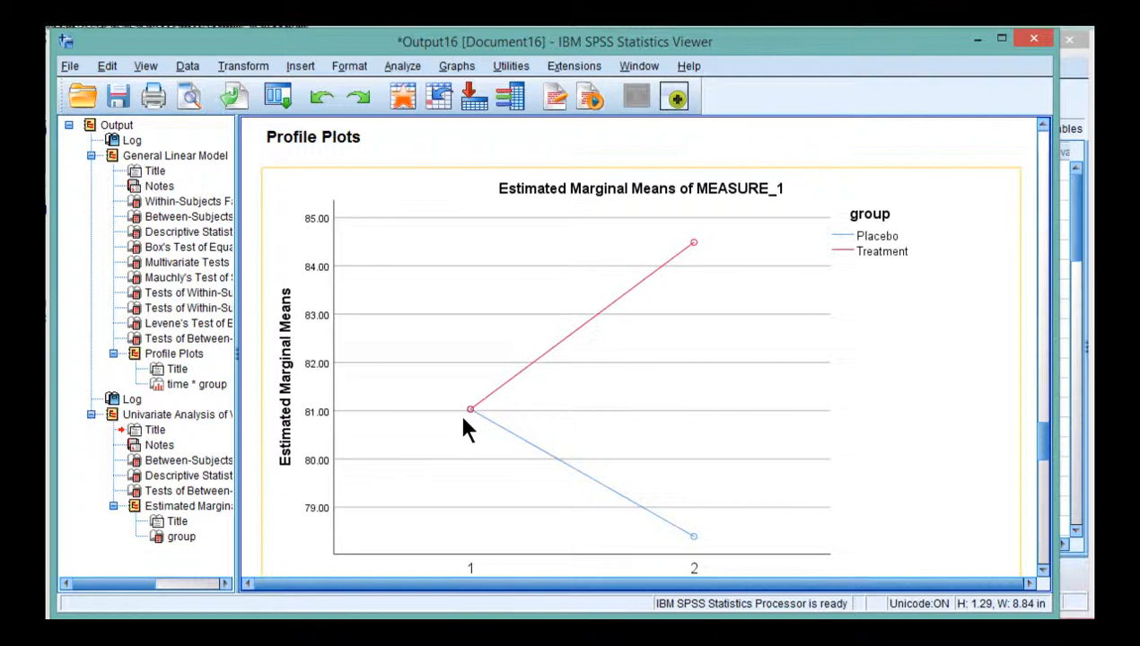
mouse_move(466, 409)
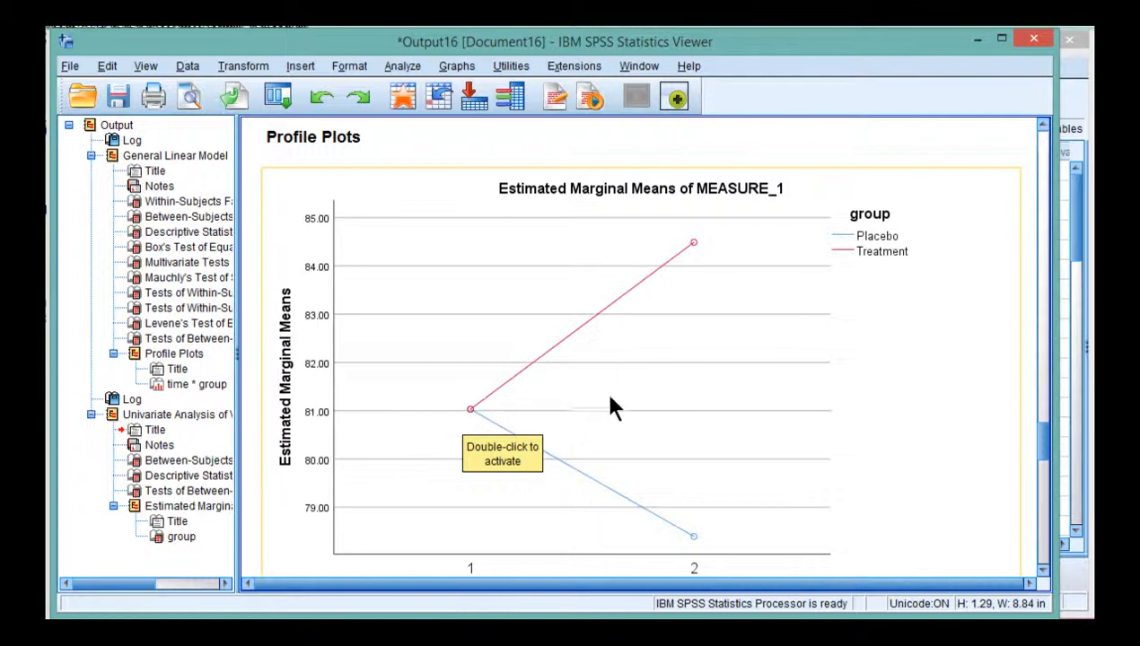
scroll("down", 3)
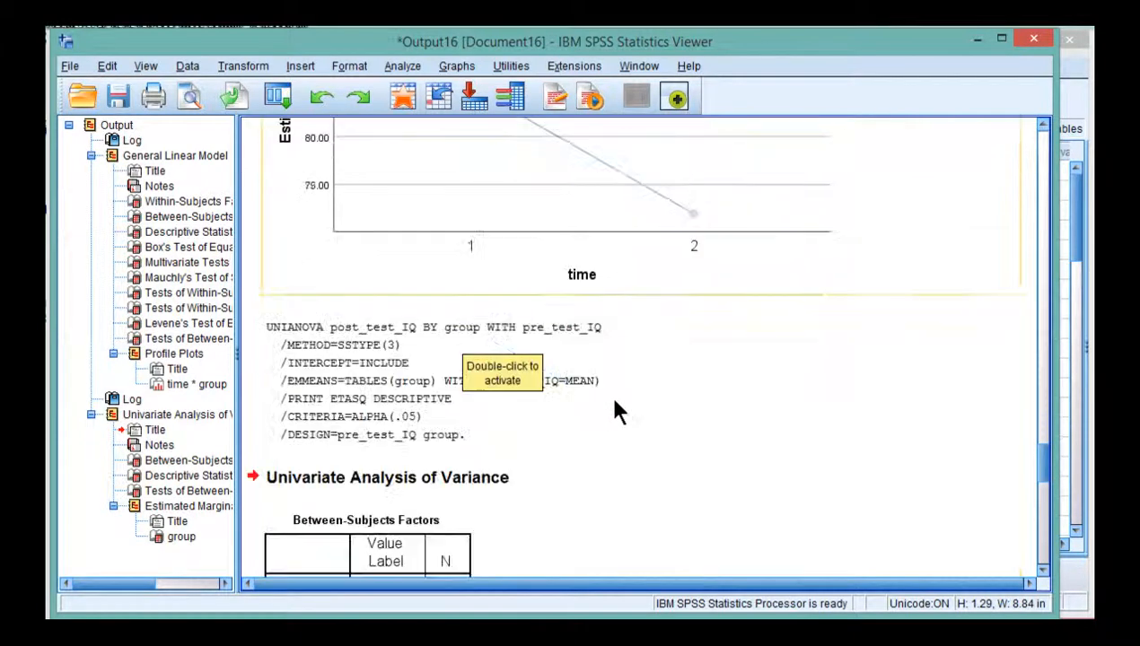
scroll("down", 3)
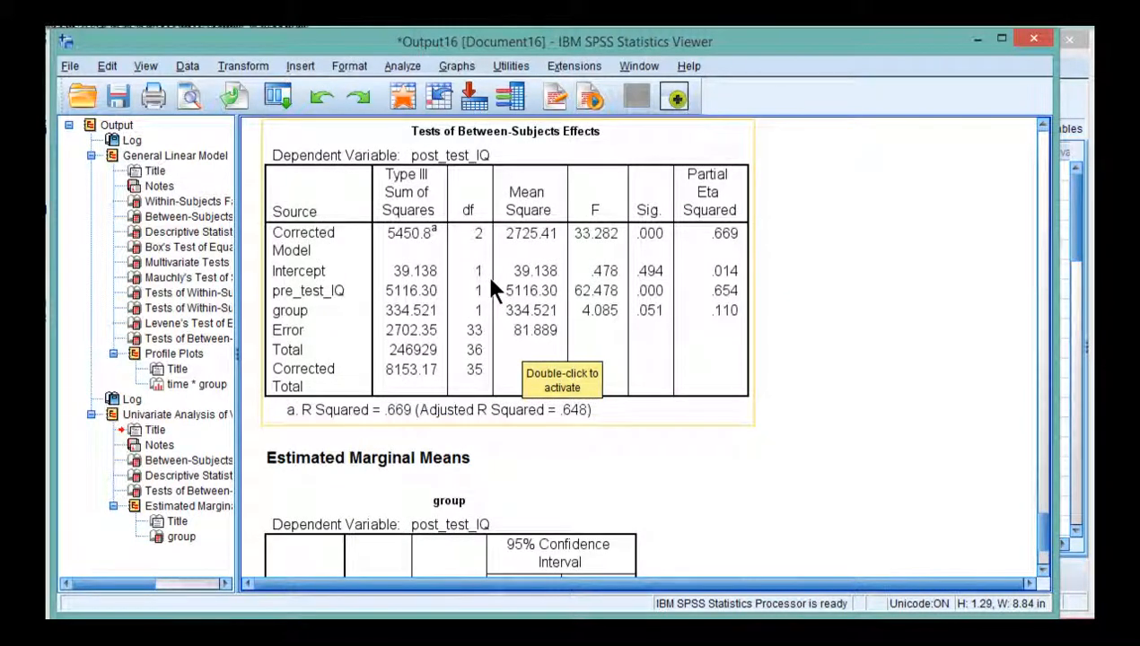
scroll("down", 3)
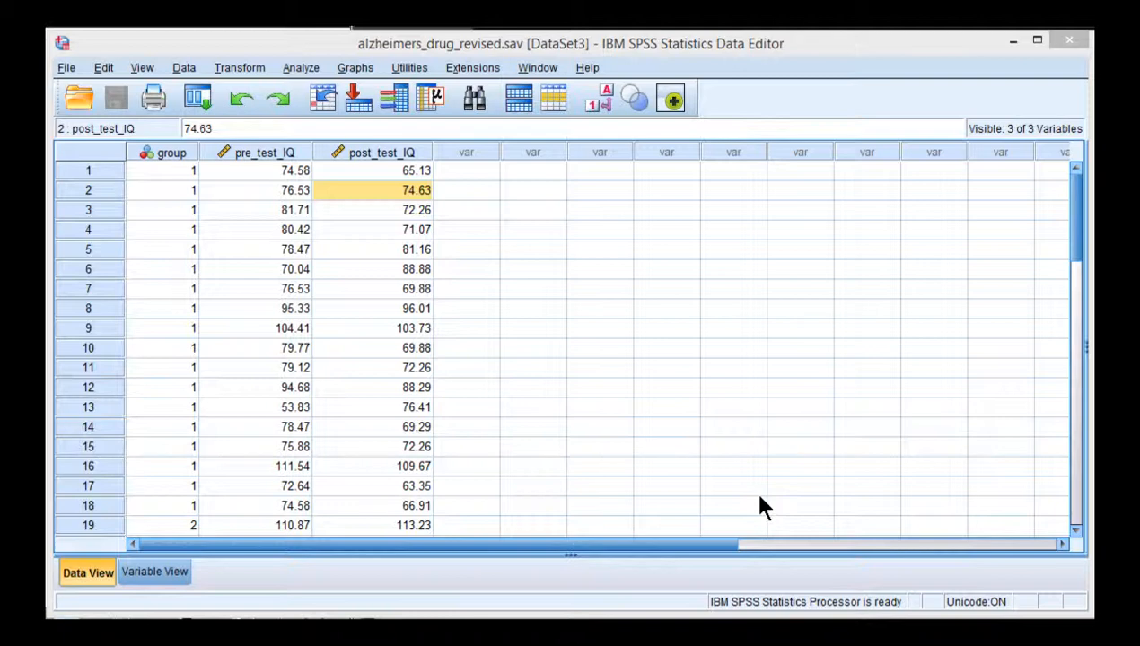
mouse_move(588, 348)
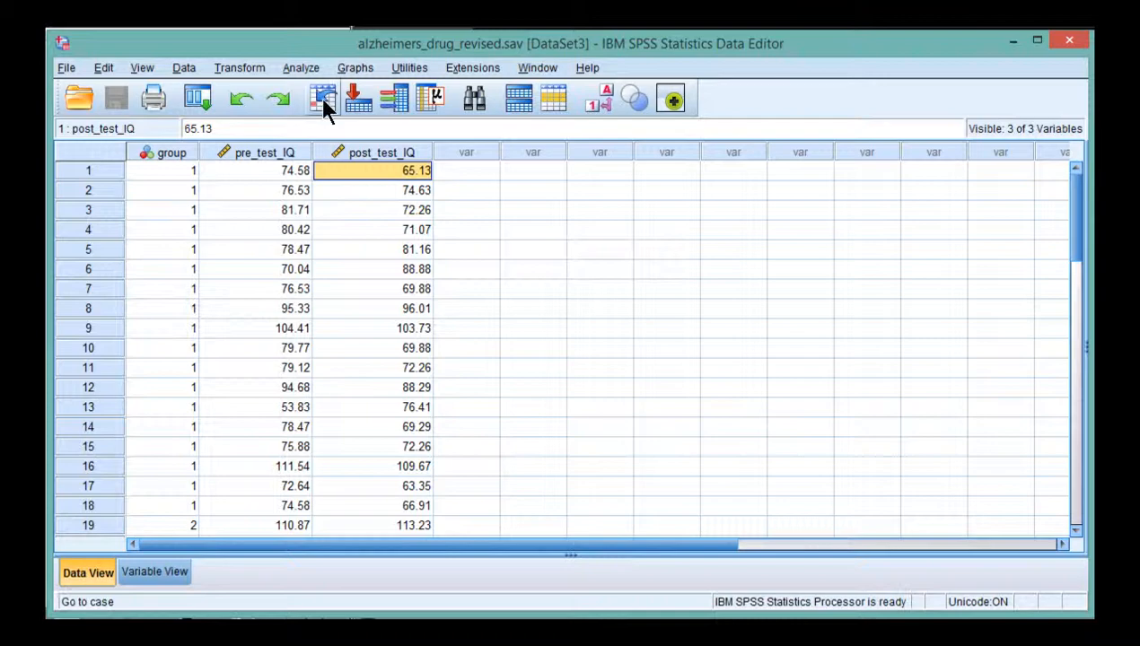
In a new Univariate GLM, build a custom model with group and pre_test_IQ as main effects
left_click(299, 68)
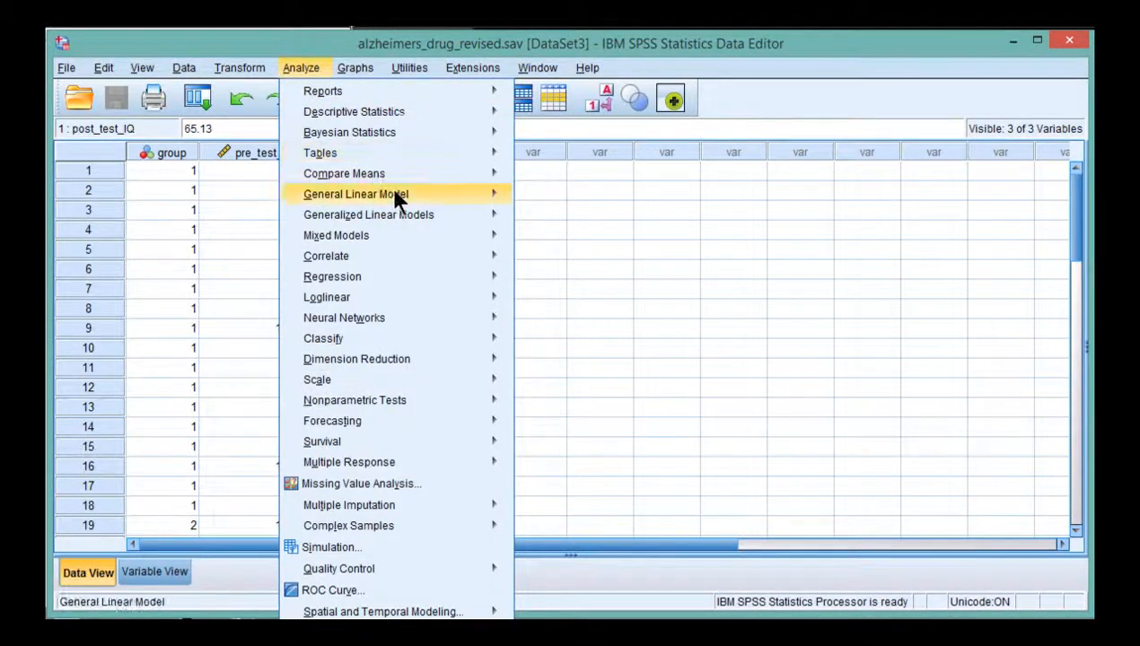
left_click(355, 194)
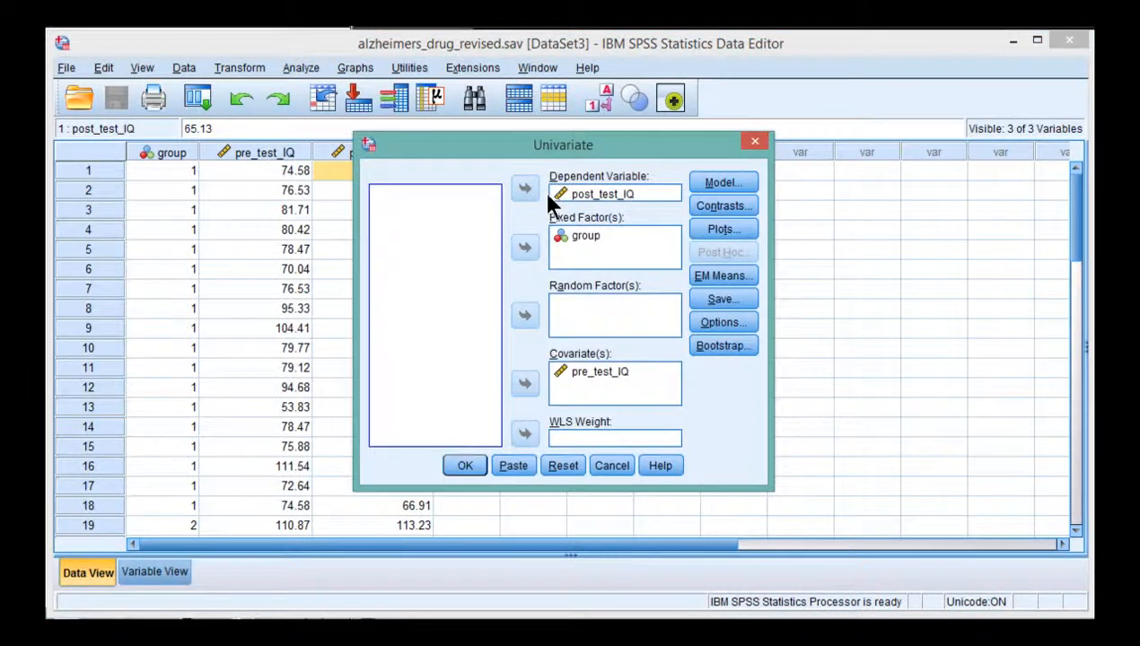
left_click(722, 183)
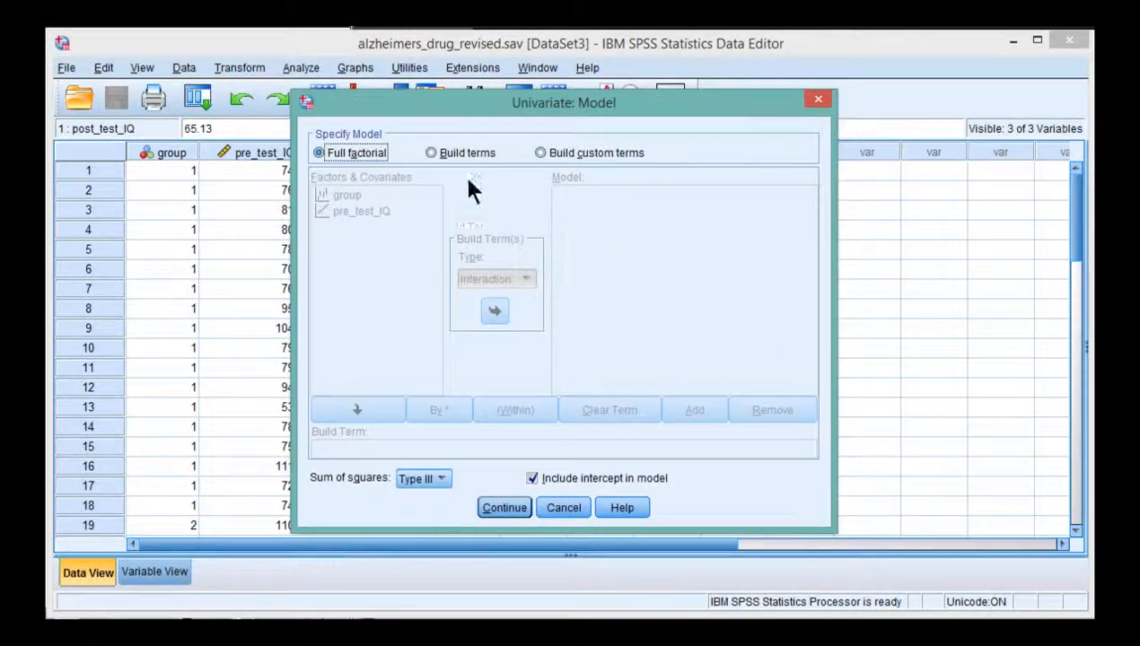
left_click(431, 153)
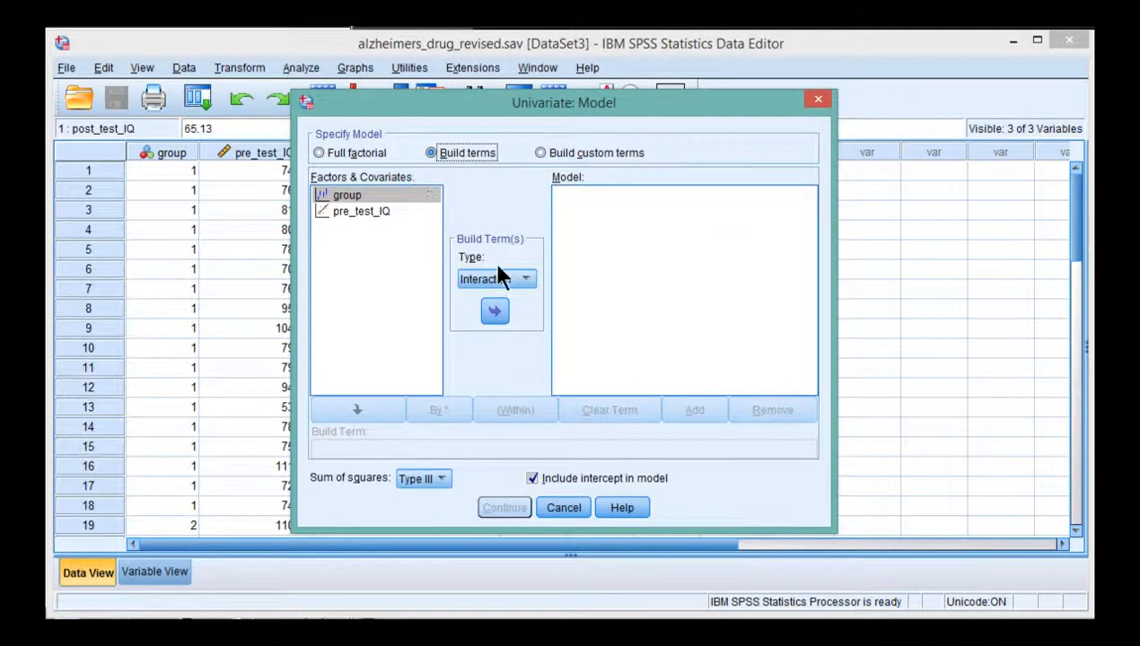
left_click(495, 279)
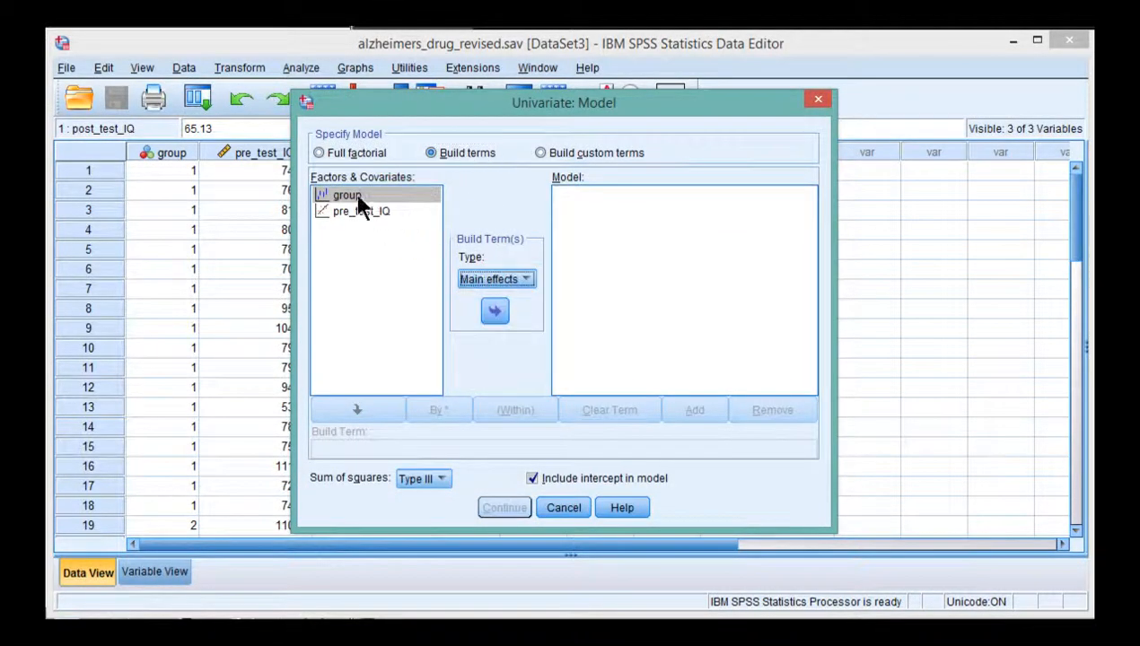
left_click(496, 310)
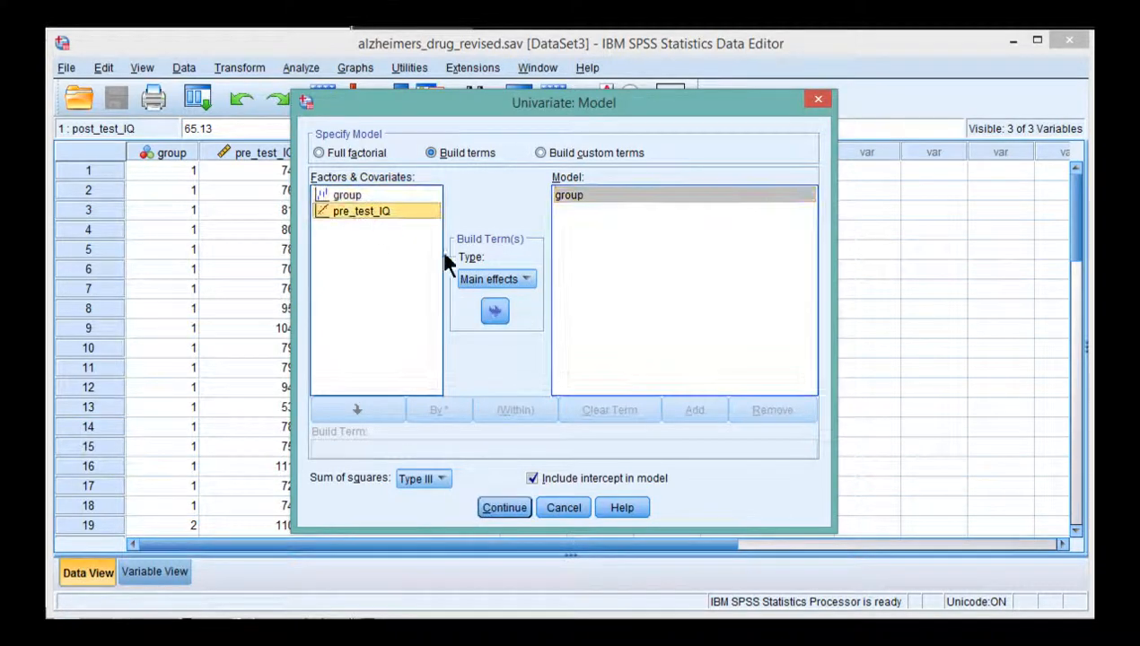
left_click(495, 311)
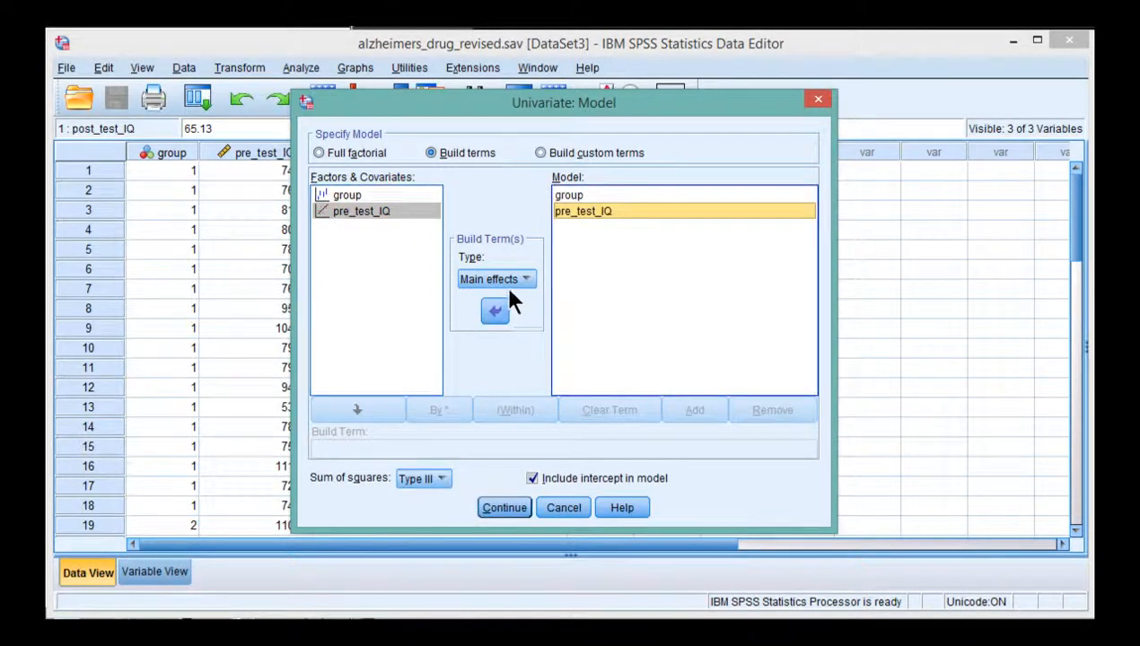
Add the group*pre_test_IQ interaction term and run the model
left_click(496, 278)
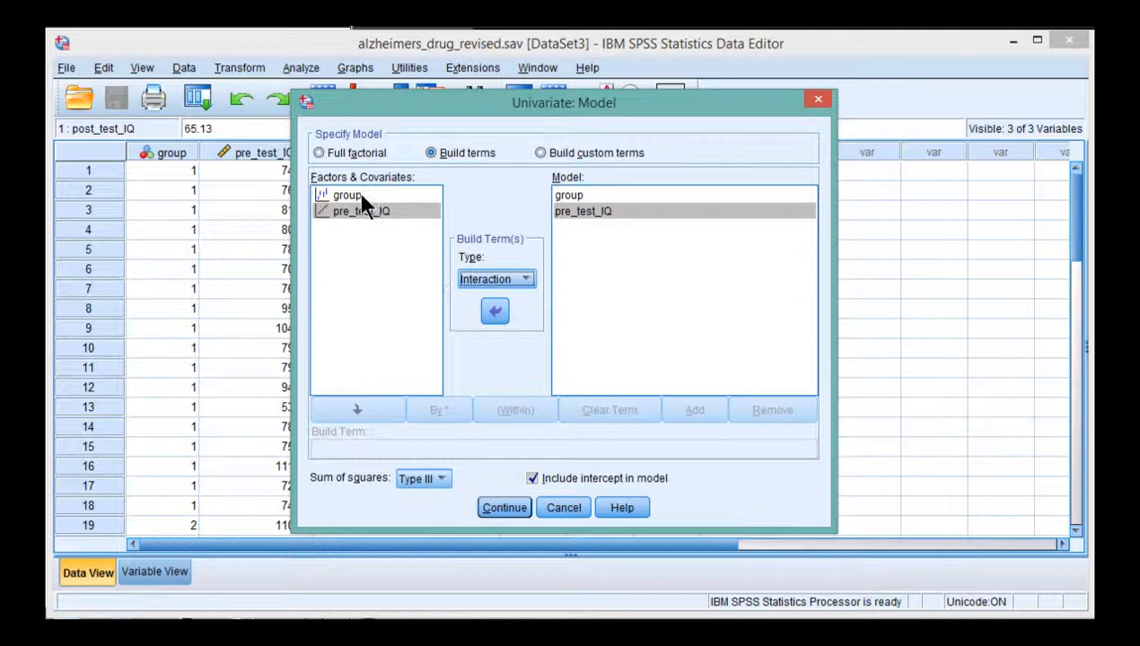
left_click(495, 311)
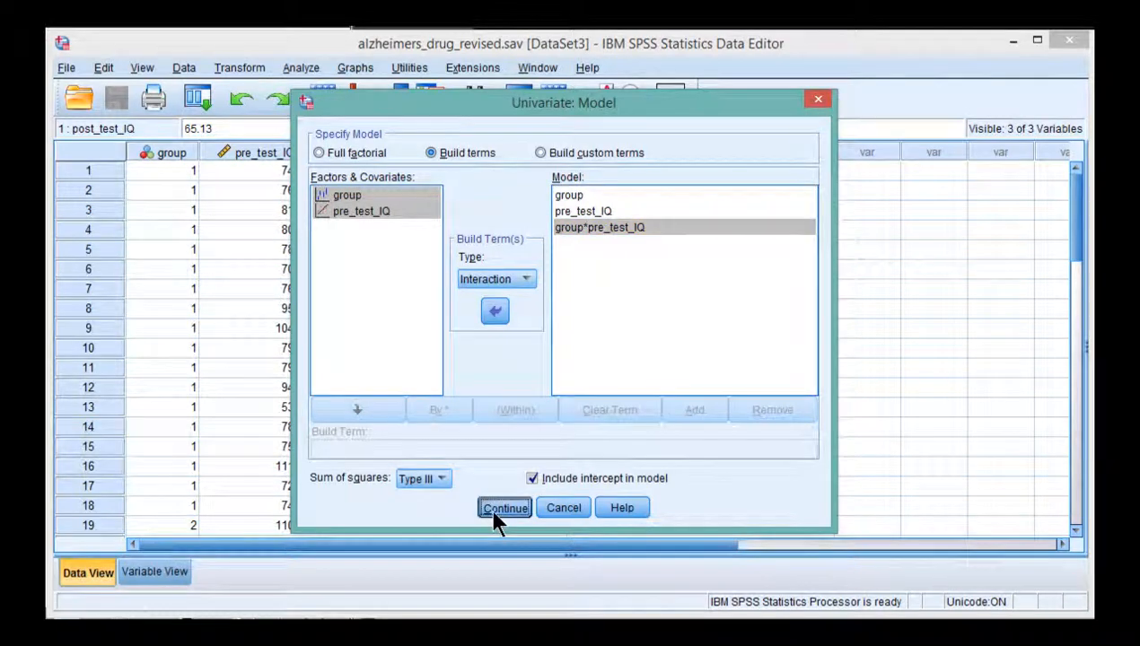
left_click(504, 508)
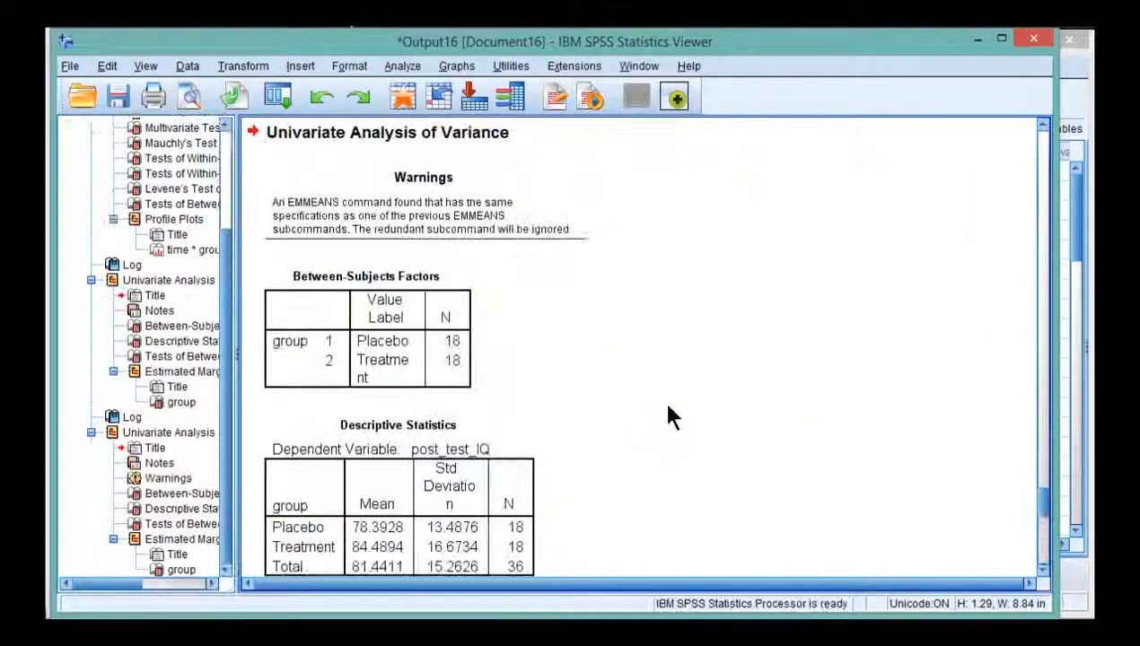
scroll("down", 3)
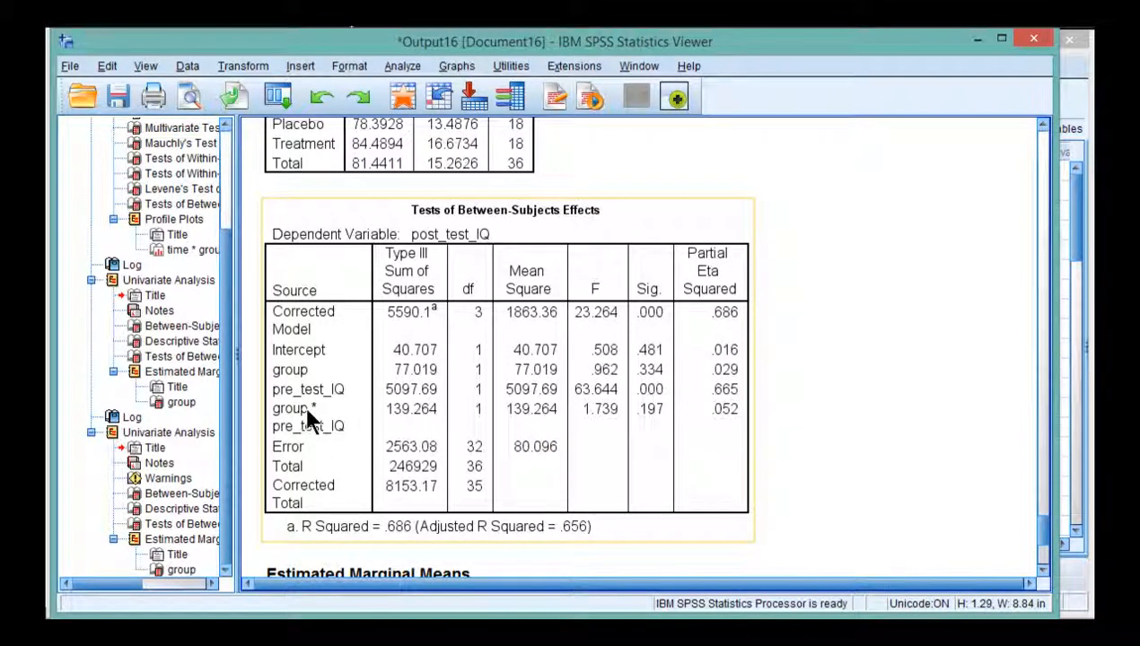
mouse_move(335, 438)
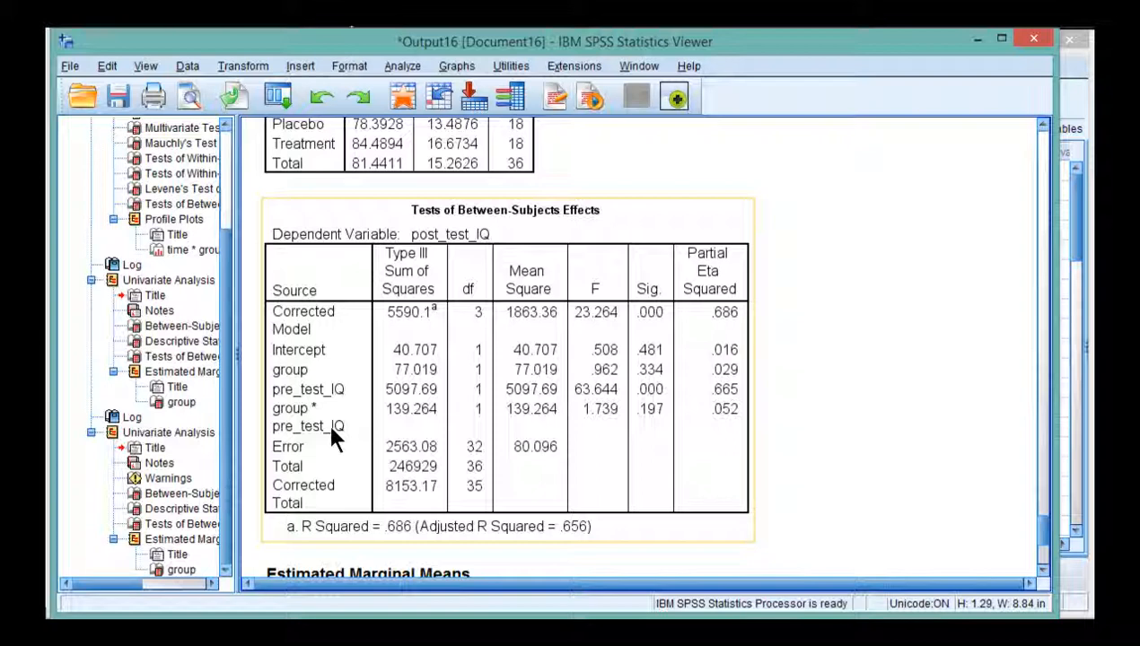
mouse_move(678, 413)
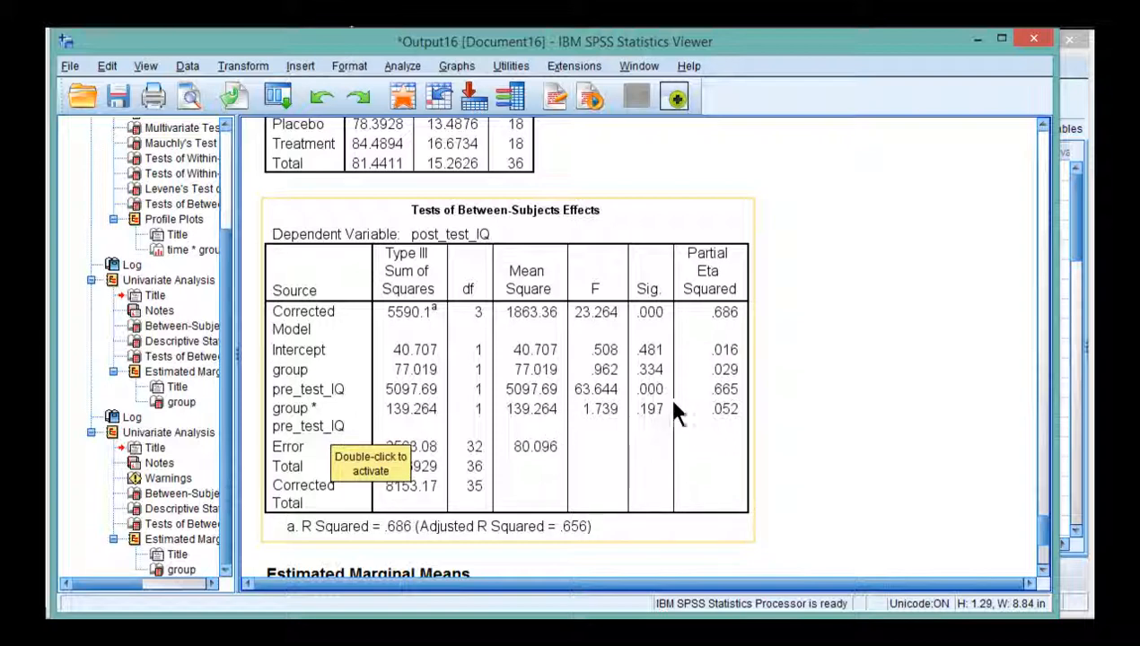
mouse_move(646, 422)
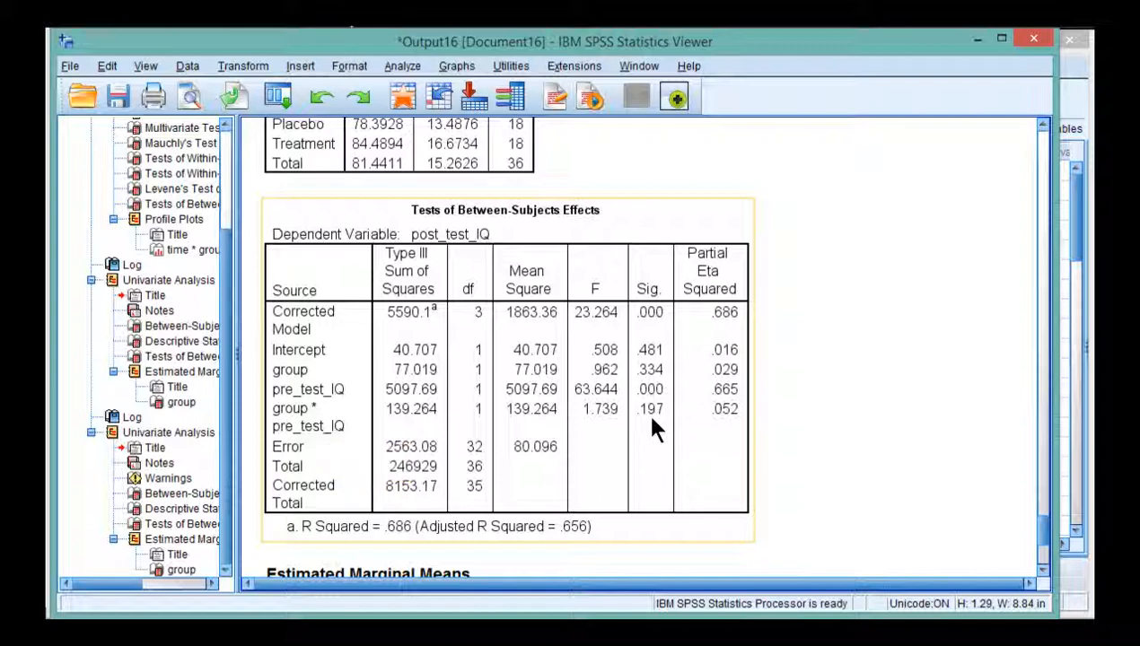
mouse_move(653, 422)
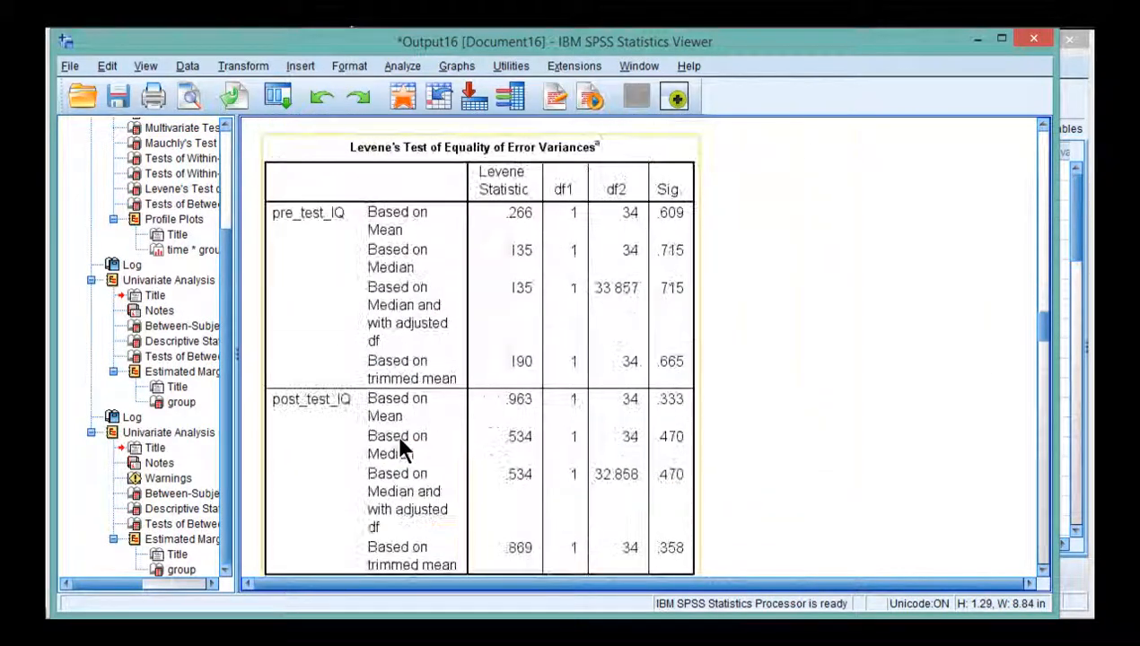
scroll("down", 3)
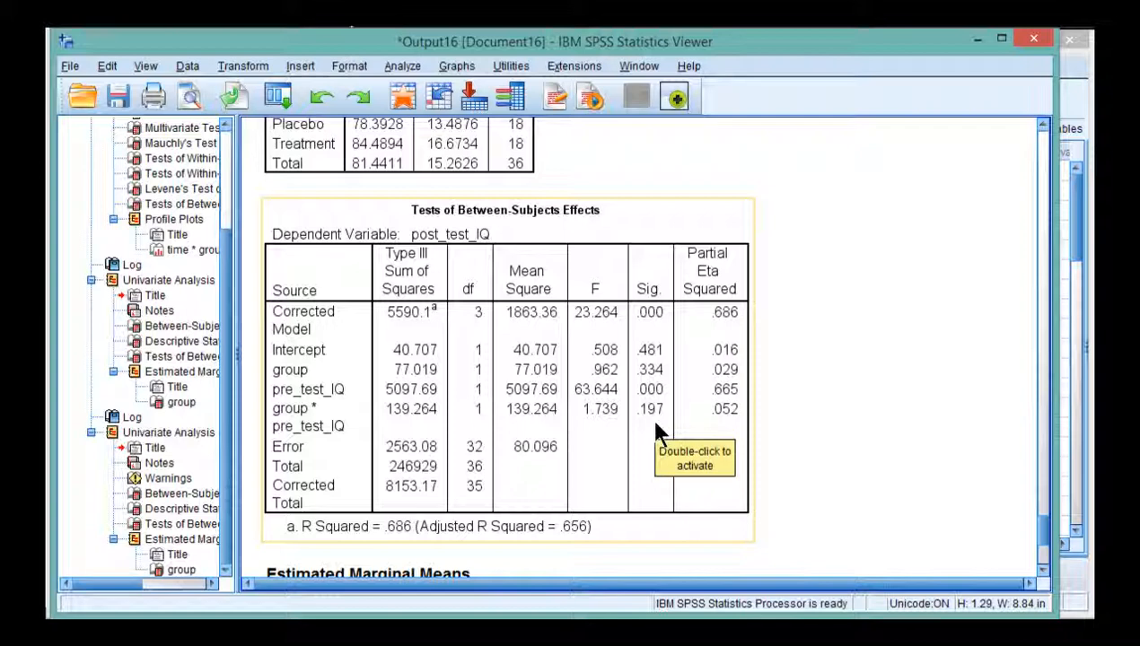
mouse_move(660, 433)
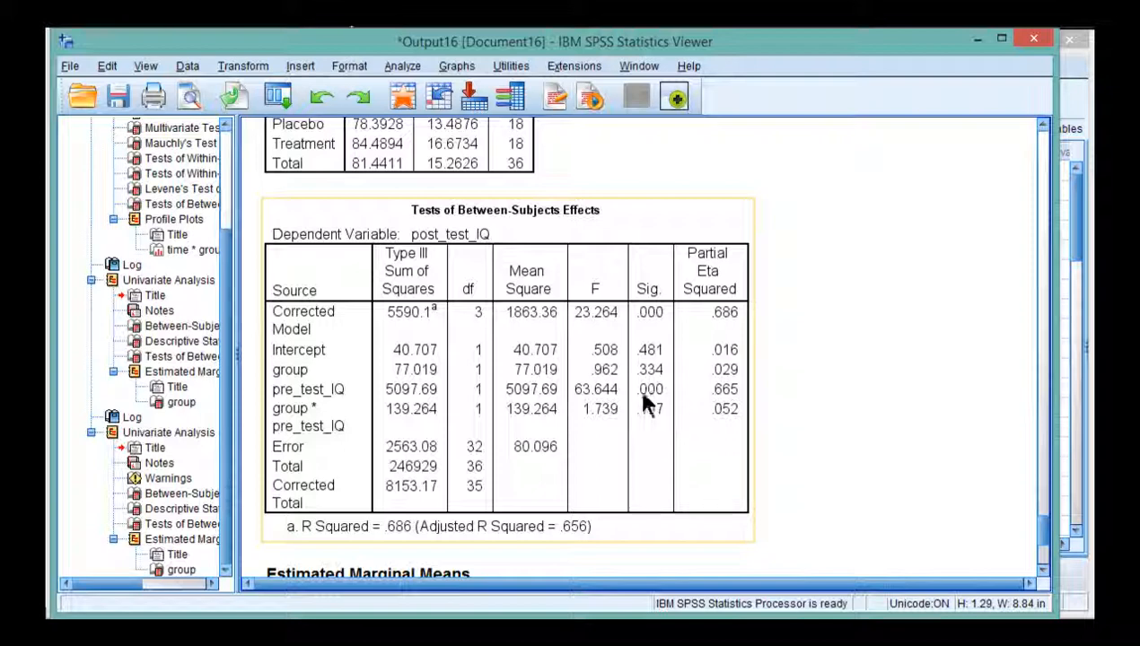
mouse_move(648, 409)
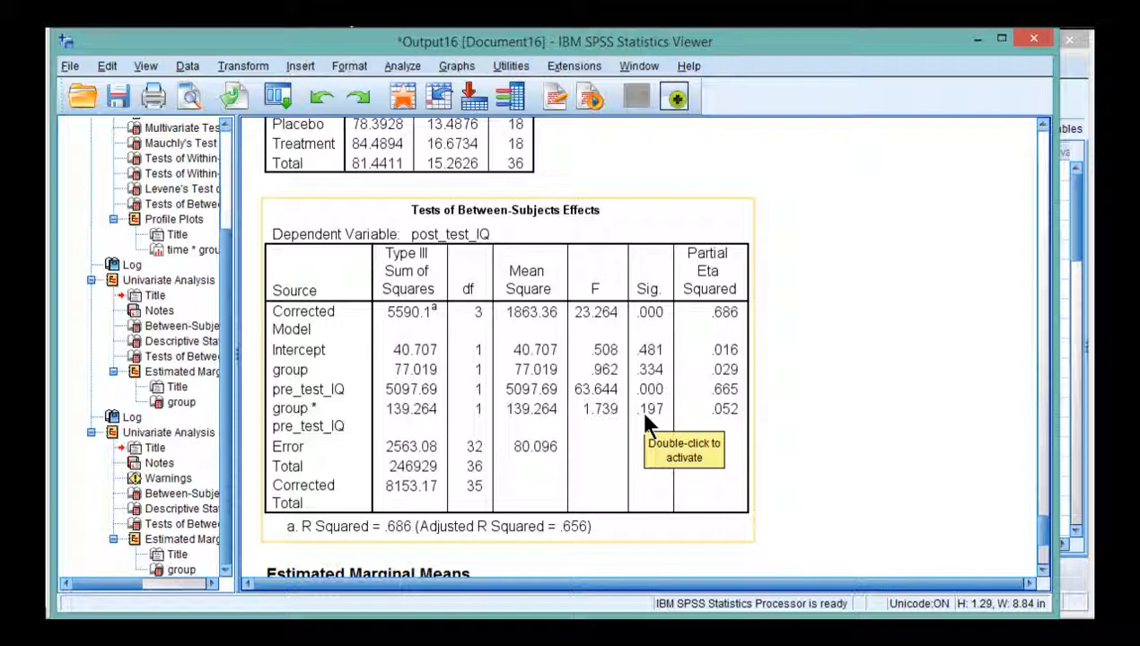
mouse_move(650, 429)
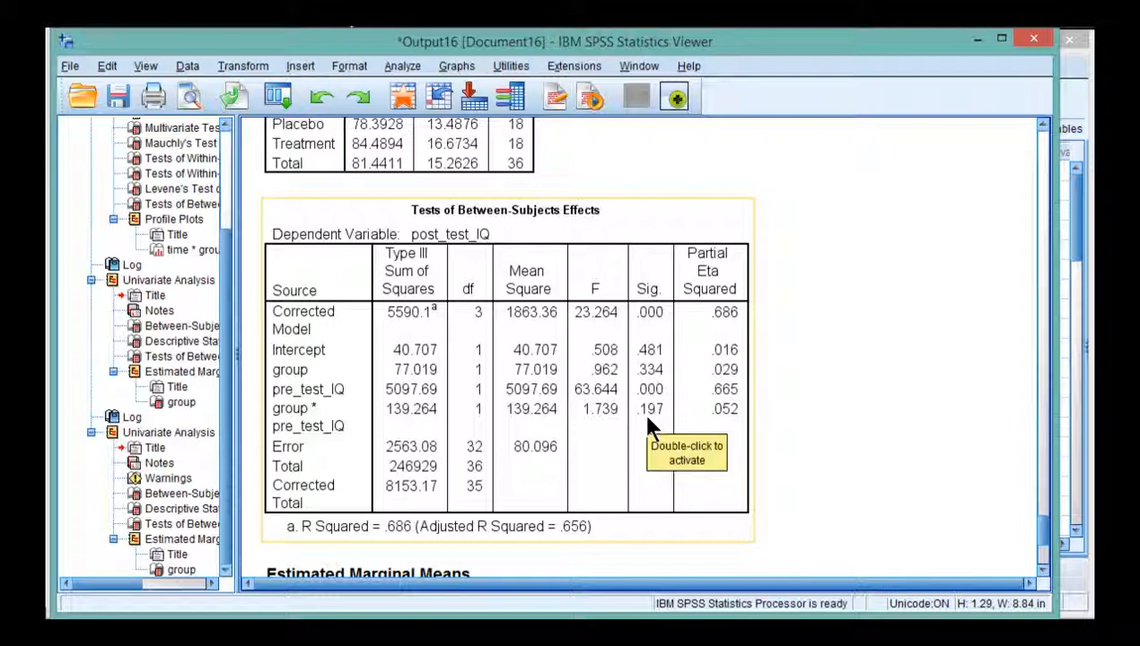
mouse_move(653, 431)
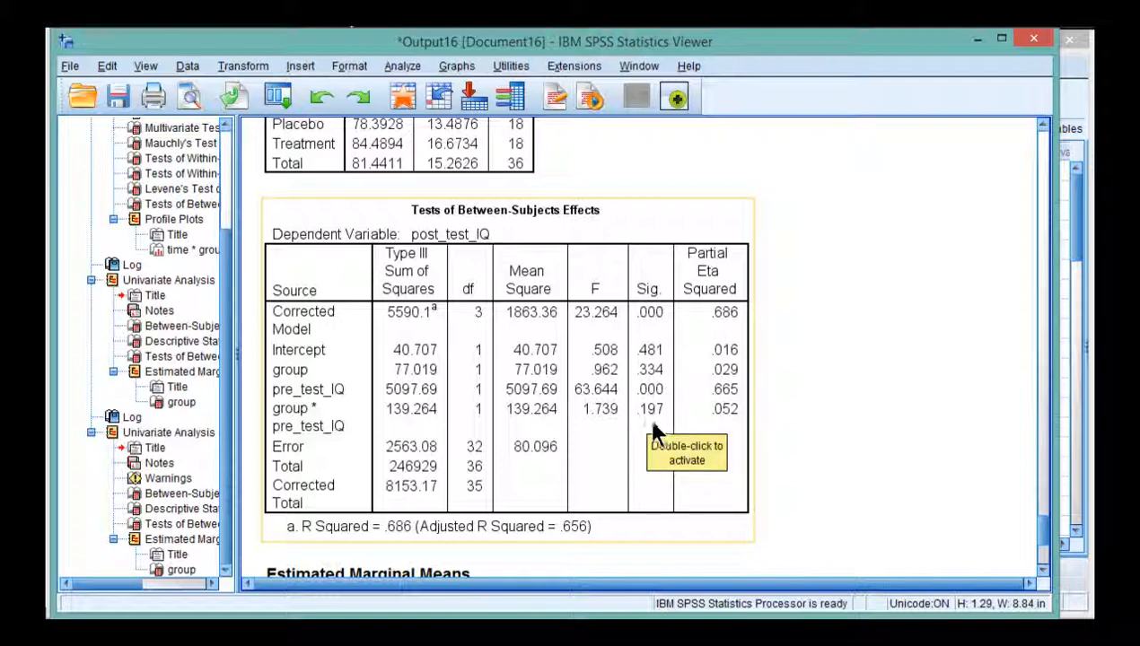